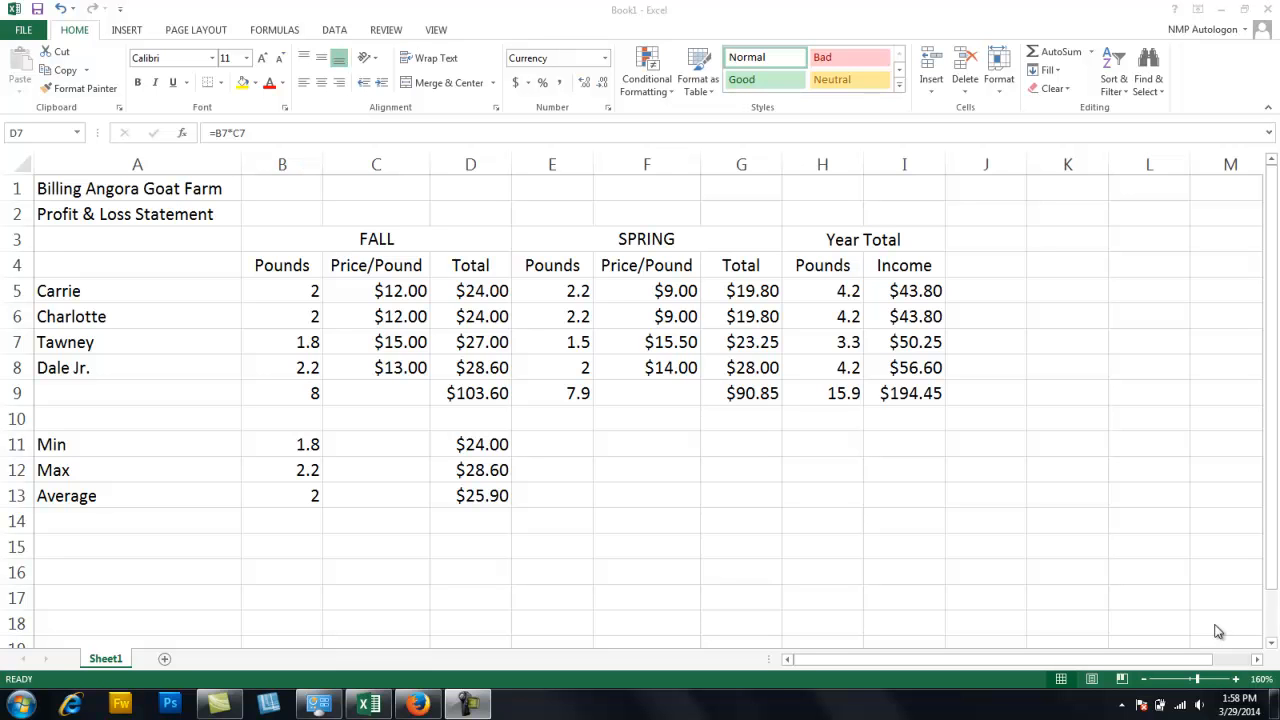
pyautogui.moveTo(1229, 597)
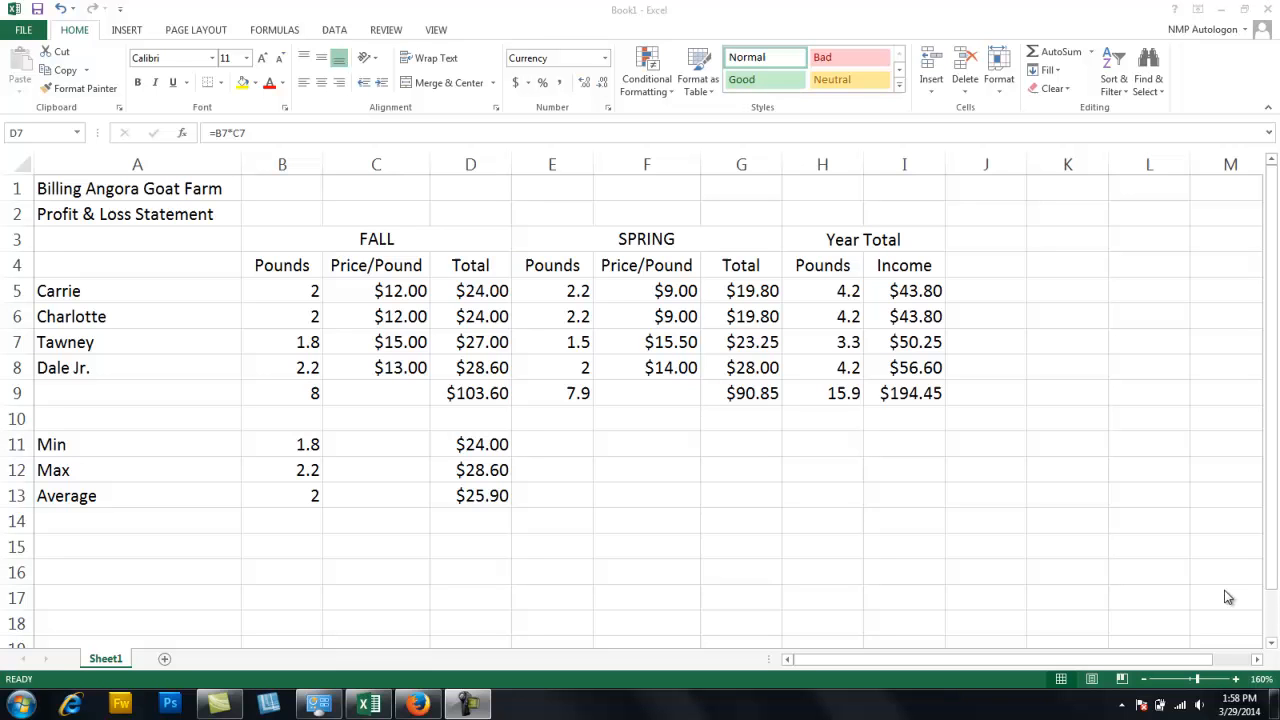
pyautogui.moveTo(870, 301)
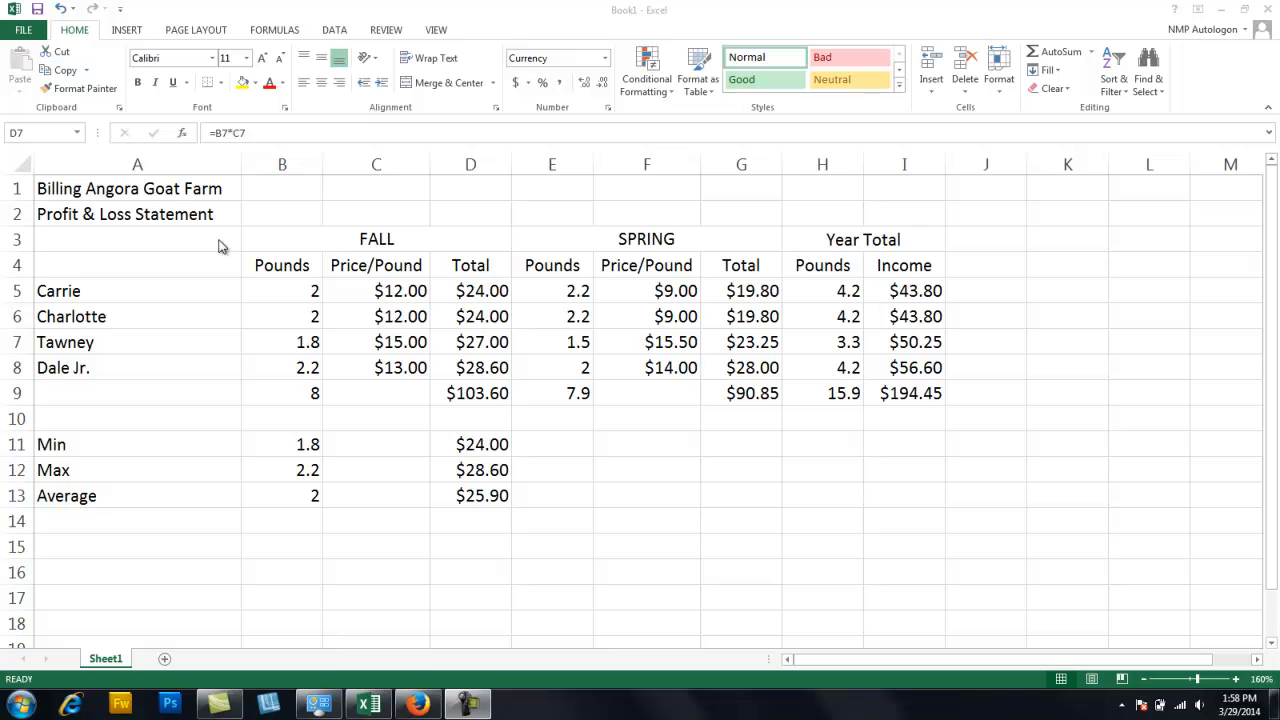
# Merge 'Billing Angora Goat Farm' across A1:I1 with Title style, and 'Profit & Loss Statement' across A2:I2 with Accent1.
pyautogui.click(137, 188)
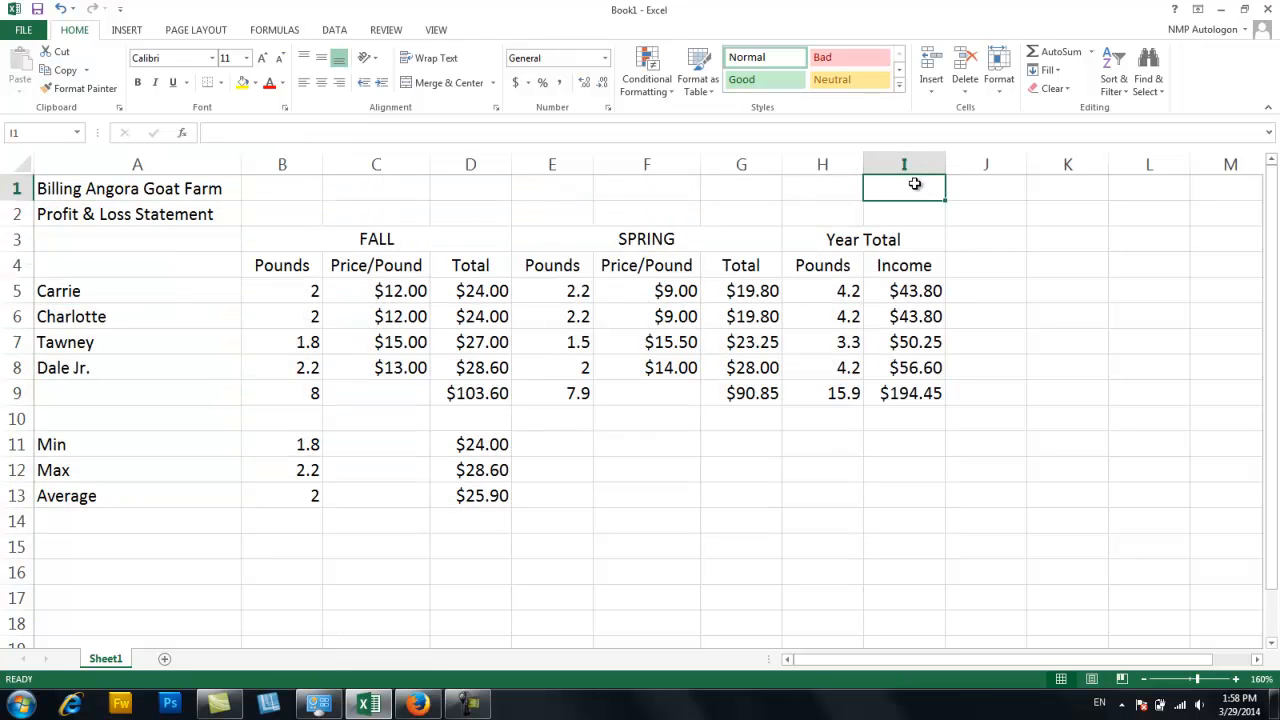
pyautogui.moveTo(904, 188); pyautogui.dragTo(376, 207)
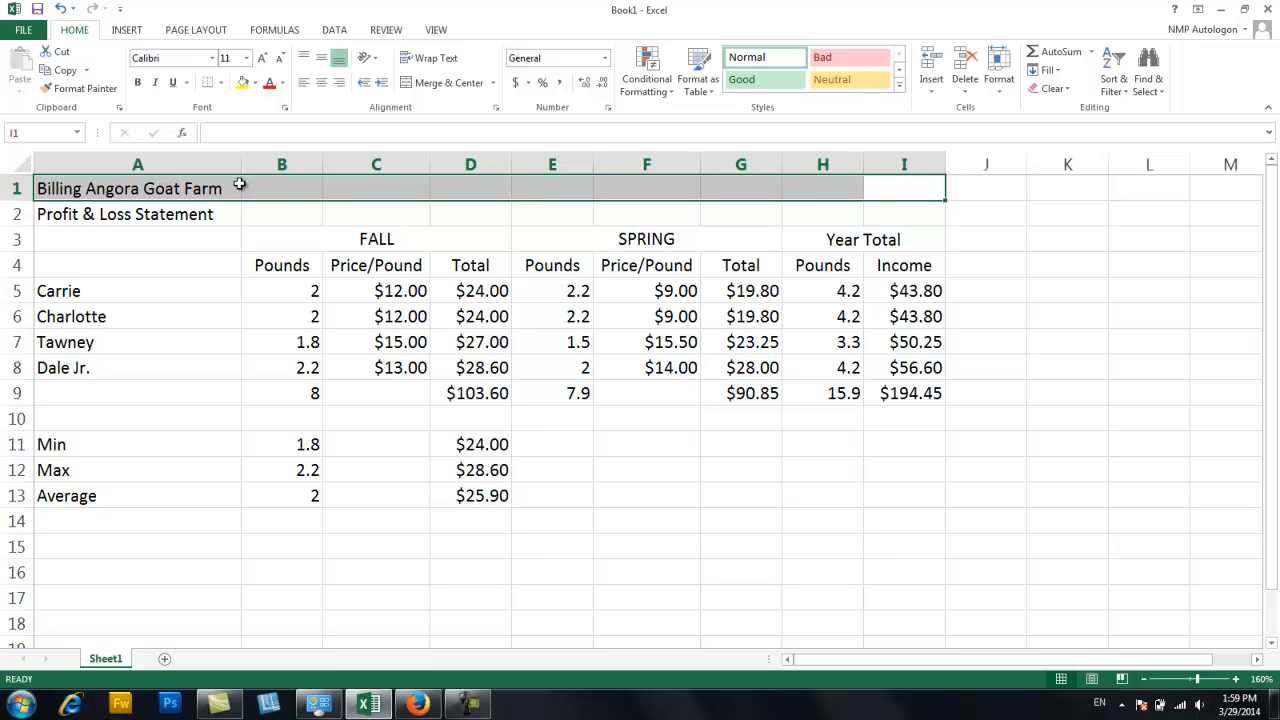
pyautogui.moveTo(465, 98)
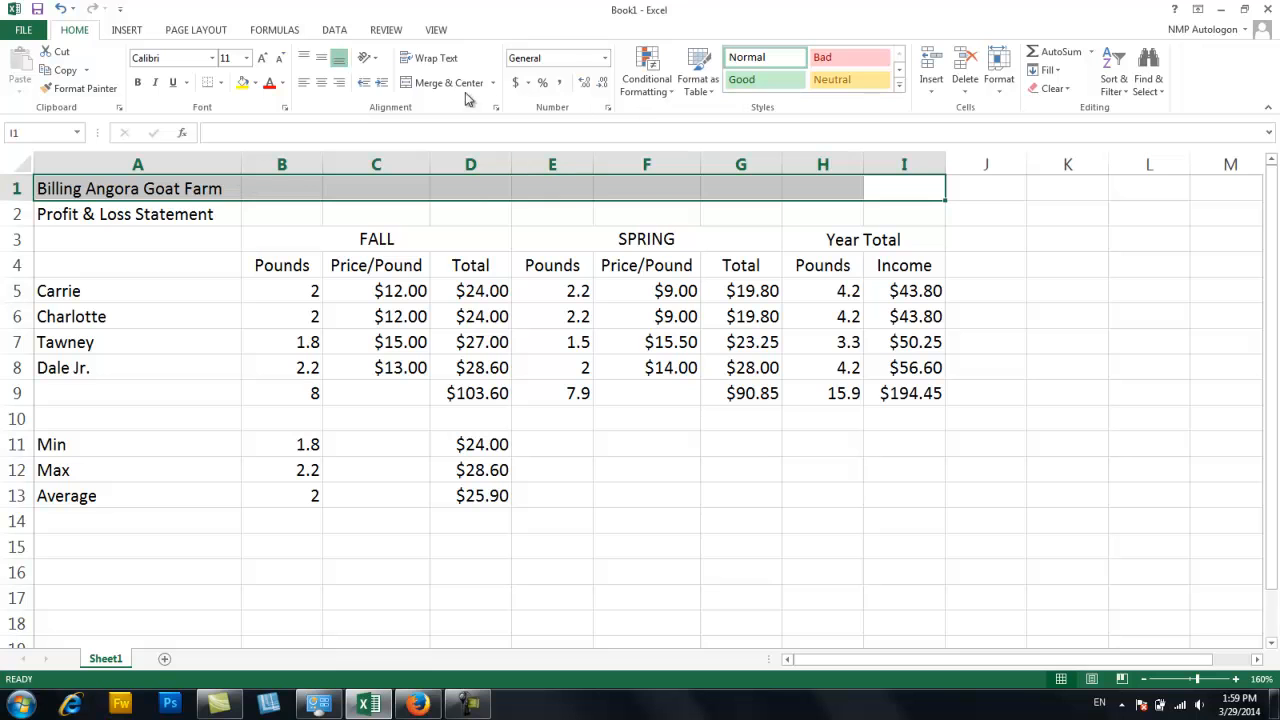
pyautogui.click(445, 82)
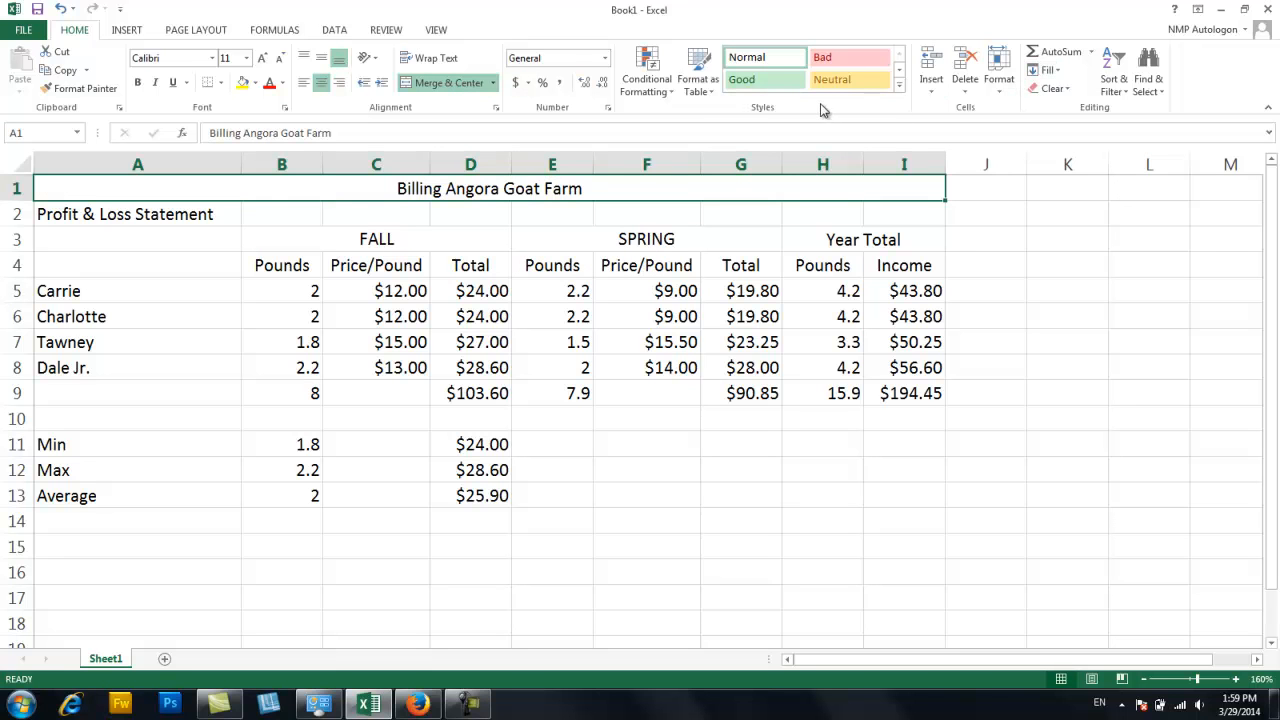
pyautogui.click(893, 85)
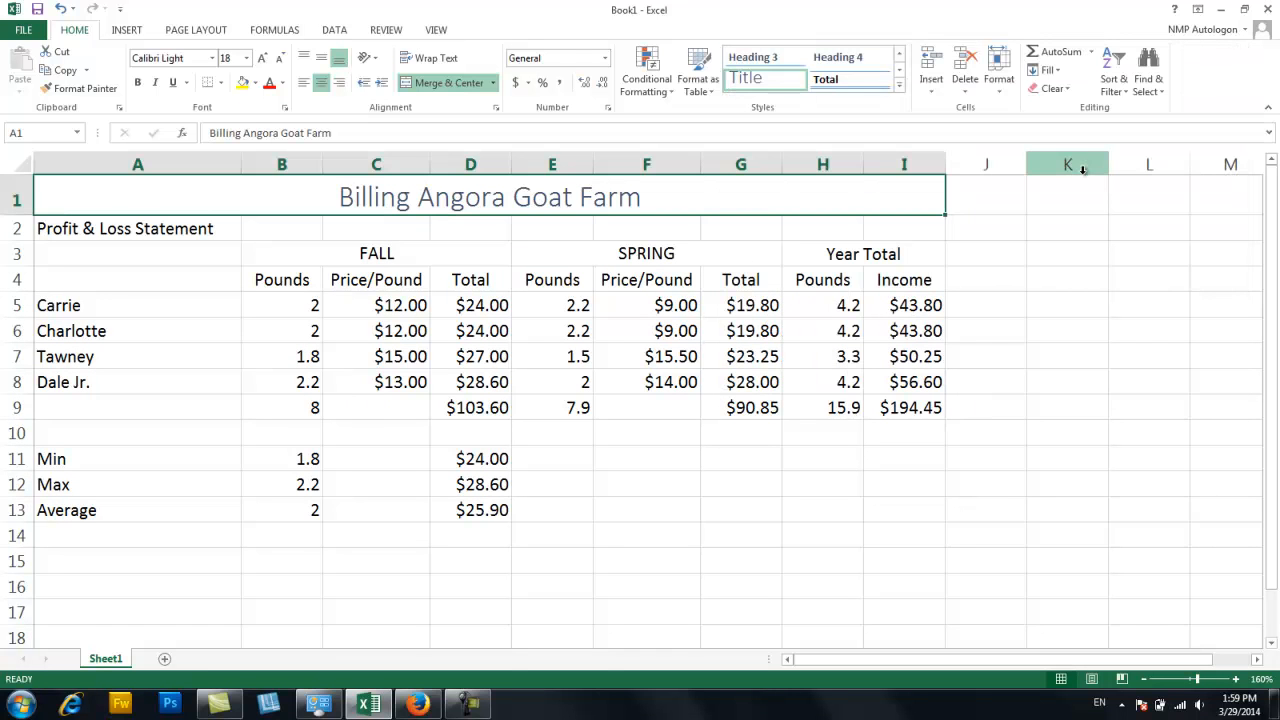
pyautogui.click(124, 228)
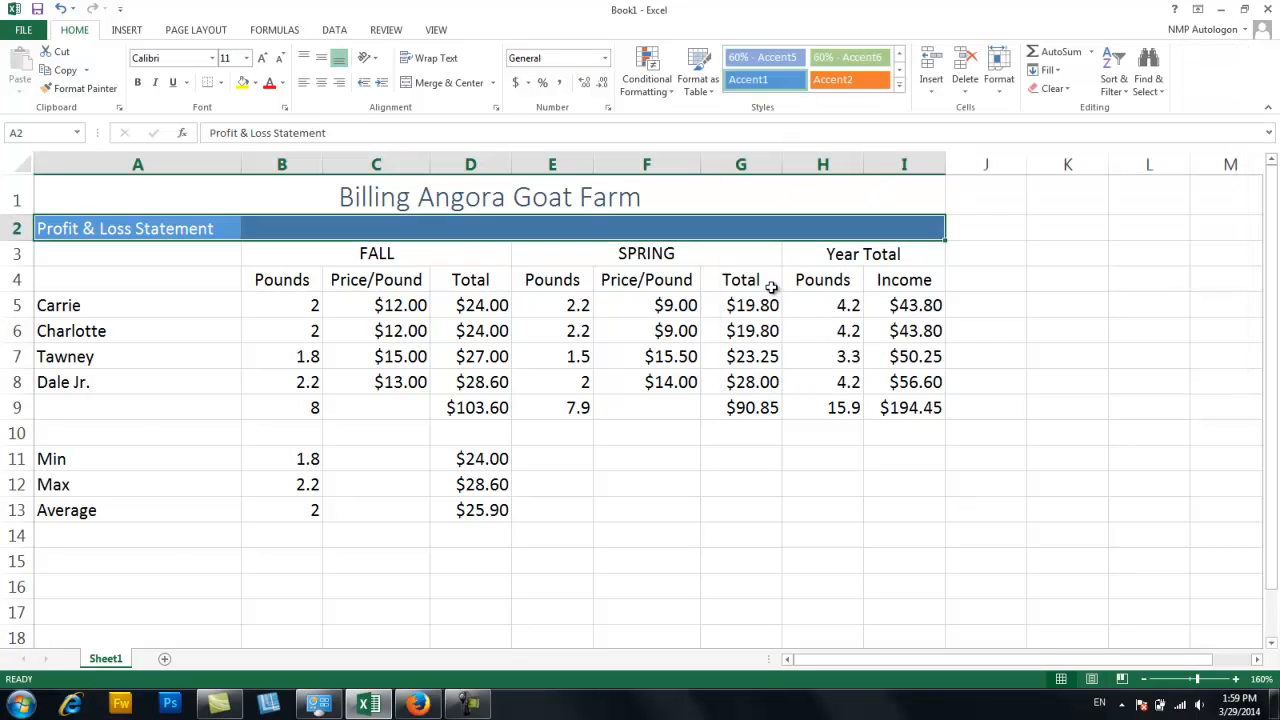
pyautogui.moveTo(459, 92)
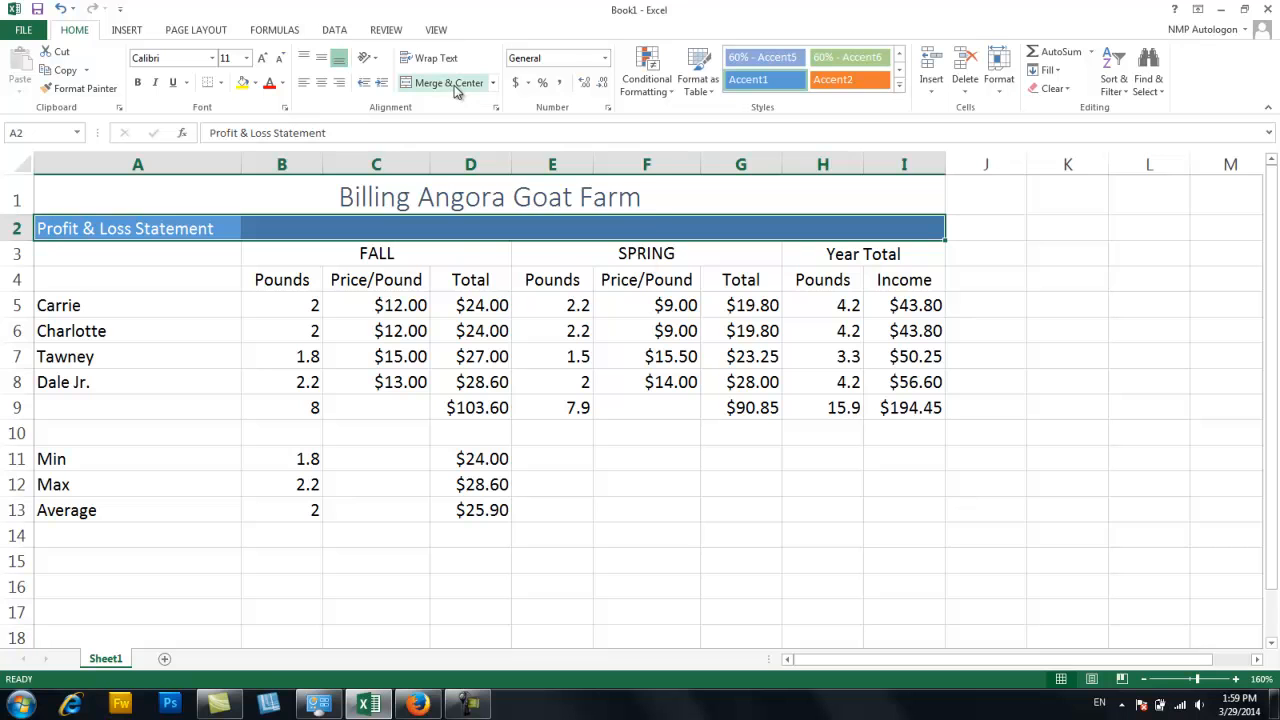
pyautogui.click(436, 82)
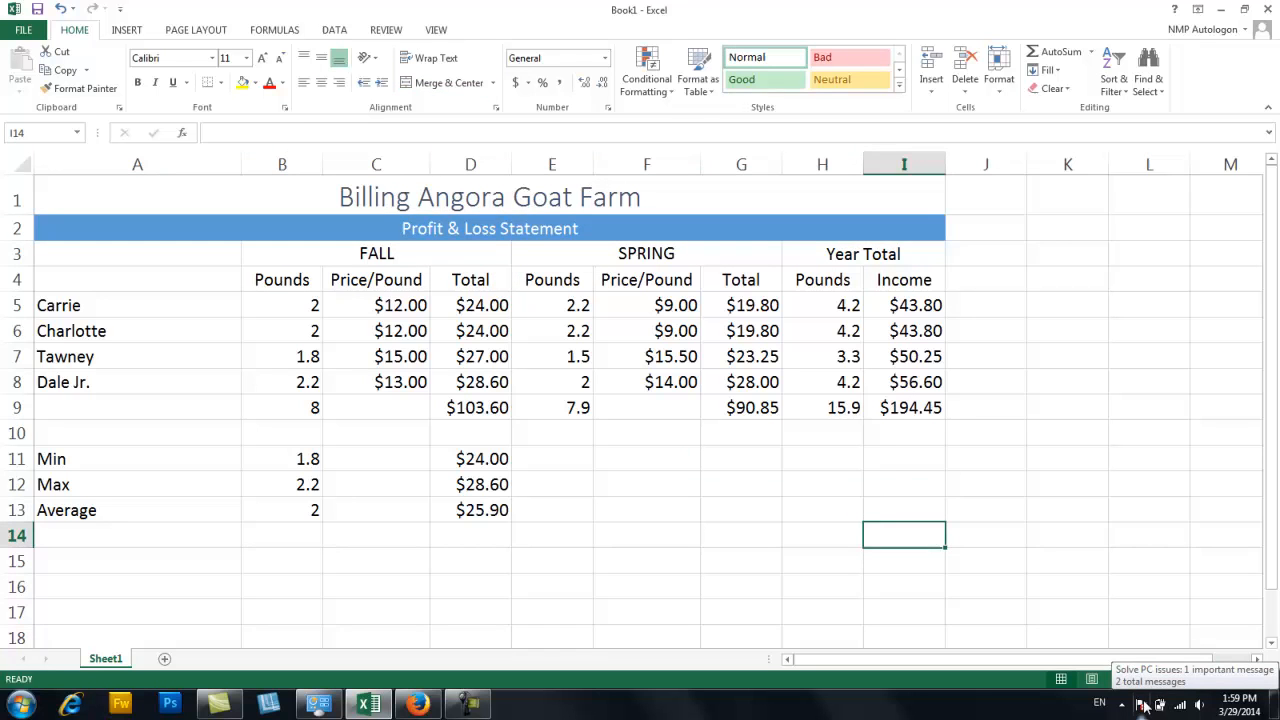
# Bold the FALL, SPRING and Year Total headings in row 3, then select B4:D4.
pyautogui.click(376, 253)
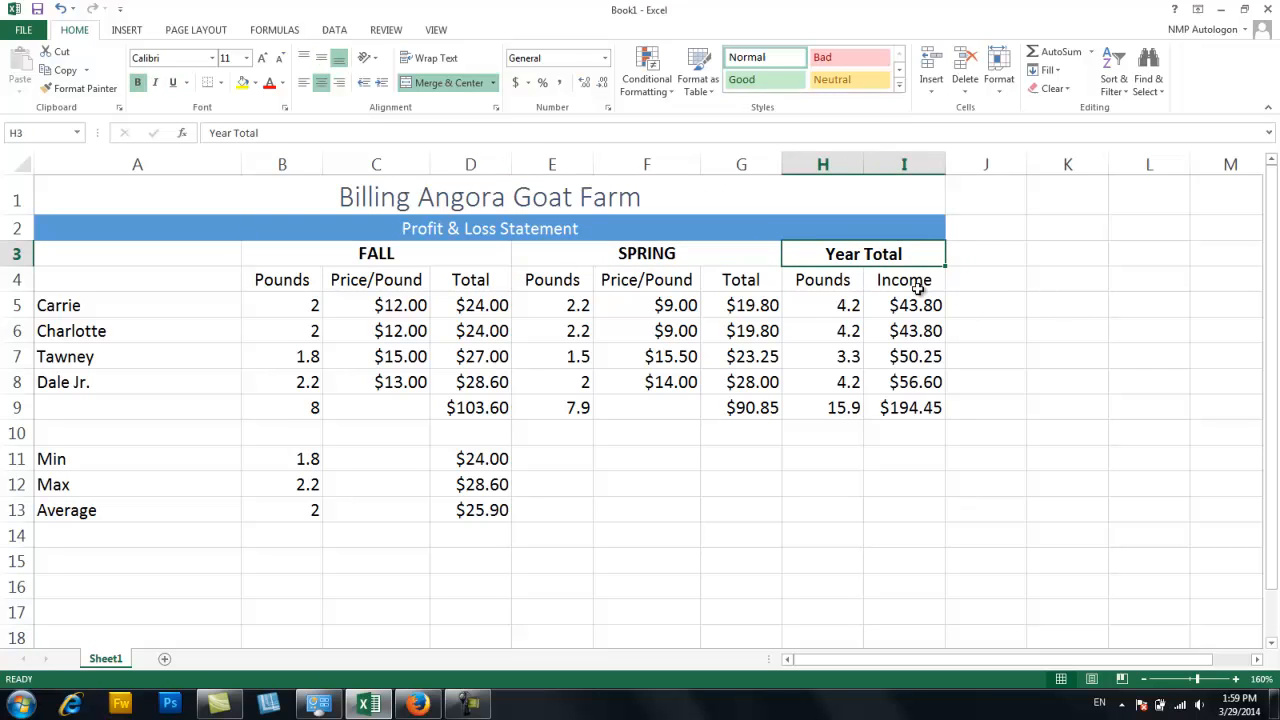
pyautogui.click(281, 279)
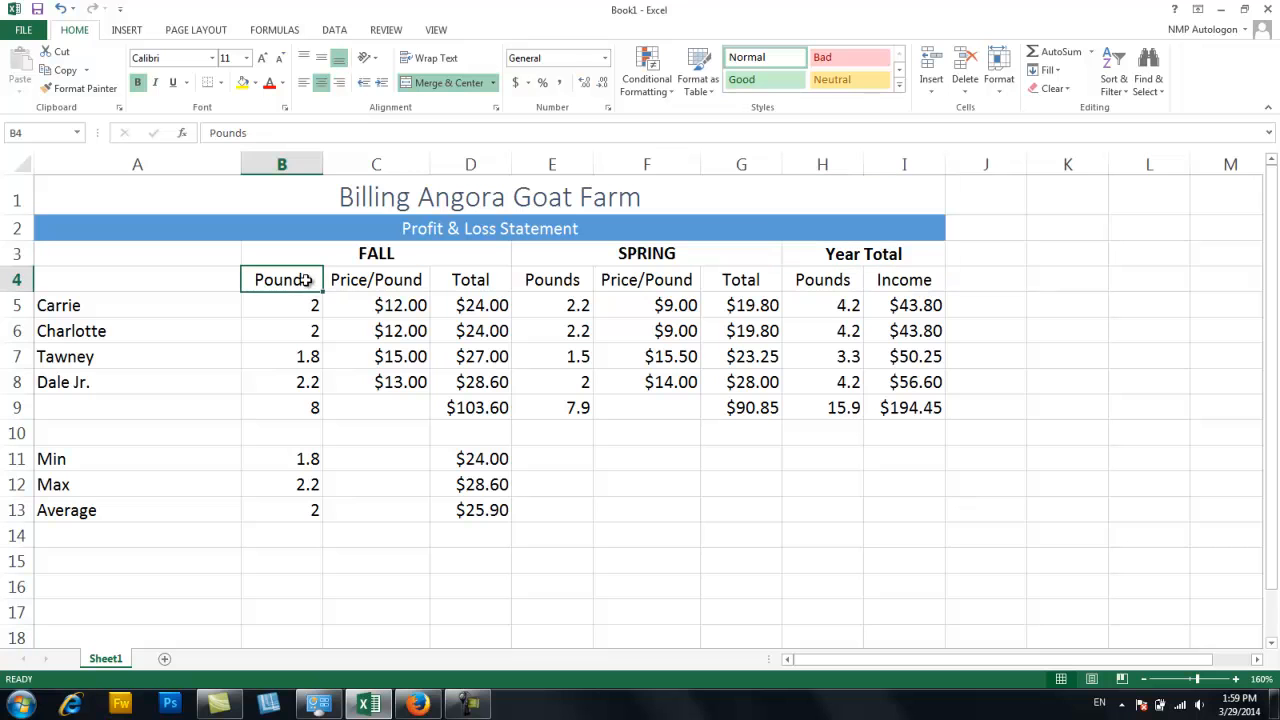
pyautogui.moveTo(281, 279); pyautogui.dragTo(470, 279)
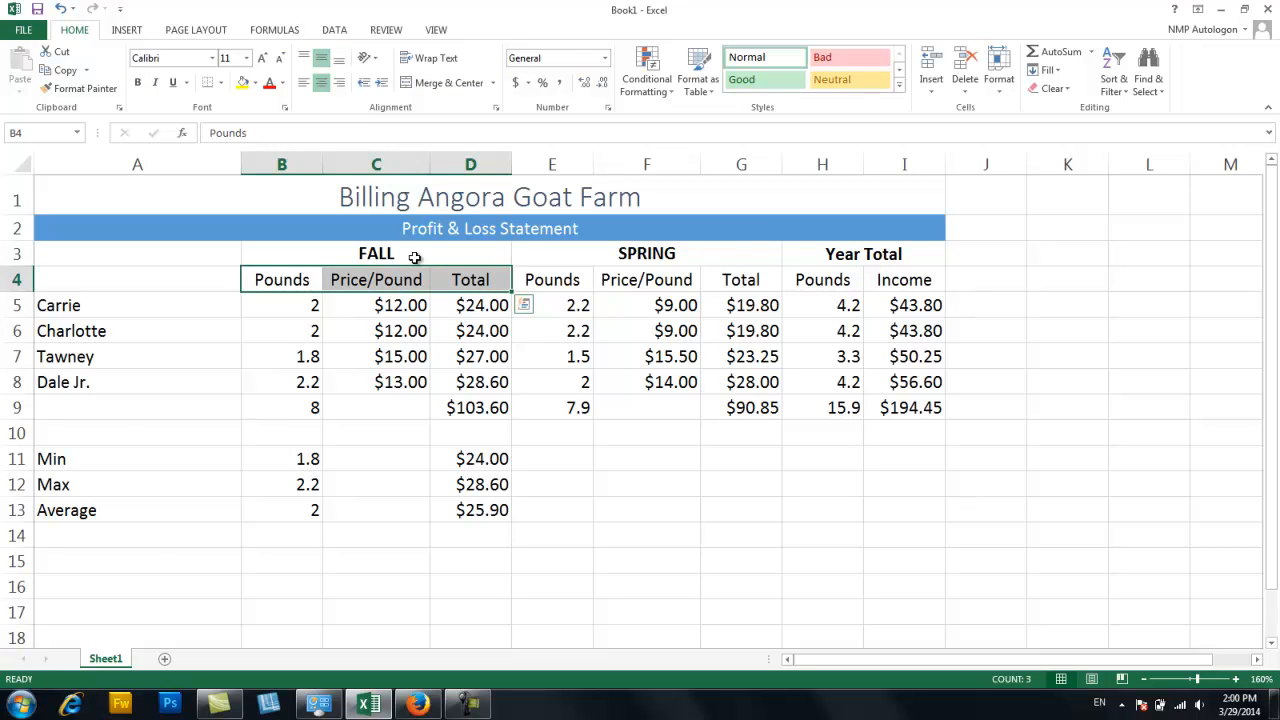
pyautogui.moveTo(422, 279)
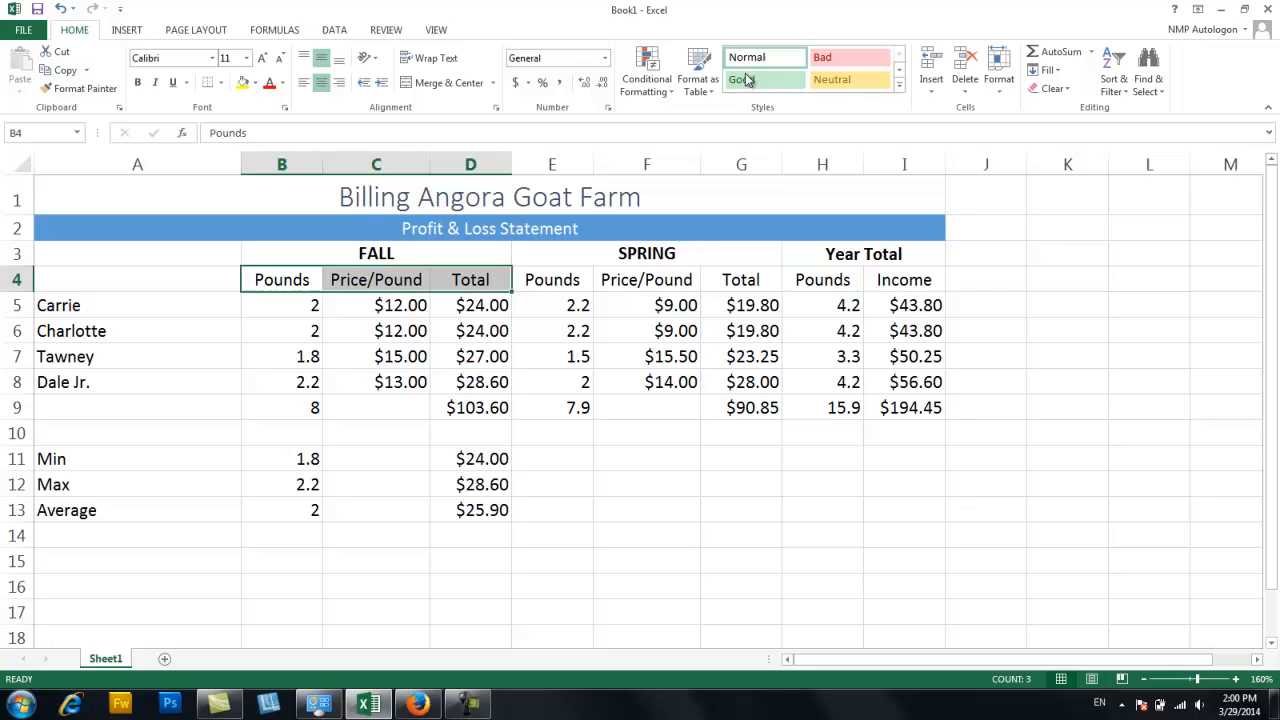
# Style the FALL column headings with 60% Accent2 and the SPRING headings with 60% Accent6.
pyautogui.click(896, 80)
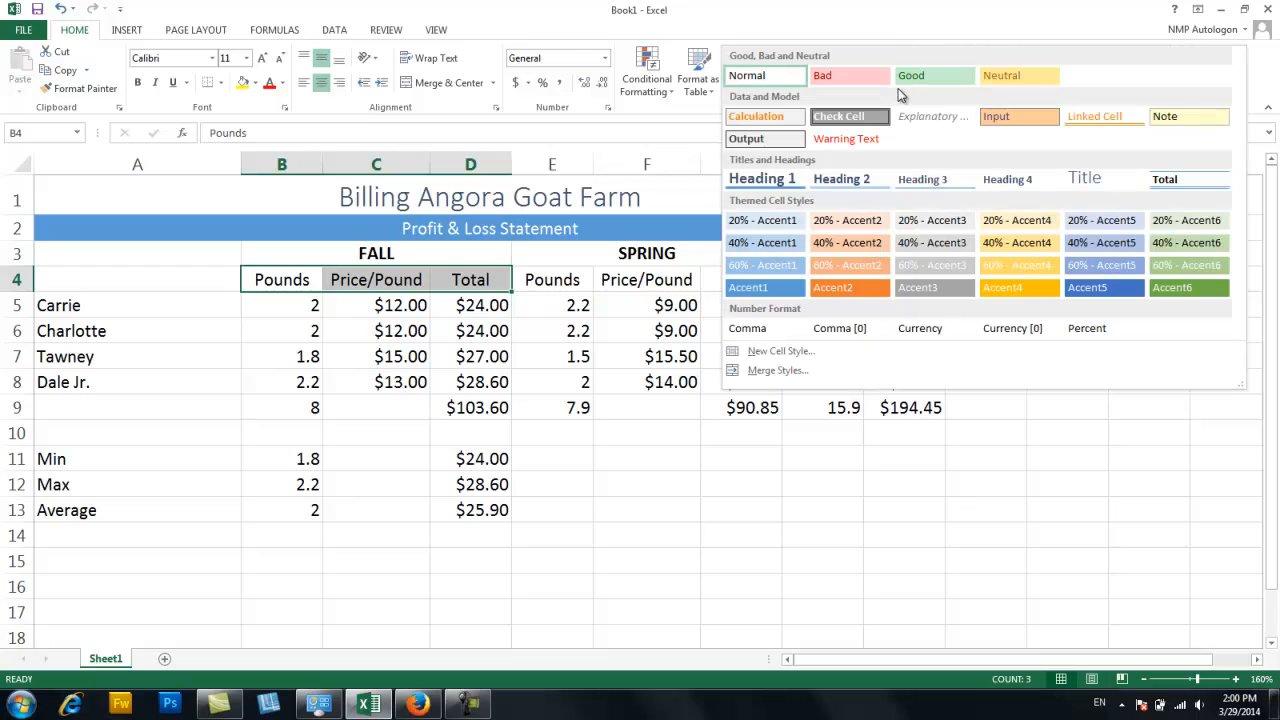
pyautogui.moveTo(765, 242)
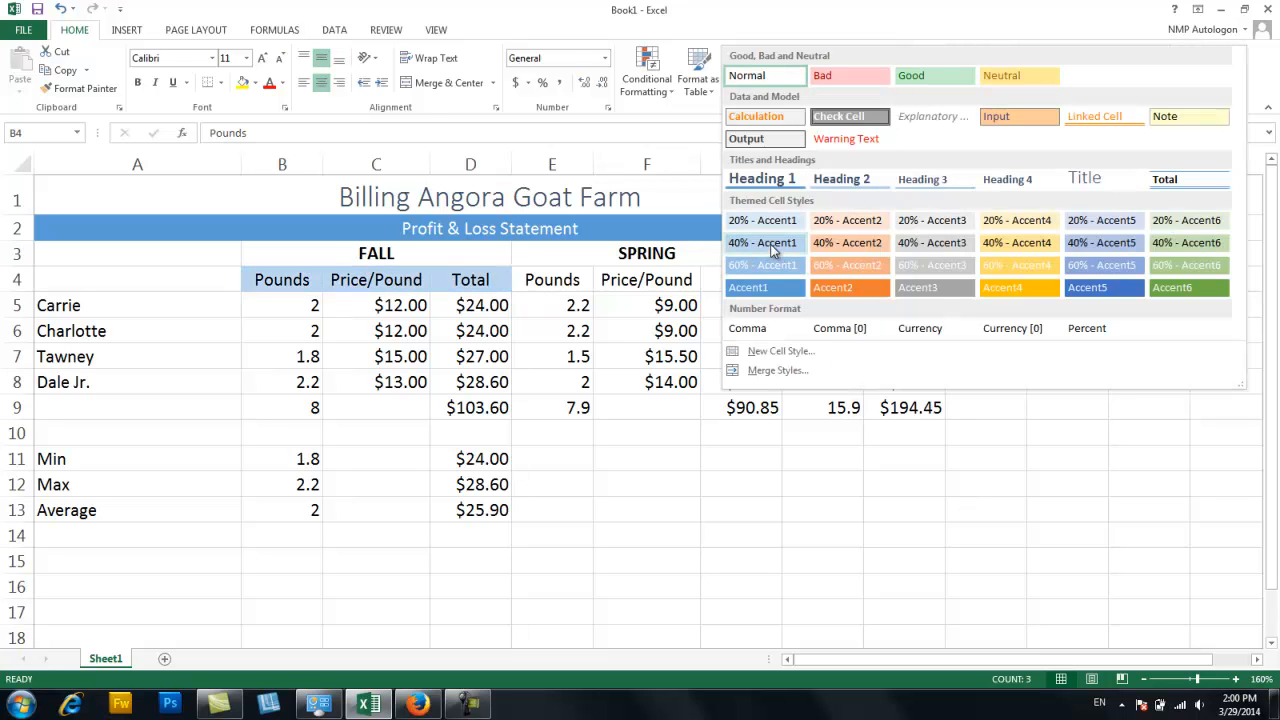
pyautogui.moveTo(766, 220)
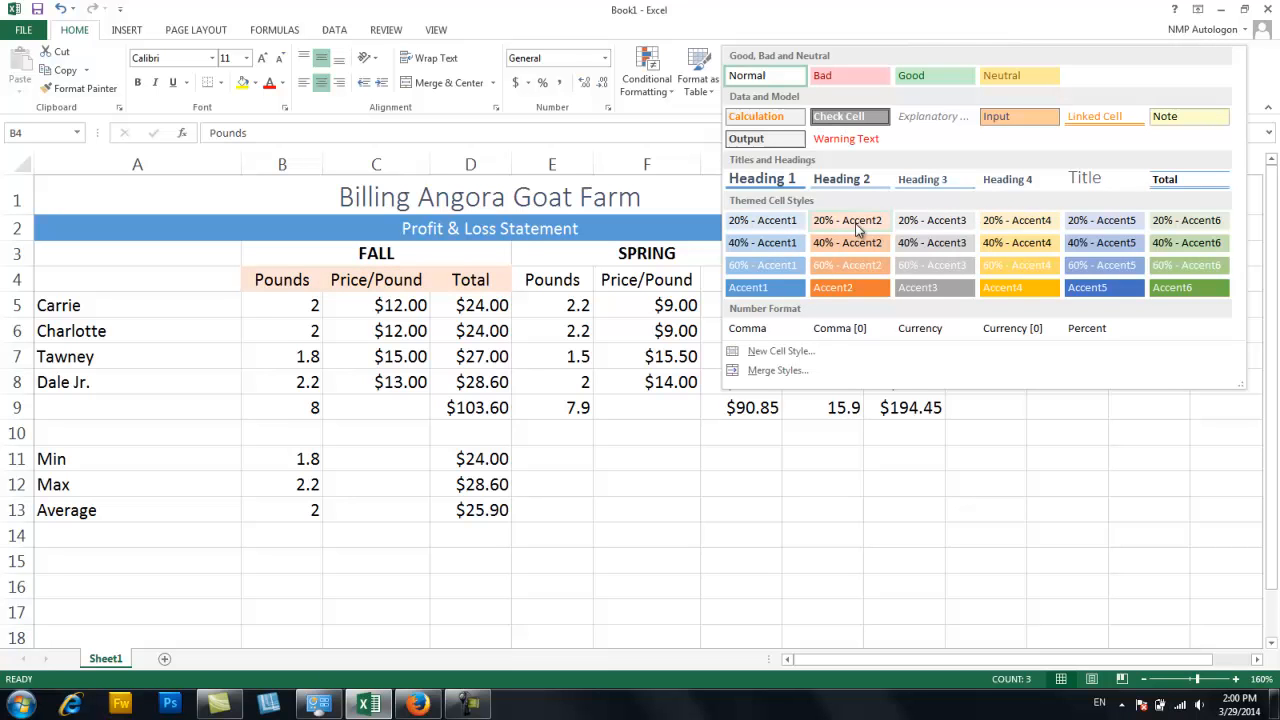
pyautogui.moveTo(850, 265)
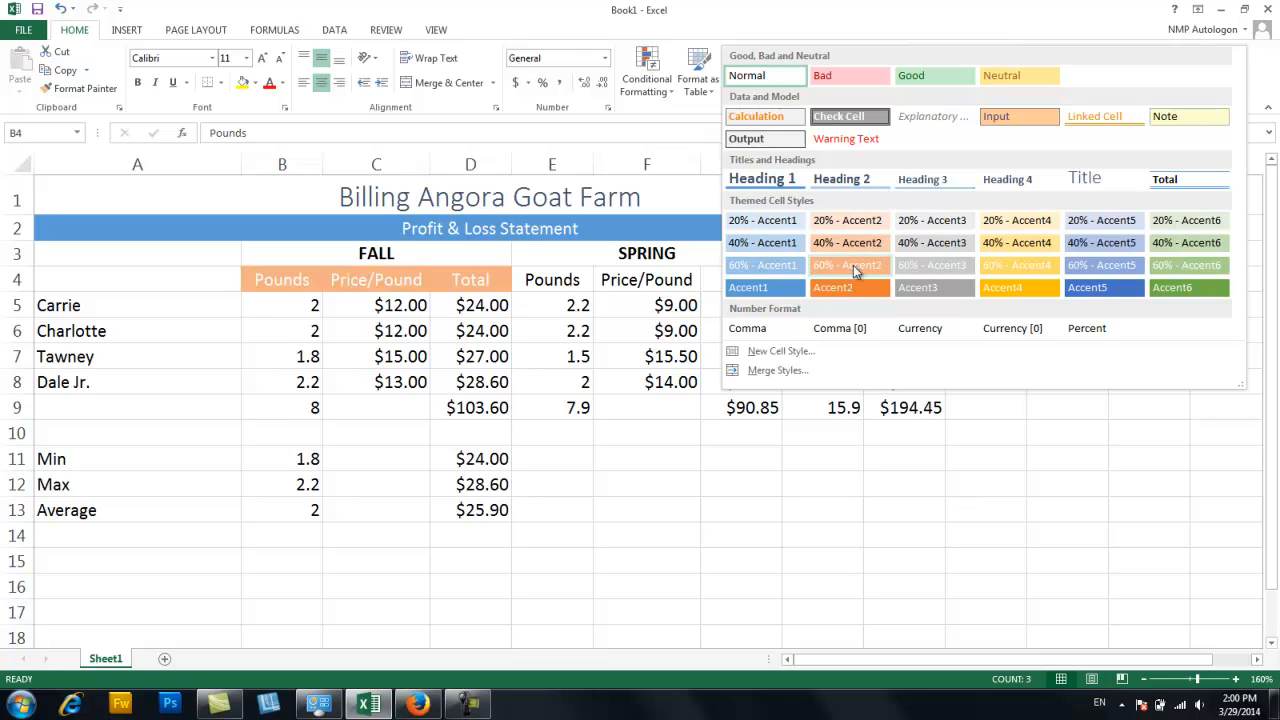
pyautogui.moveTo(852, 267)
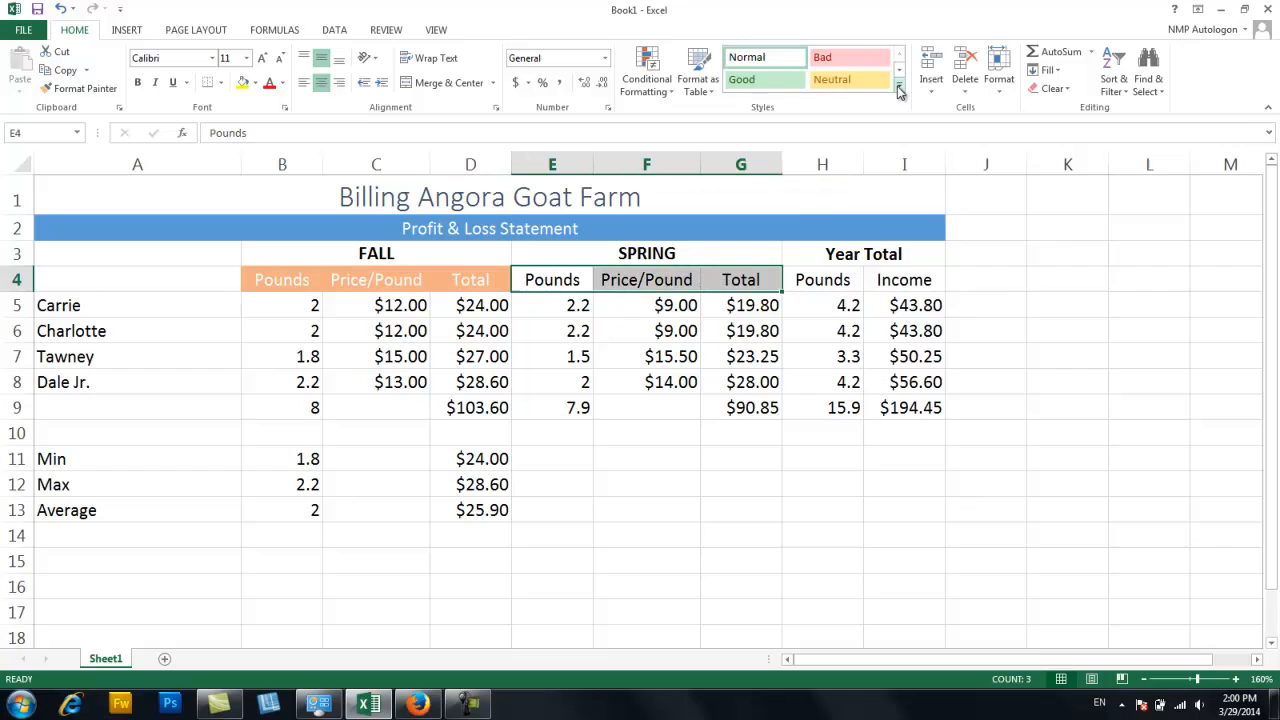
pyautogui.click(896, 90)
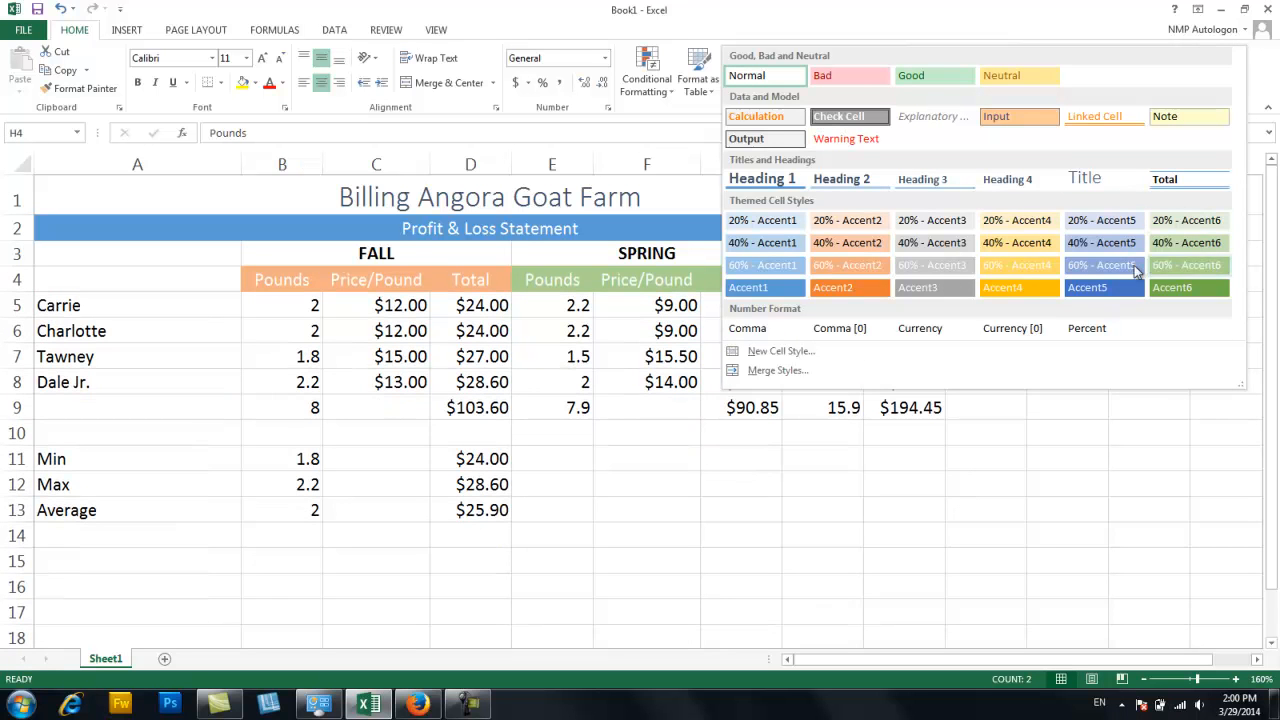
pyautogui.moveTo(1041, 258)
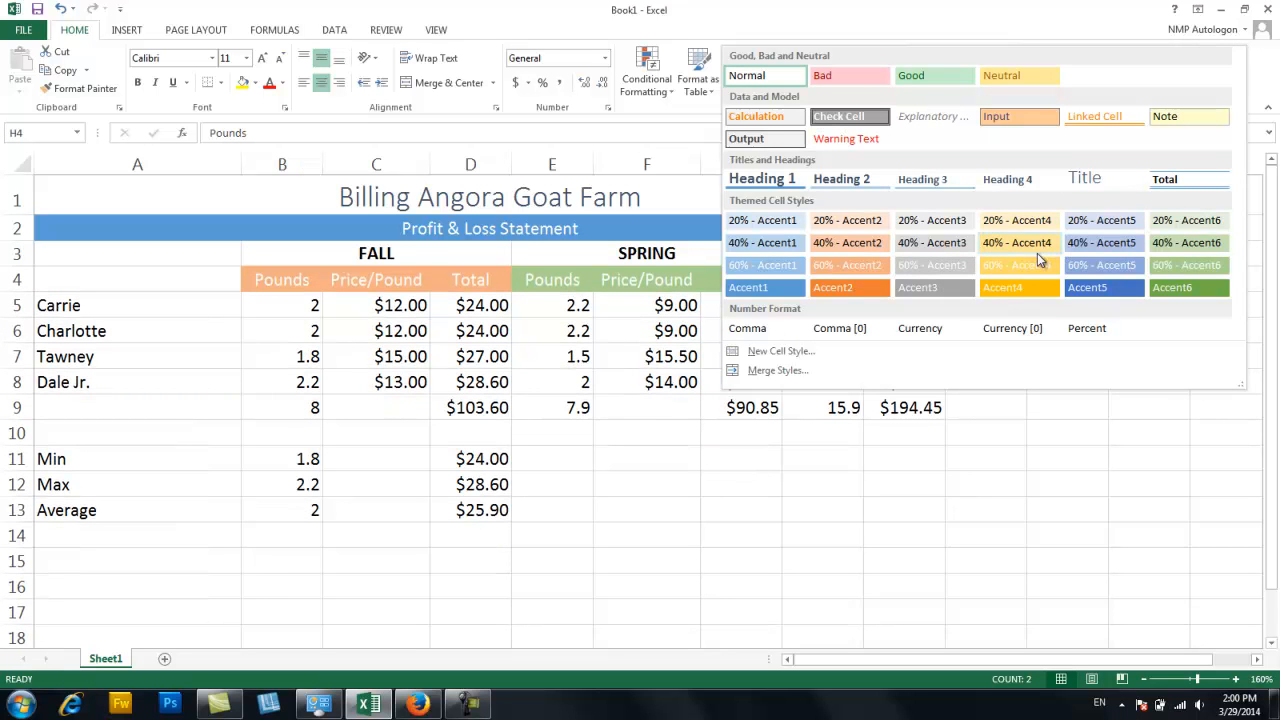
pyautogui.moveTo(1036, 290)
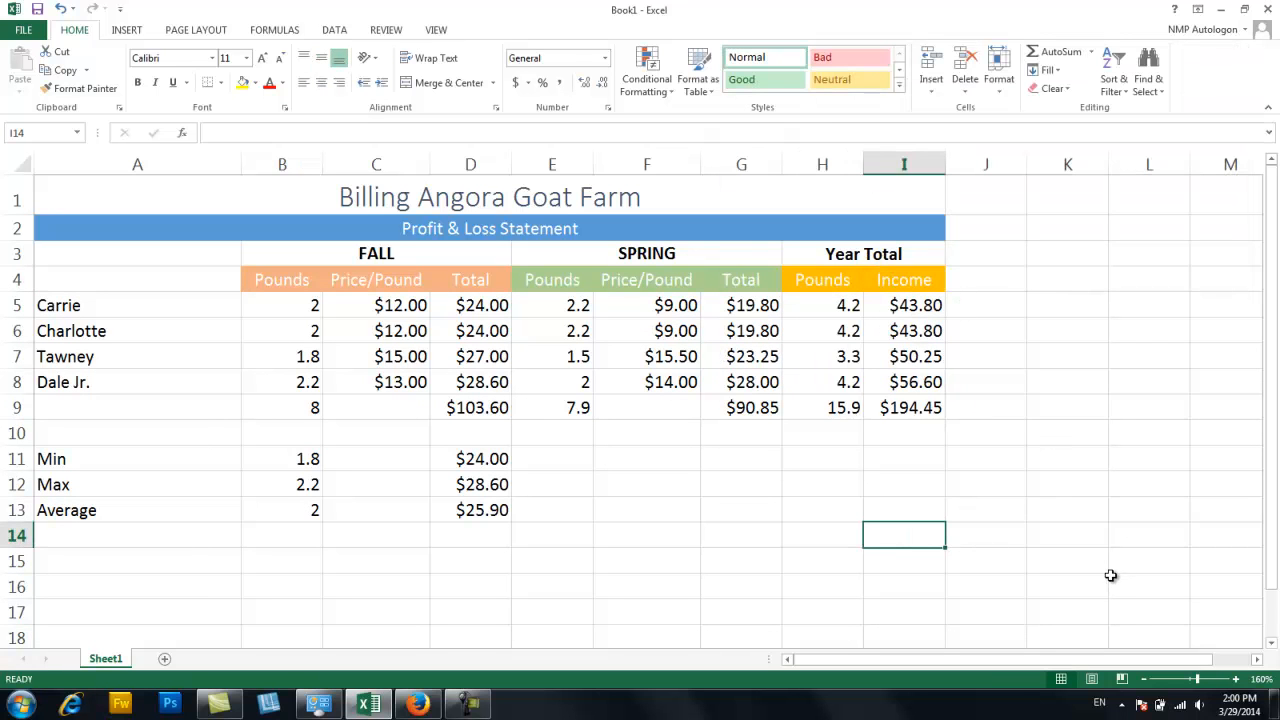
pyautogui.moveTo(1007, 524)
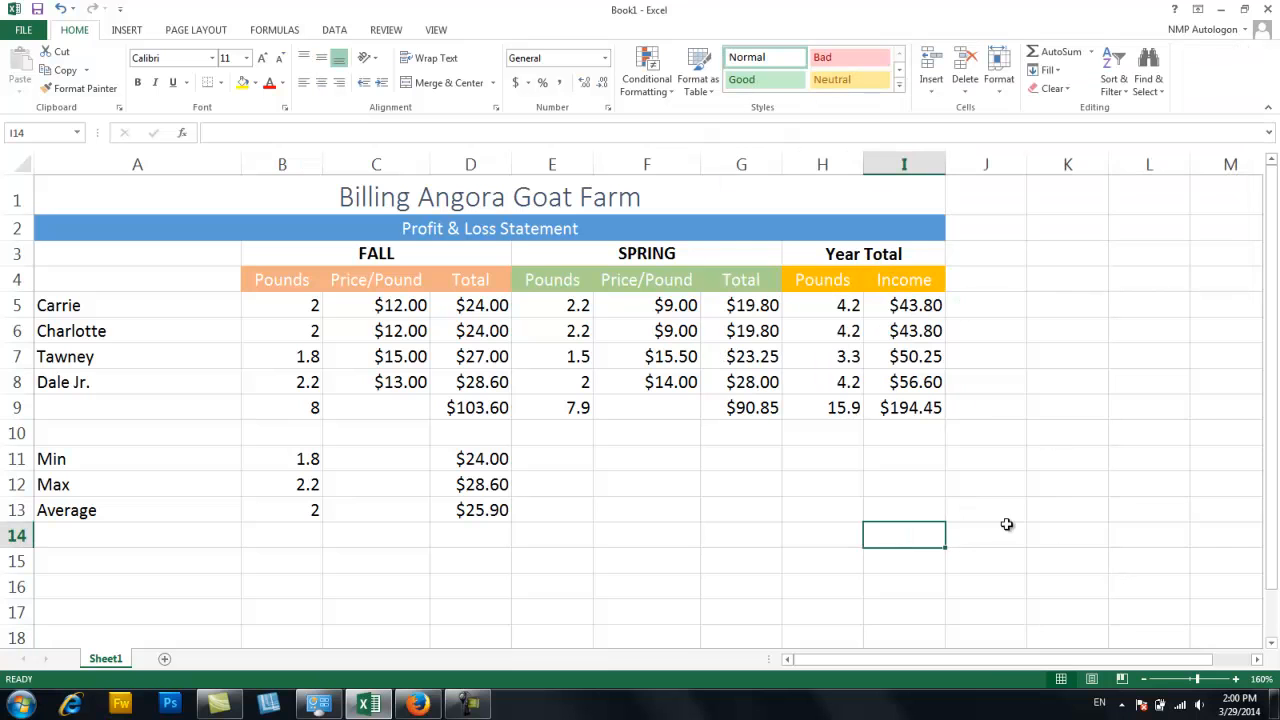
pyautogui.moveTo(890, 496)
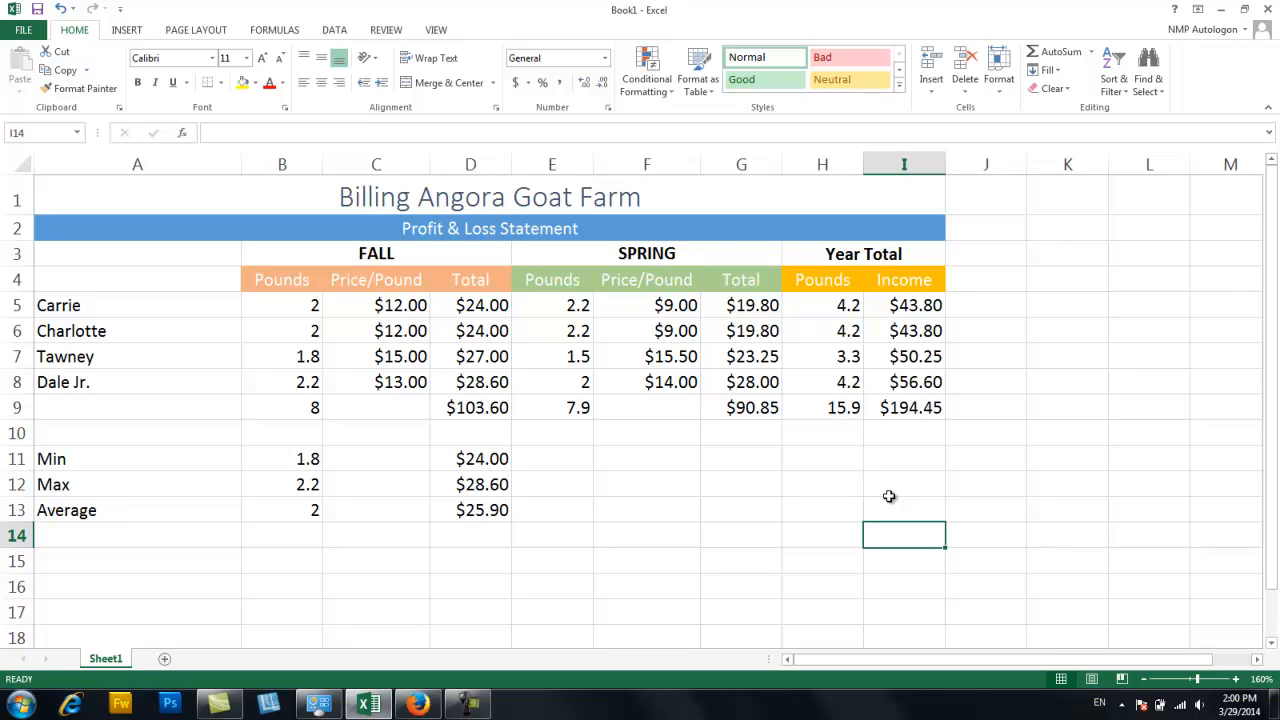
pyautogui.moveTo(82, 305)
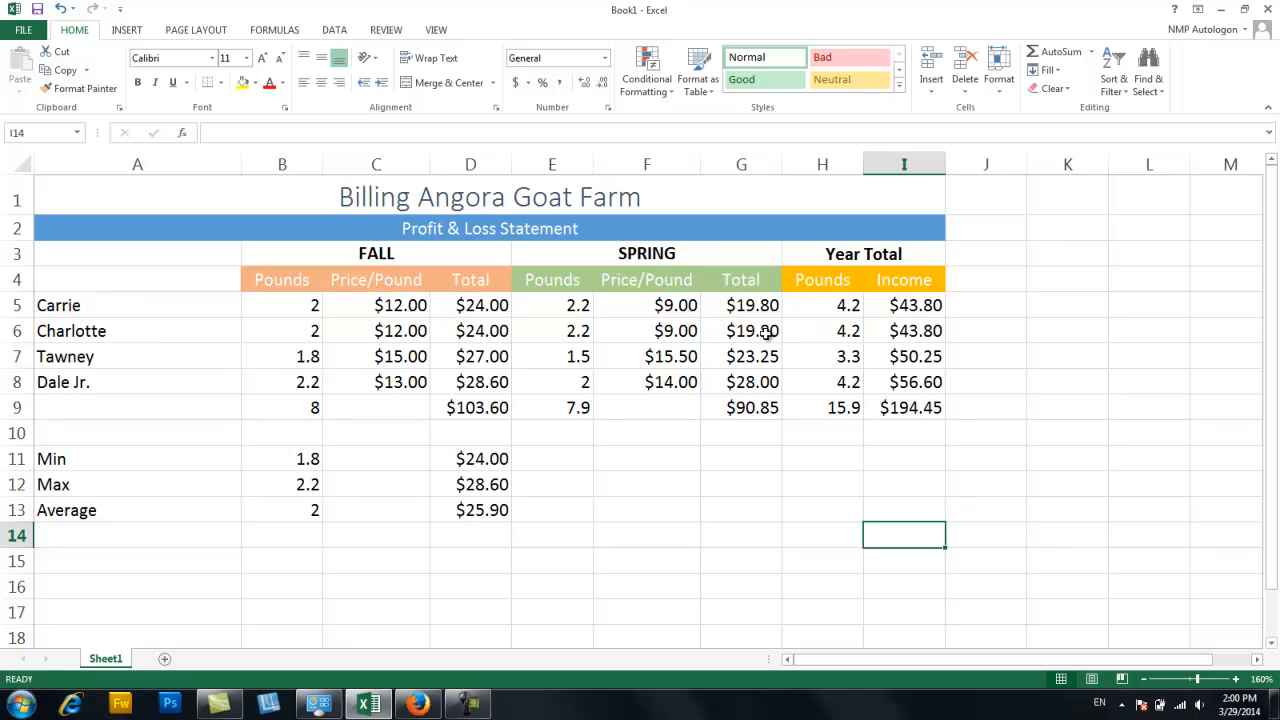
pyautogui.moveTo(407, 481)
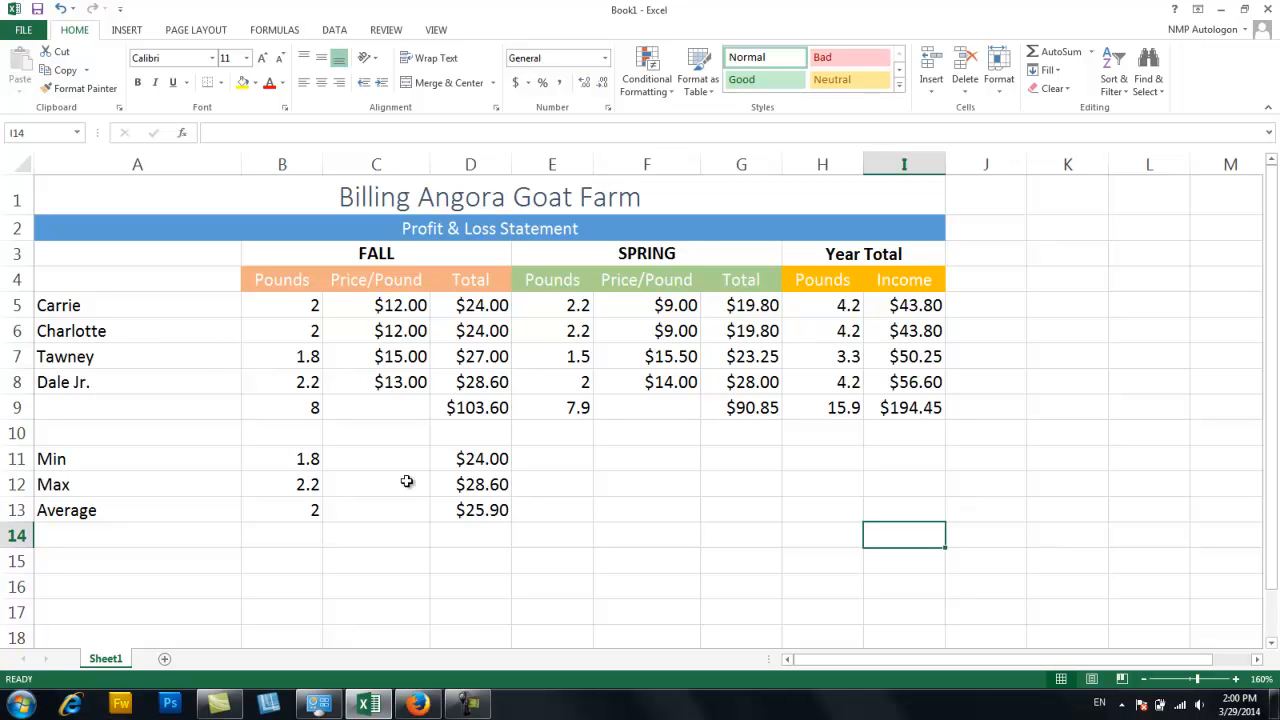
pyautogui.moveTo(482, 514)
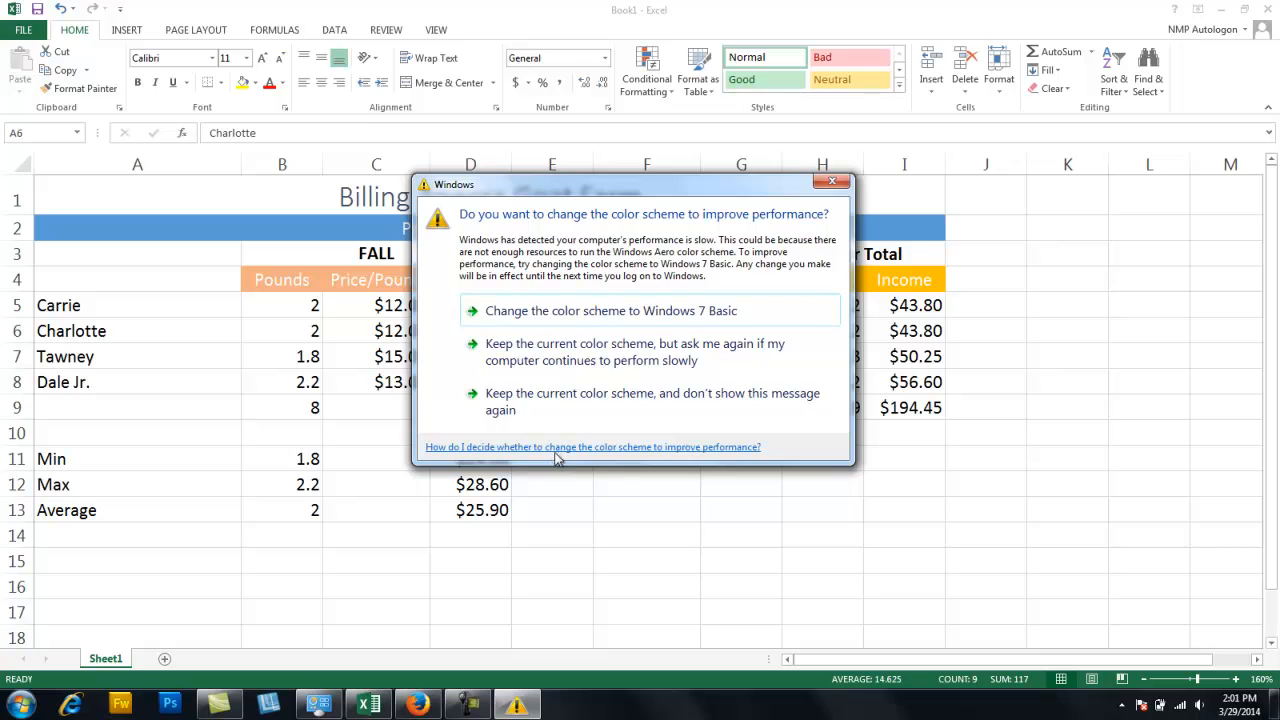
pyautogui.moveTo(831, 181)
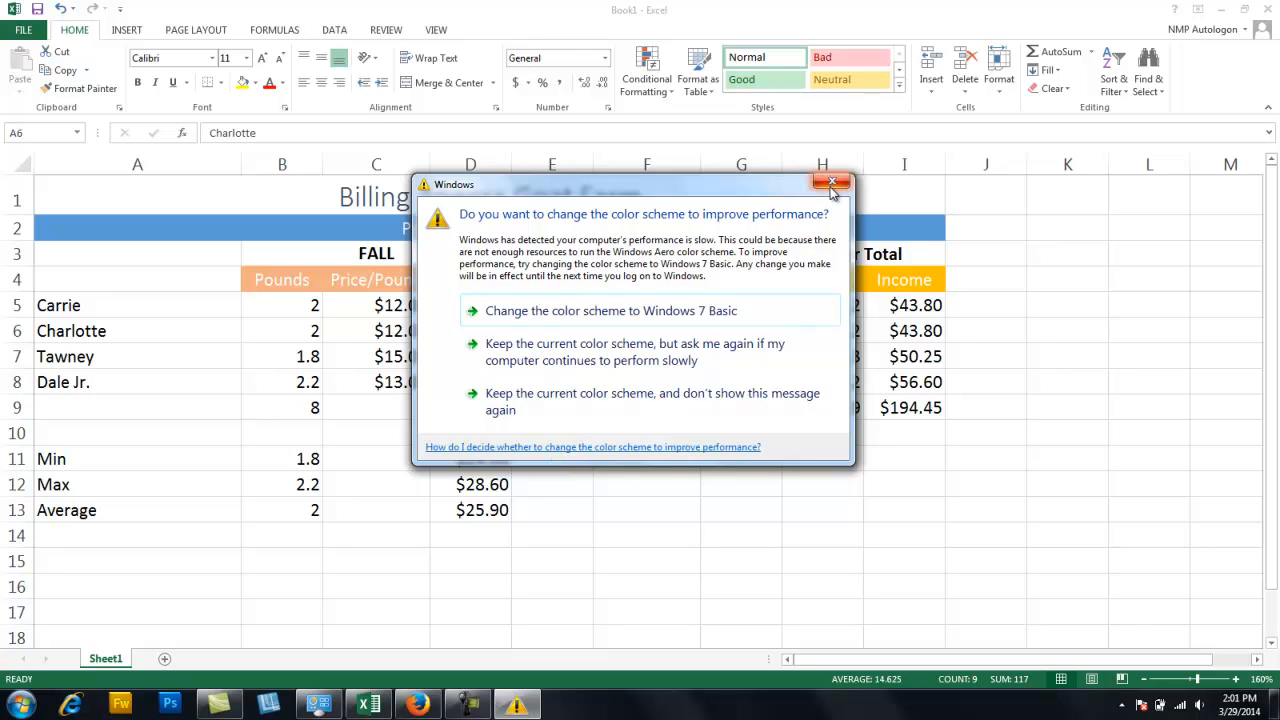
pyautogui.moveTo(832, 181)
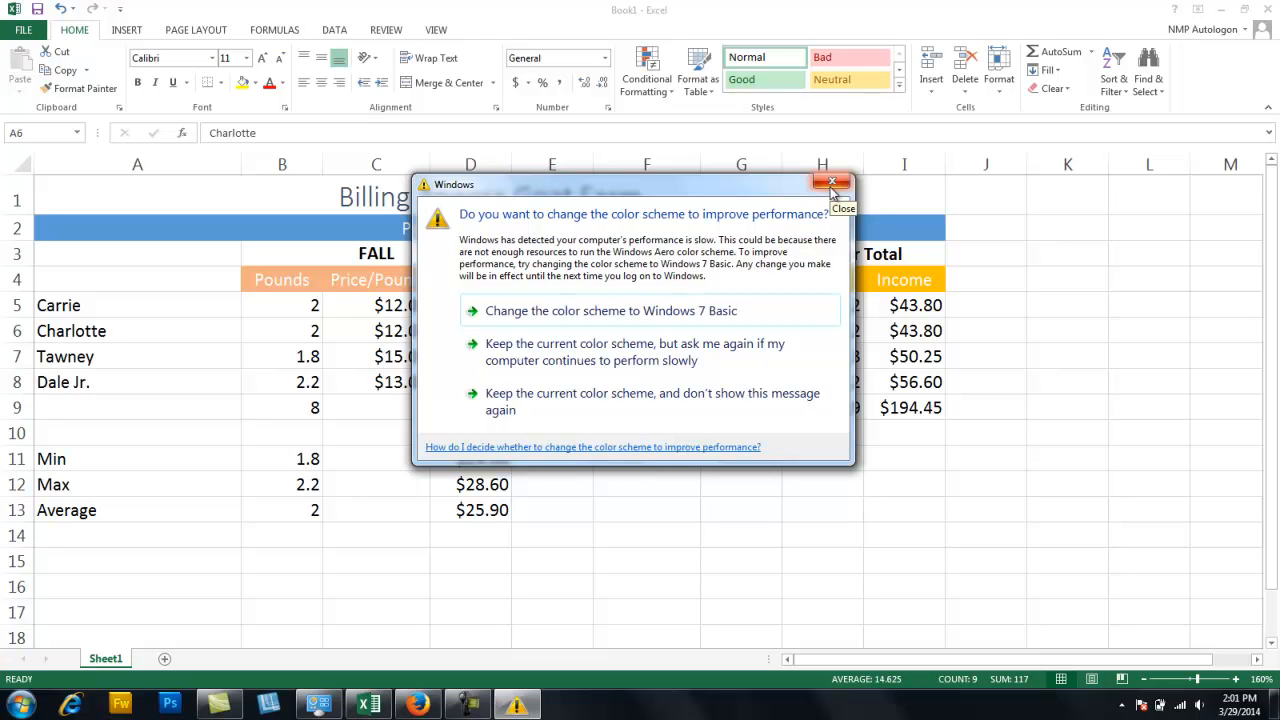
pyautogui.moveTo(577, 416)
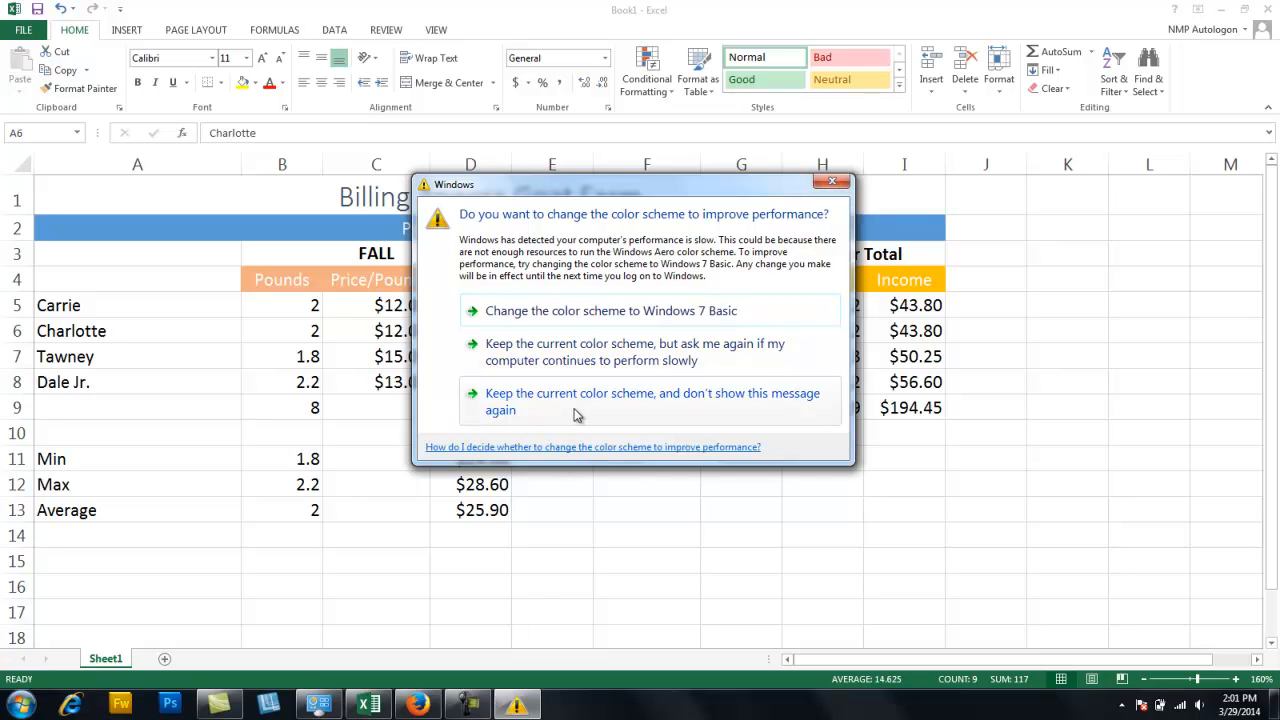
# Keep the current colour scheme and stop the Windows performance prompt from showing again.
pyautogui.click(647, 401)
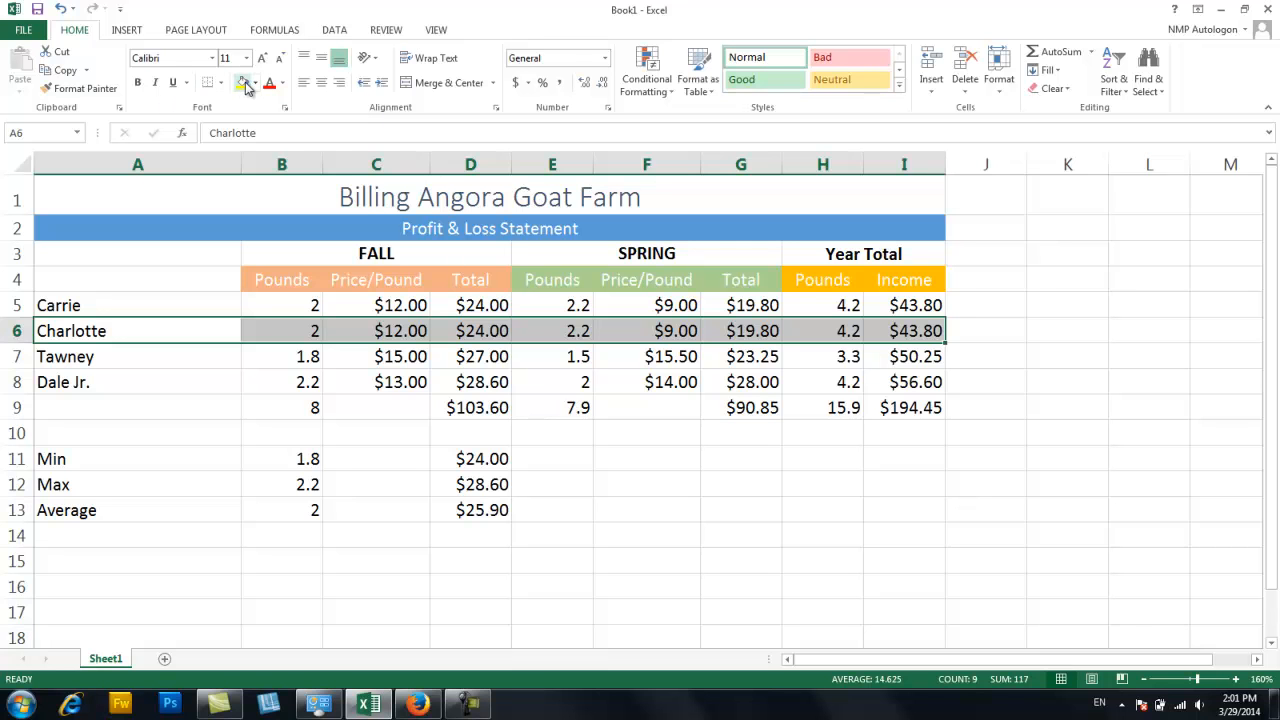
# Fill the Charlotte row A6:I6 and the Dale Jr. row A8:I8 light grey.
pyautogui.click(238, 82)
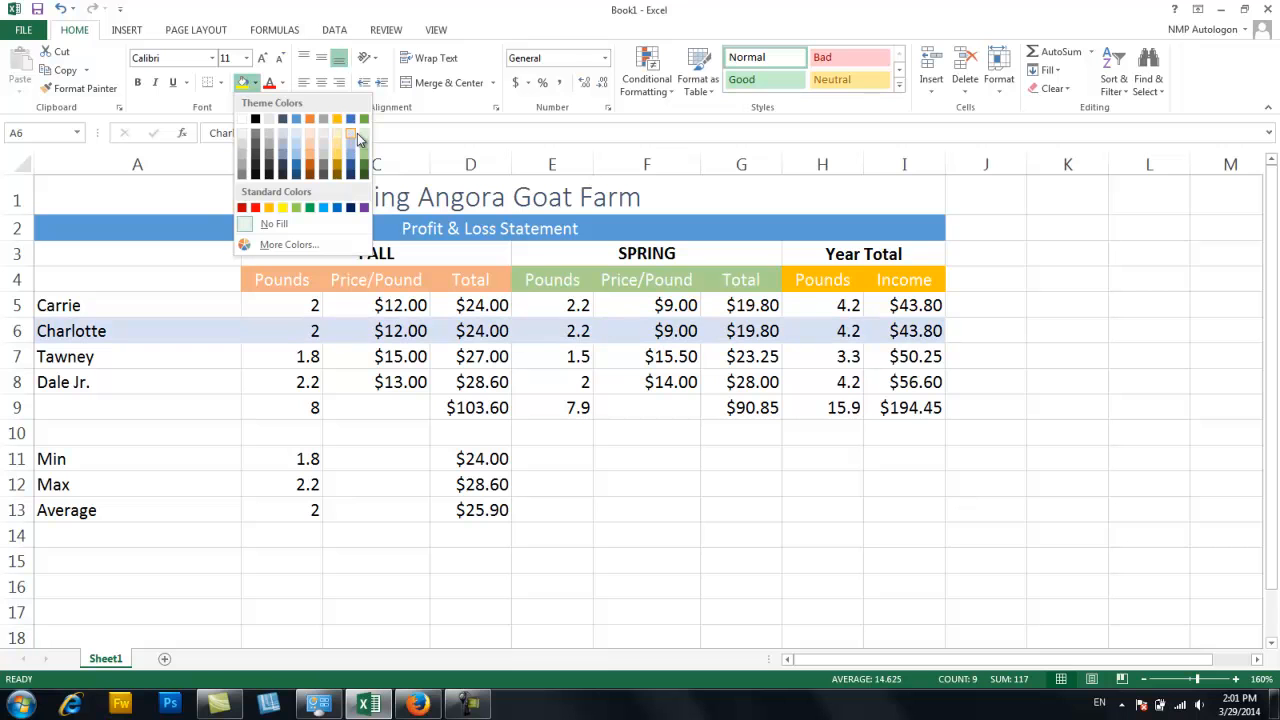
pyautogui.moveTo(267, 146)
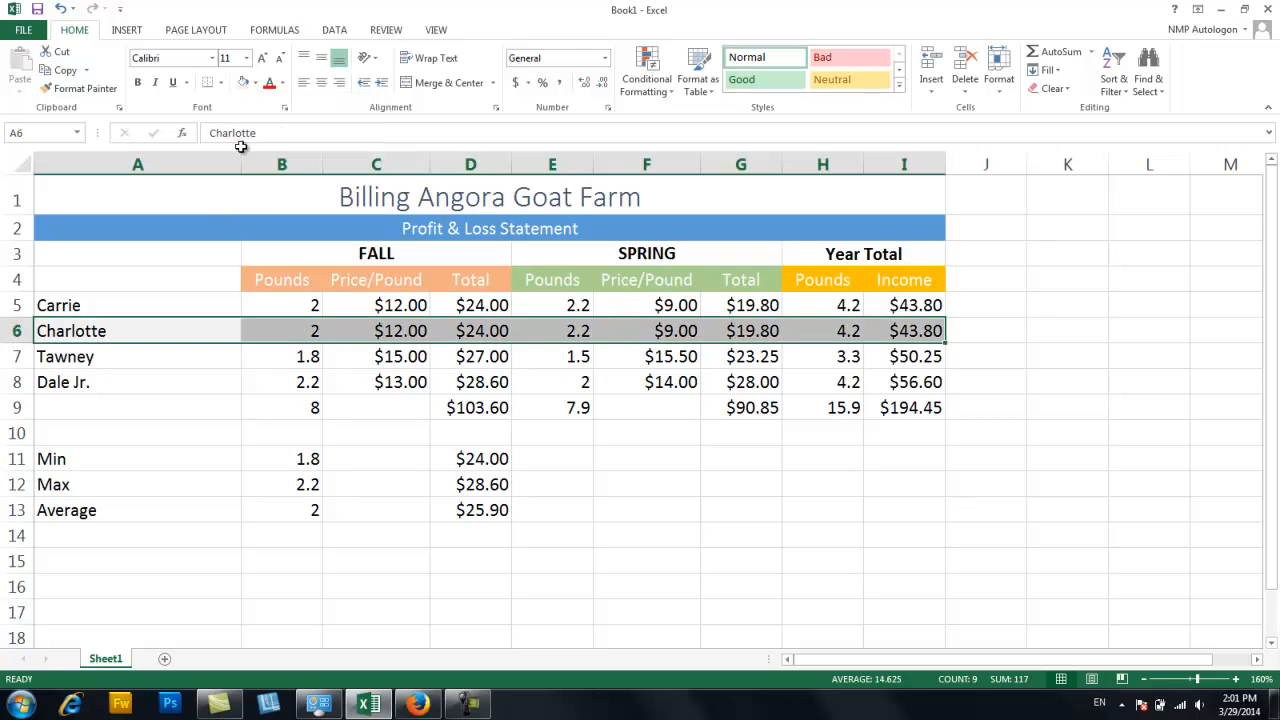
pyautogui.click(80, 382)
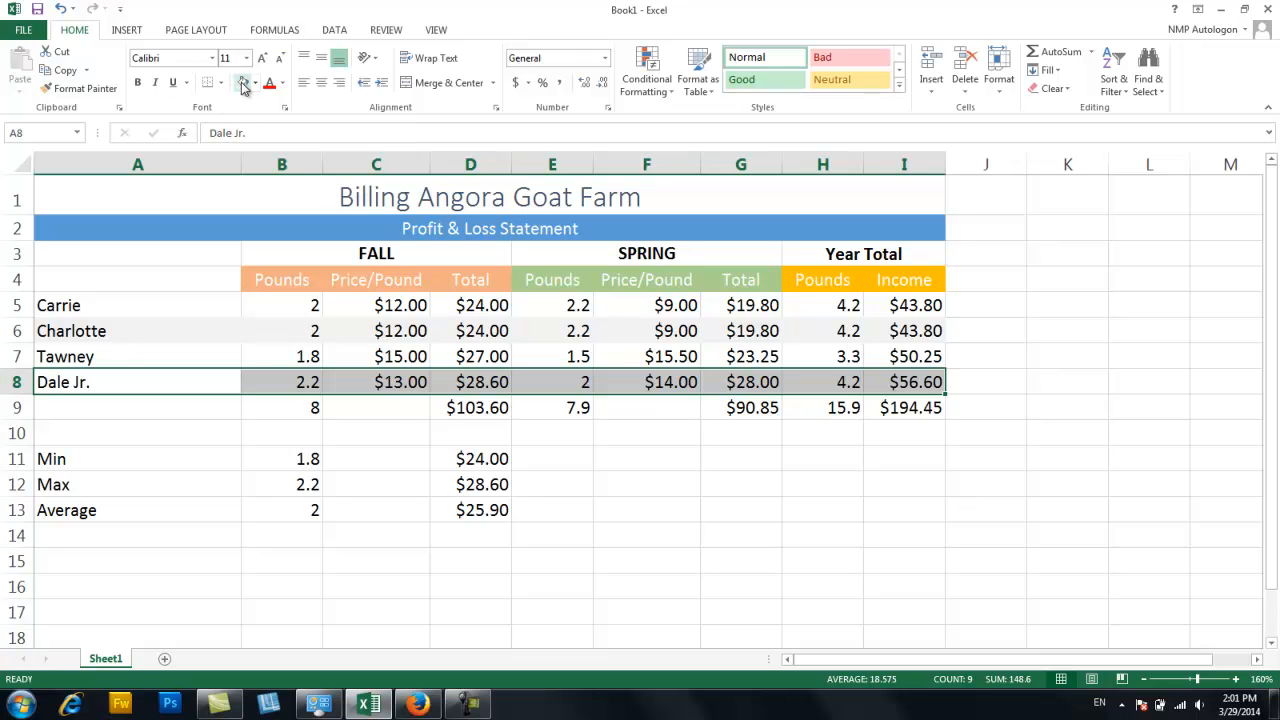
pyautogui.click(375, 459)
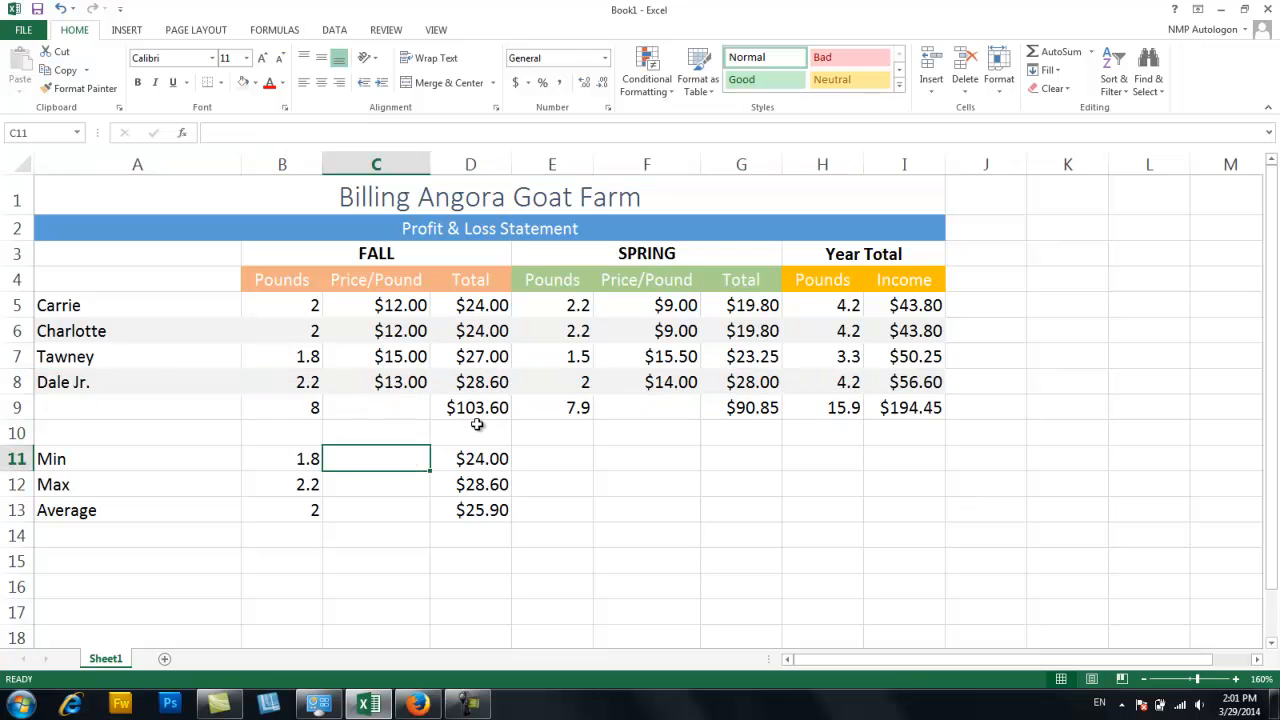
pyautogui.click(282, 408)
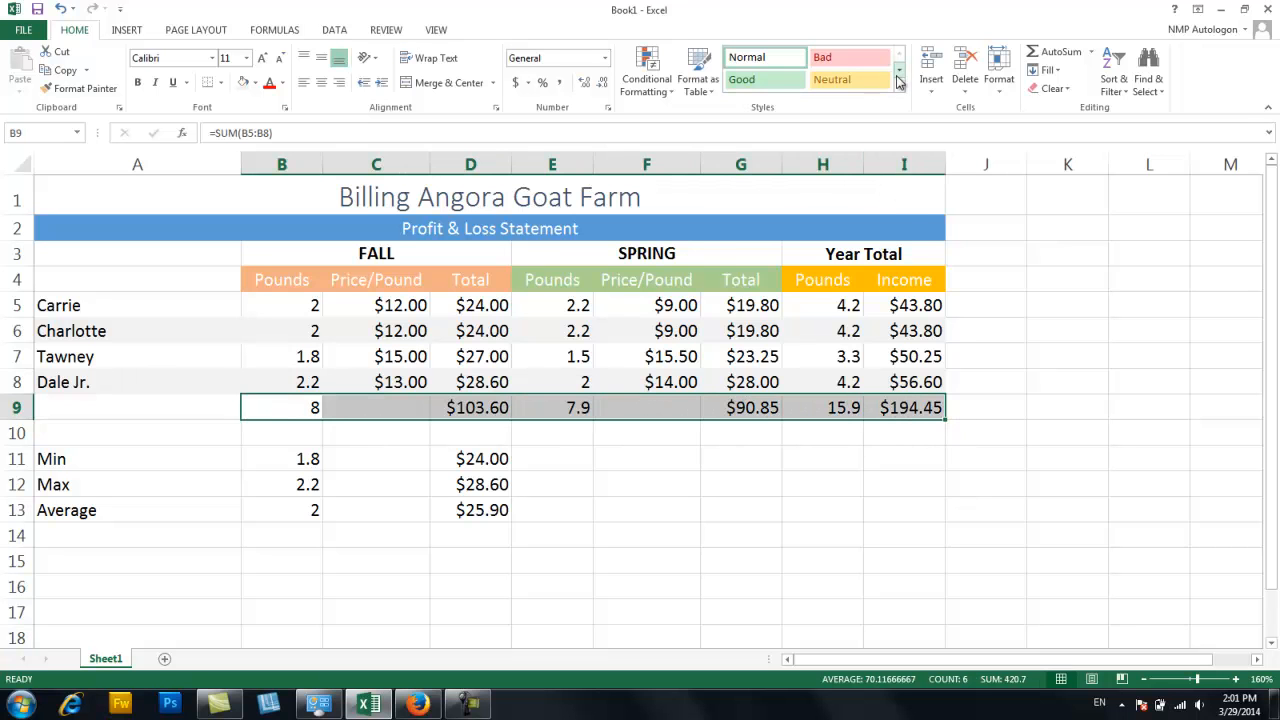
# Apply the Total cell style to totals row B9:I9 and shade the Average row light grey.
pyautogui.click(896, 77)
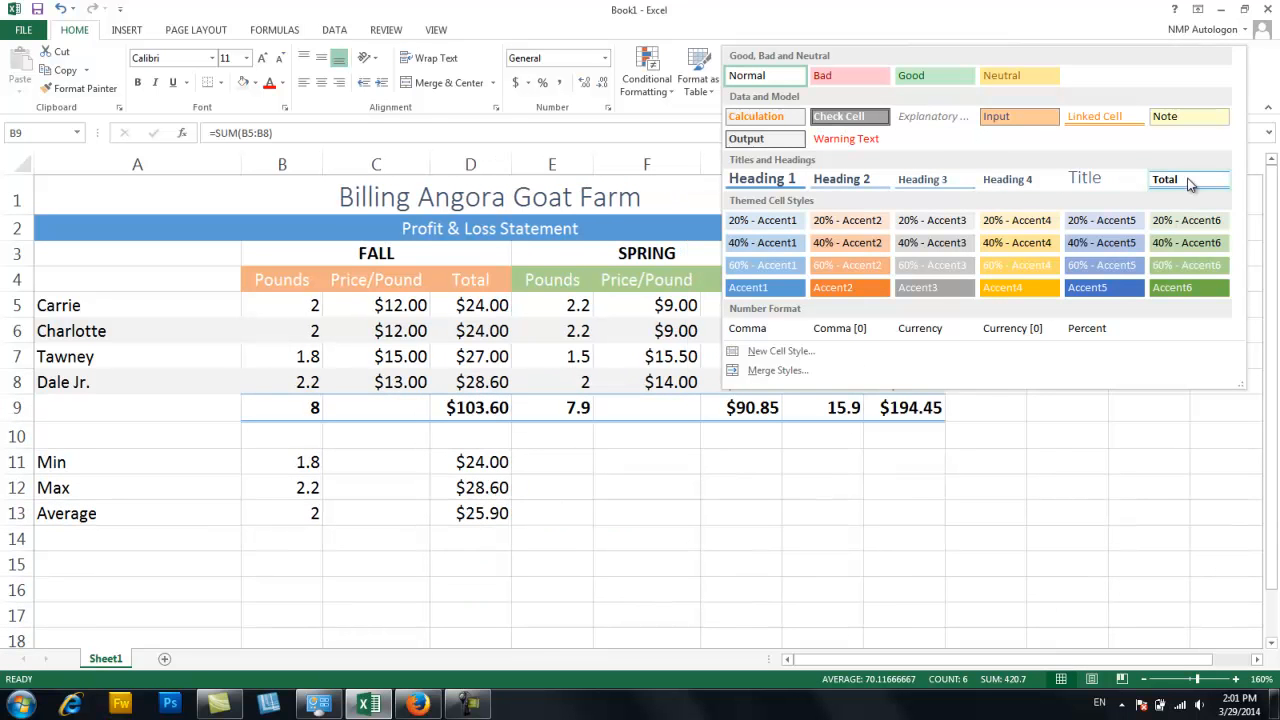
pyautogui.moveTo(1192, 183)
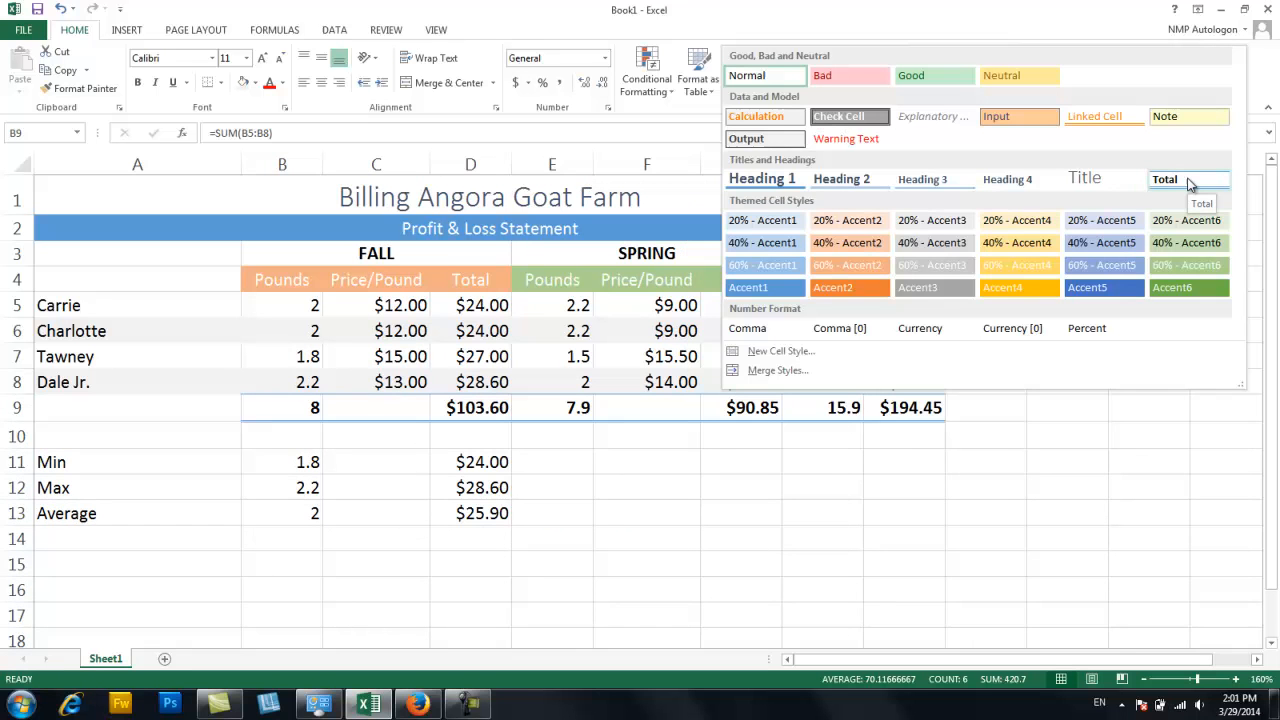
pyautogui.click(1178, 179)
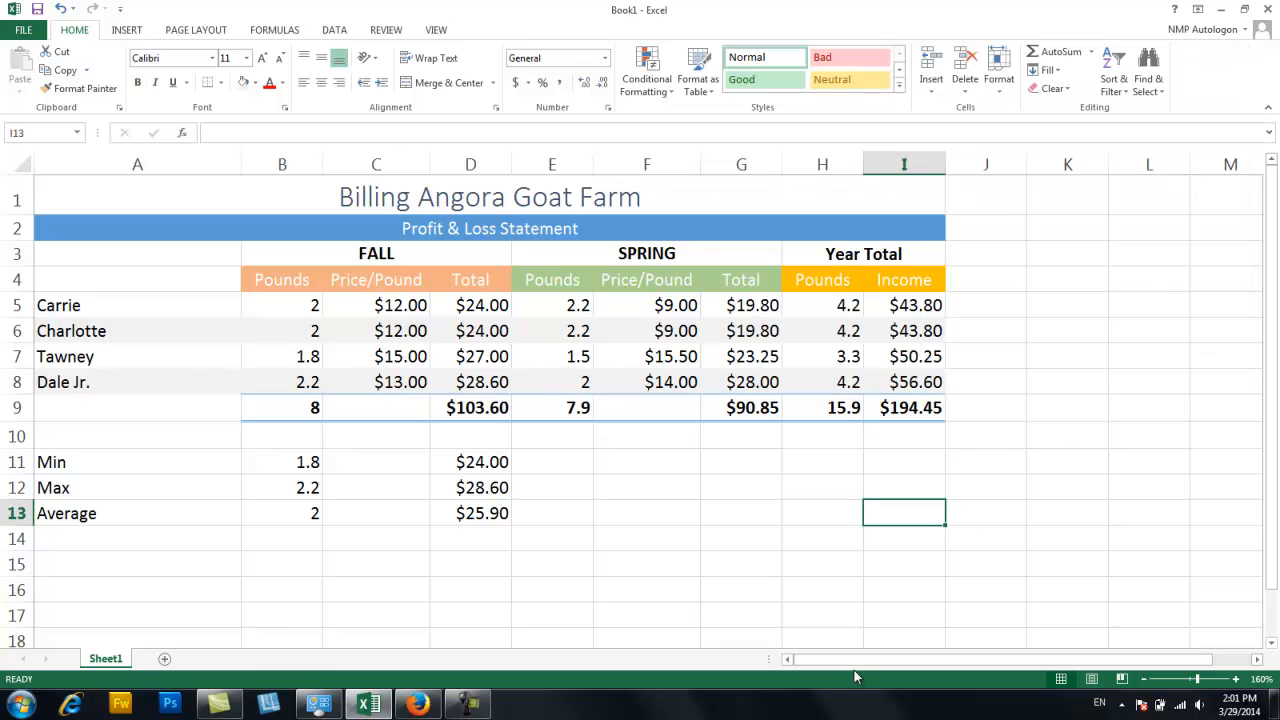
pyautogui.moveTo(258, 401)
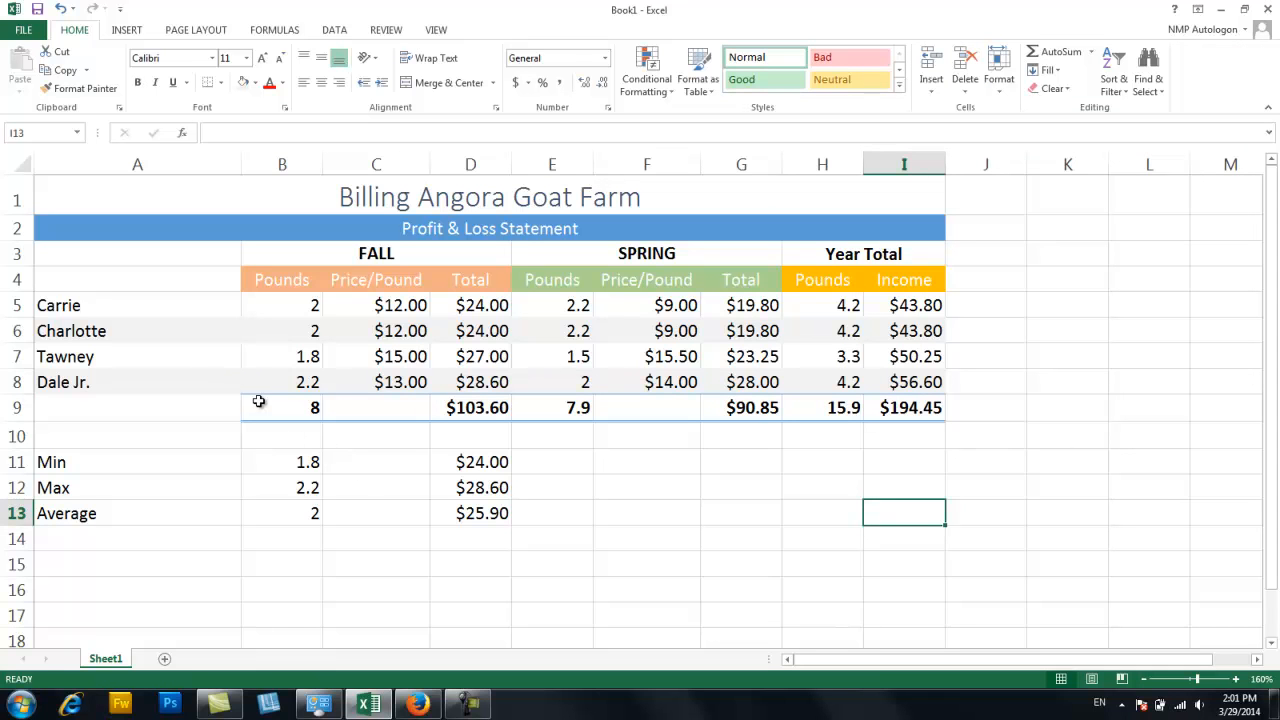
pyautogui.moveTo(912, 407)
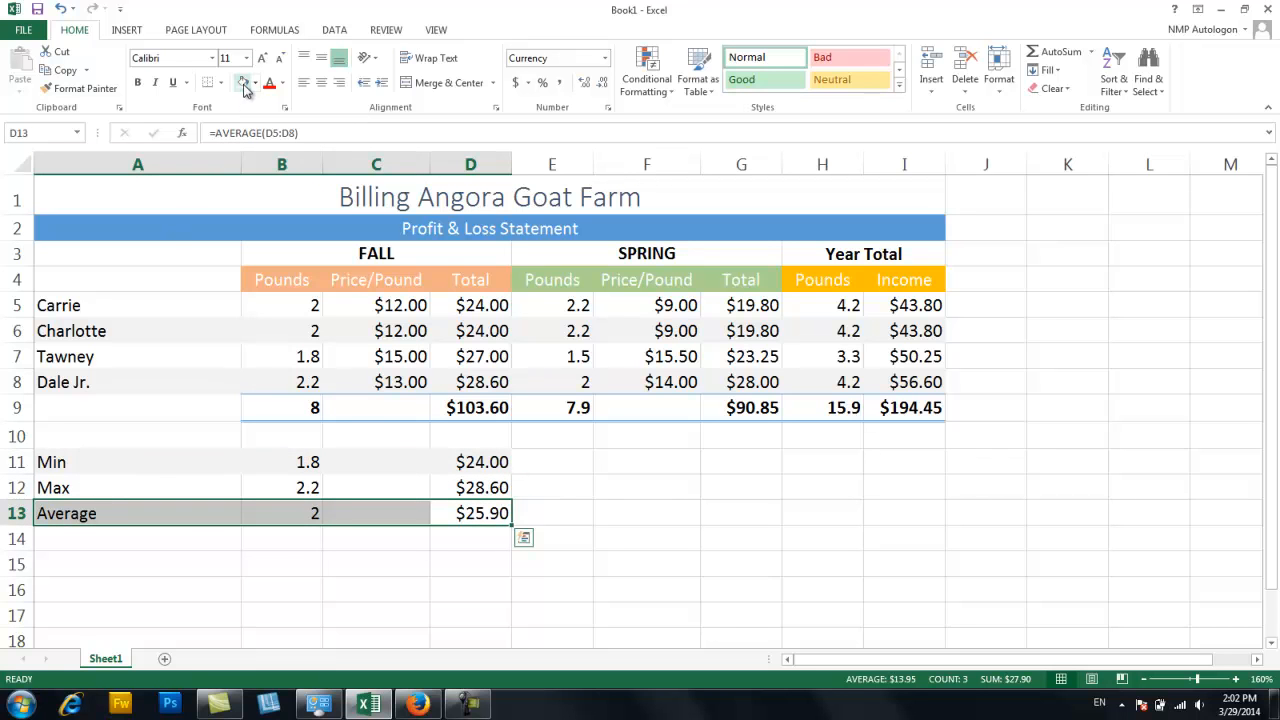
pyautogui.click(470, 589)
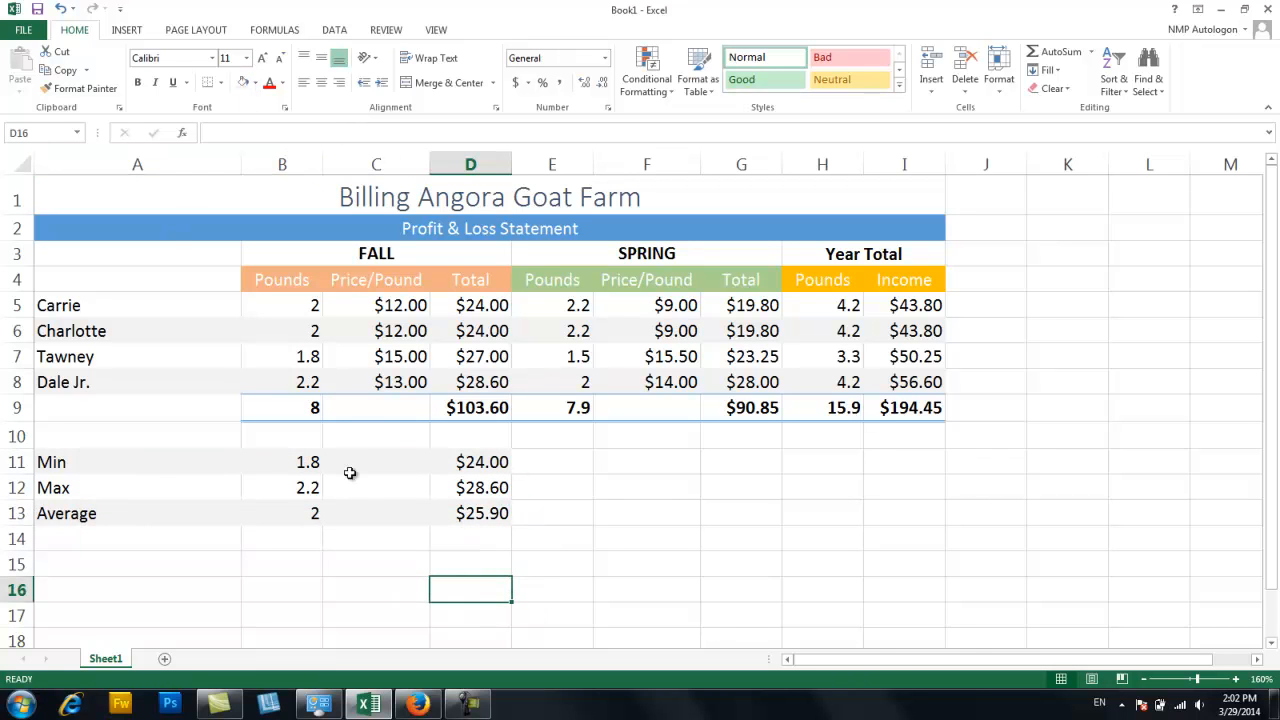
# Check the Min and Max pounds values and edit the Fall Total Max formula.
pyautogui.click(281, 462)
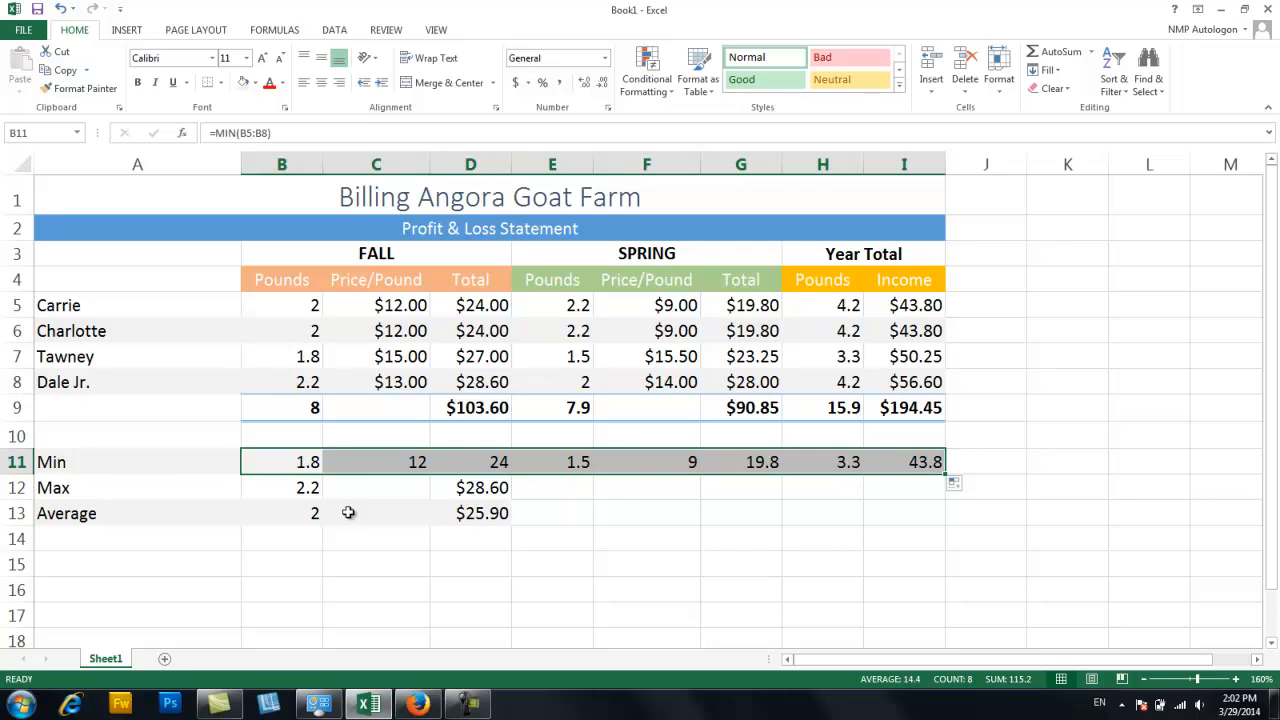
pyautogui.click(281, 487)
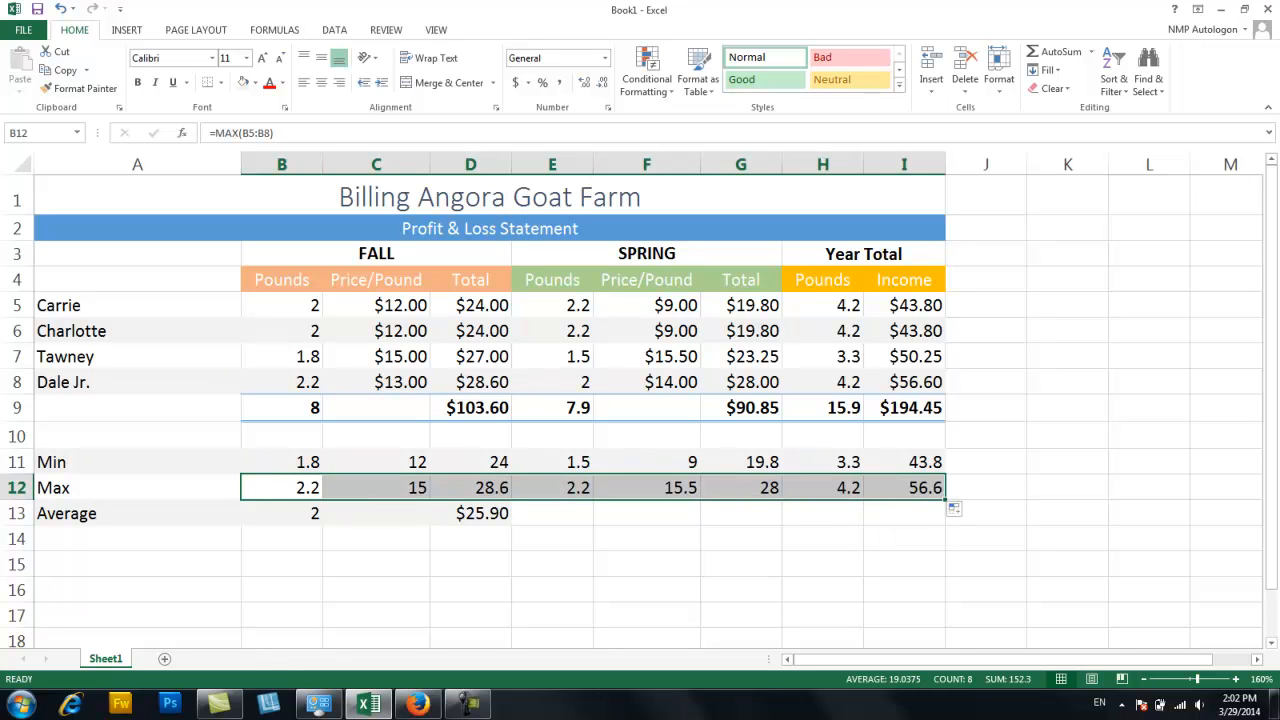
pyautogui.click(470, 487)
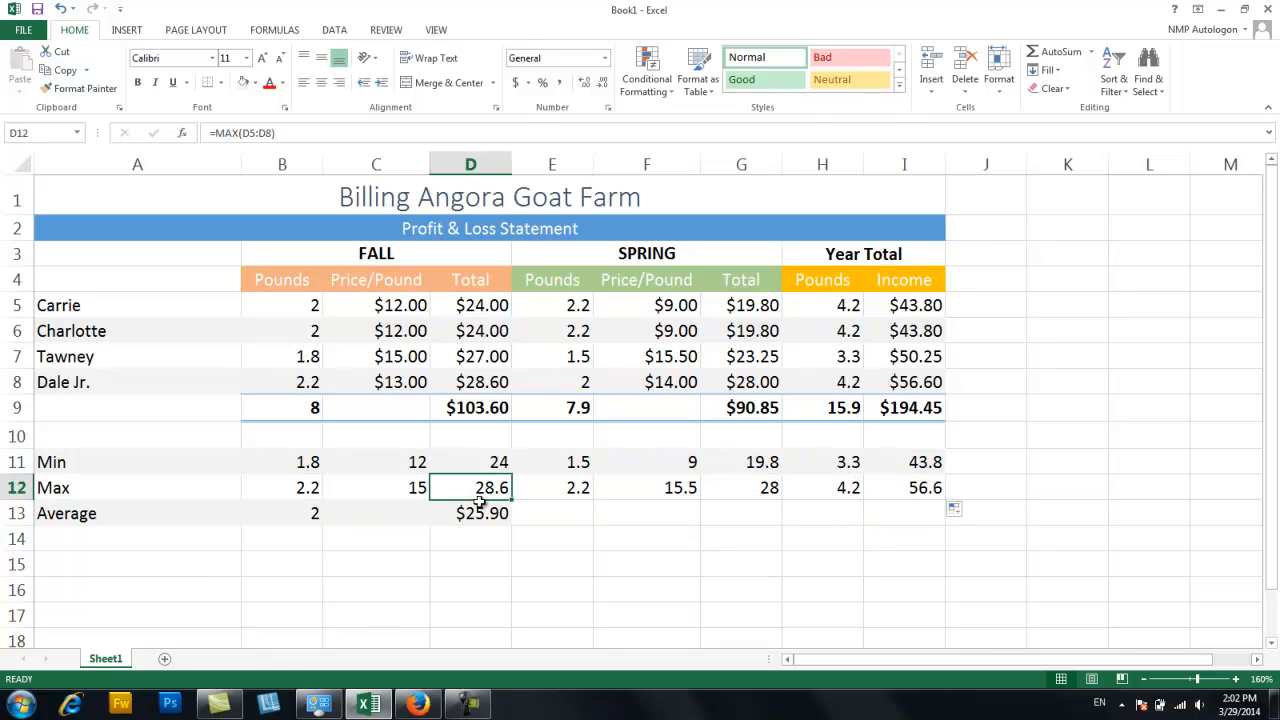
pyautogui.doubleClick(470, 487)
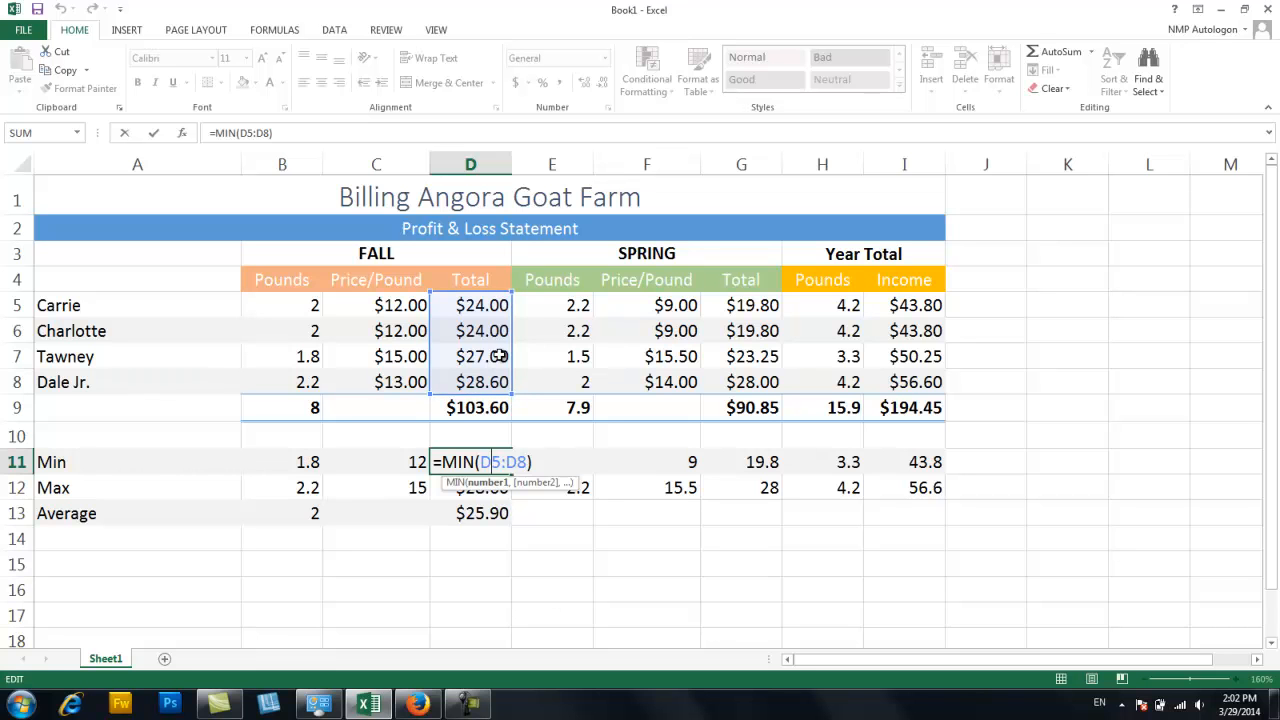
pyautogui.press('Enter')
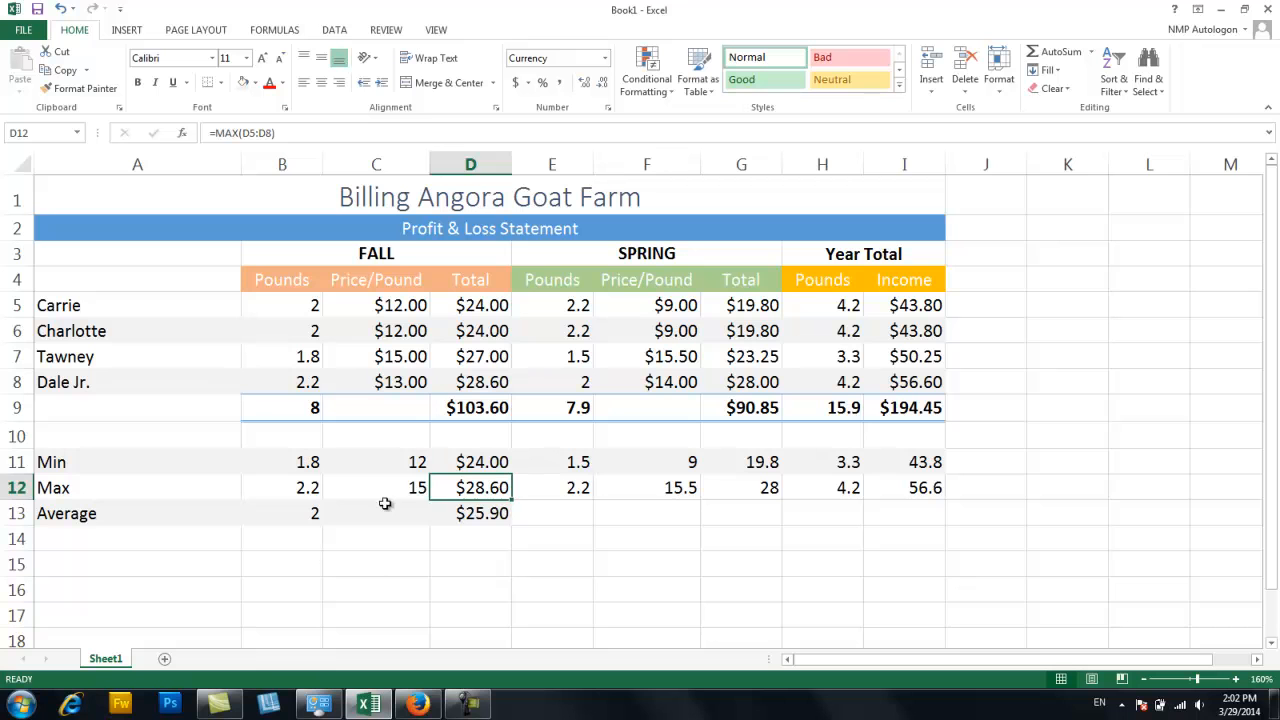
pyautogui.click(375, 462)
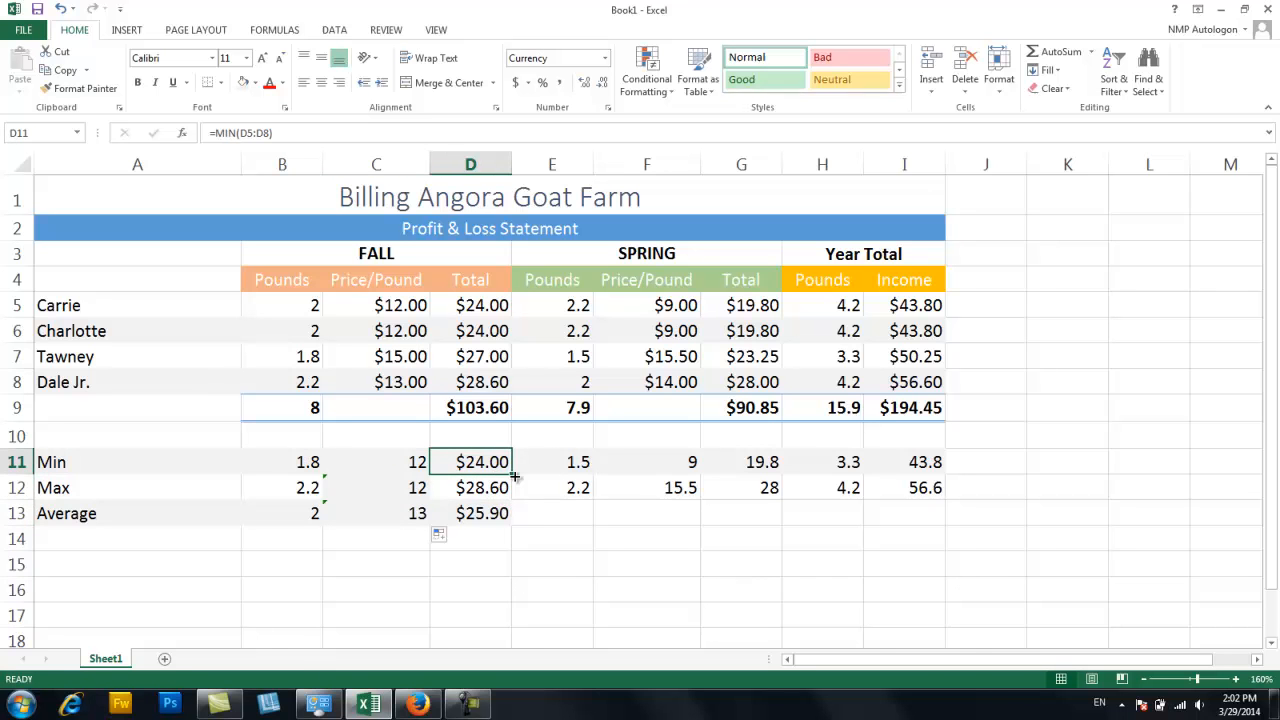
# Copy the Min formulas down into Max and Average rows, from Fall Total to Year Total income.
pyautogui.click(552, 461)
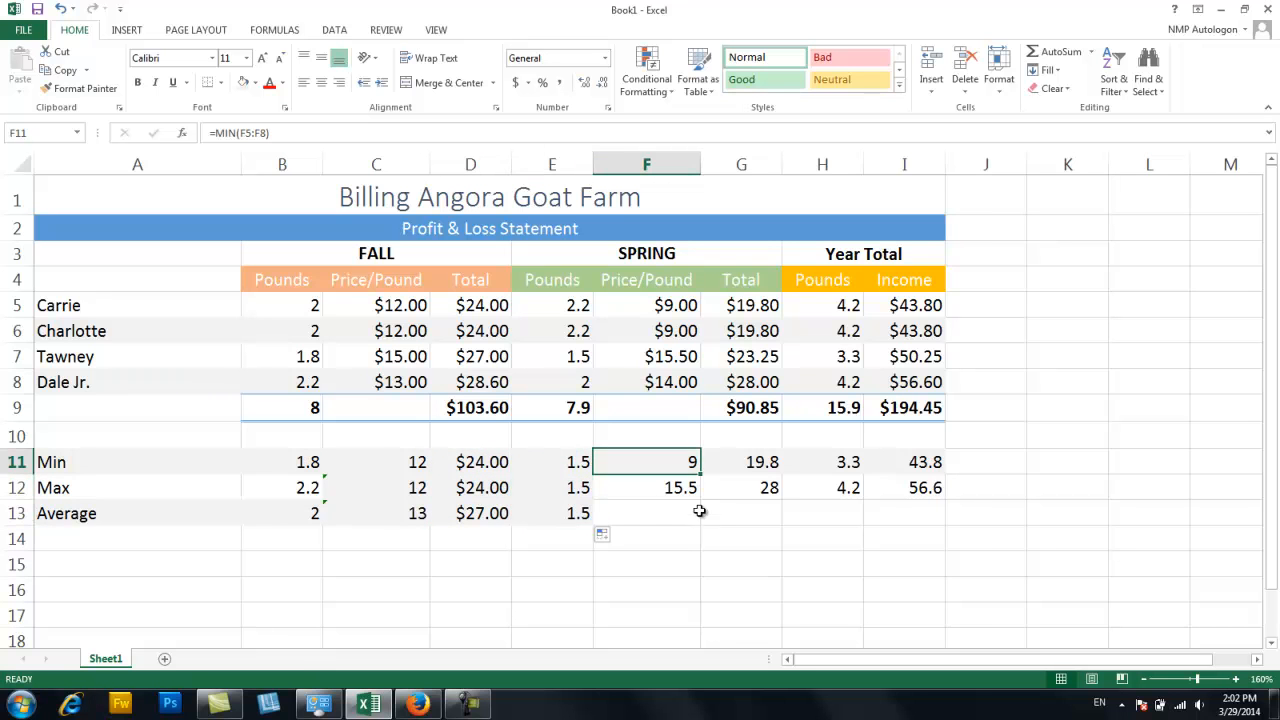
pyautogui.doubleClick(646, 462)
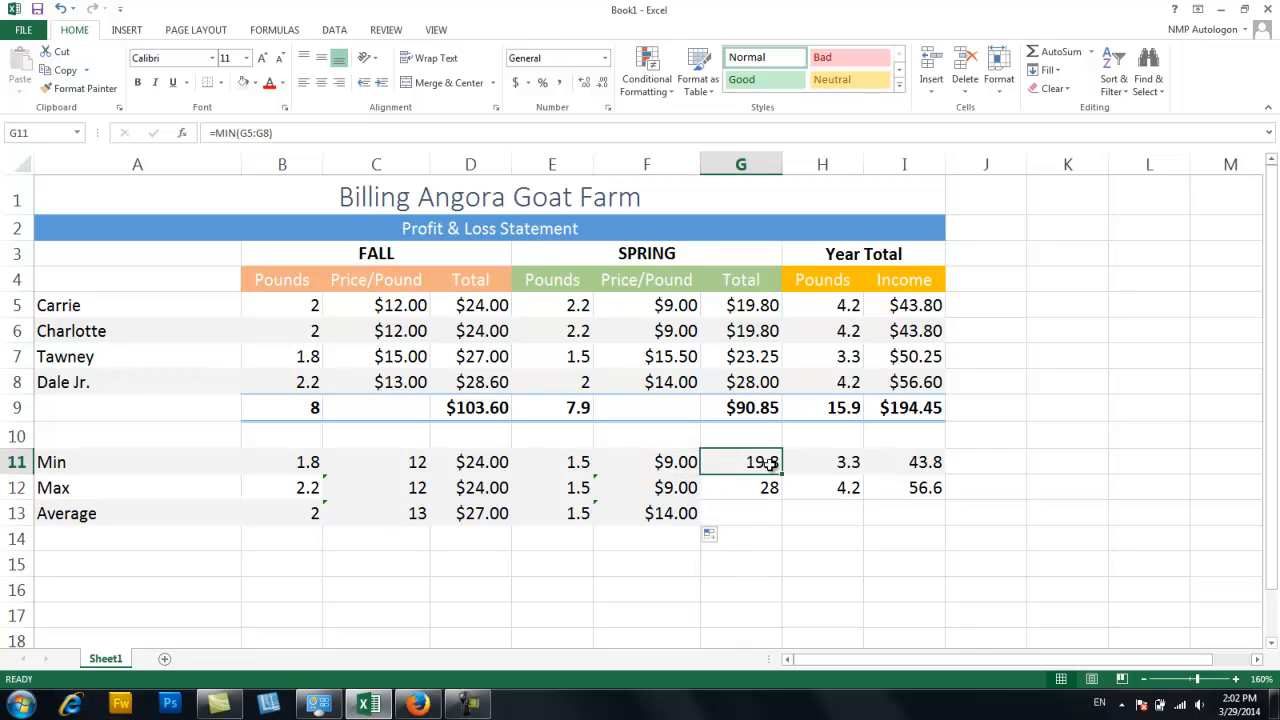
pyautogui.click(740, 488)
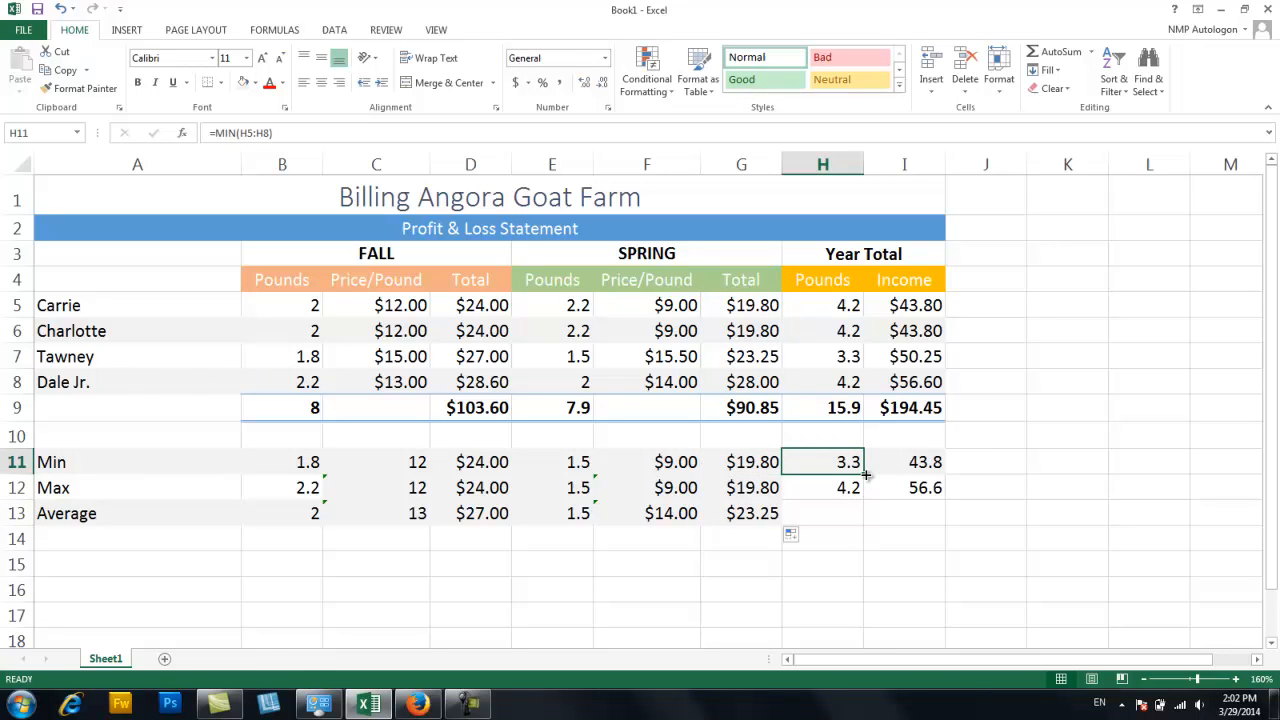
pyautogui.moveTo(822, 461); pyautogui.dragTo(822, 513)
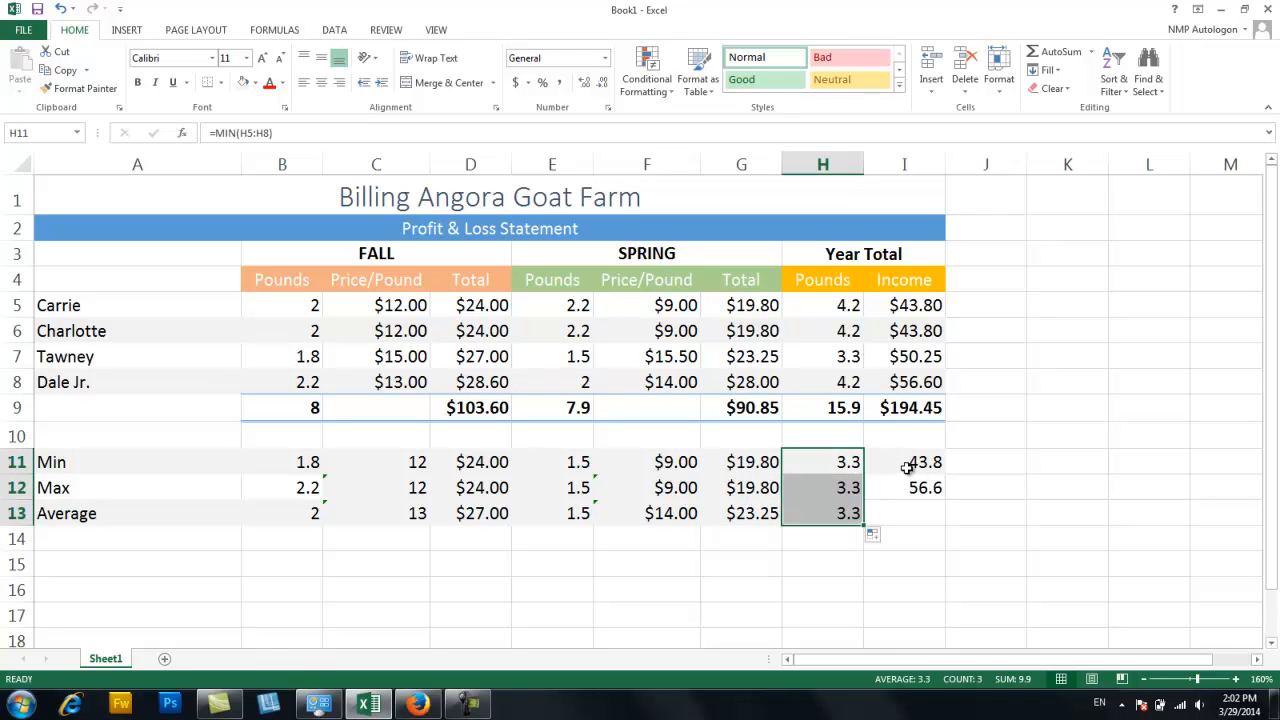
pyautogui.click(904, 462)
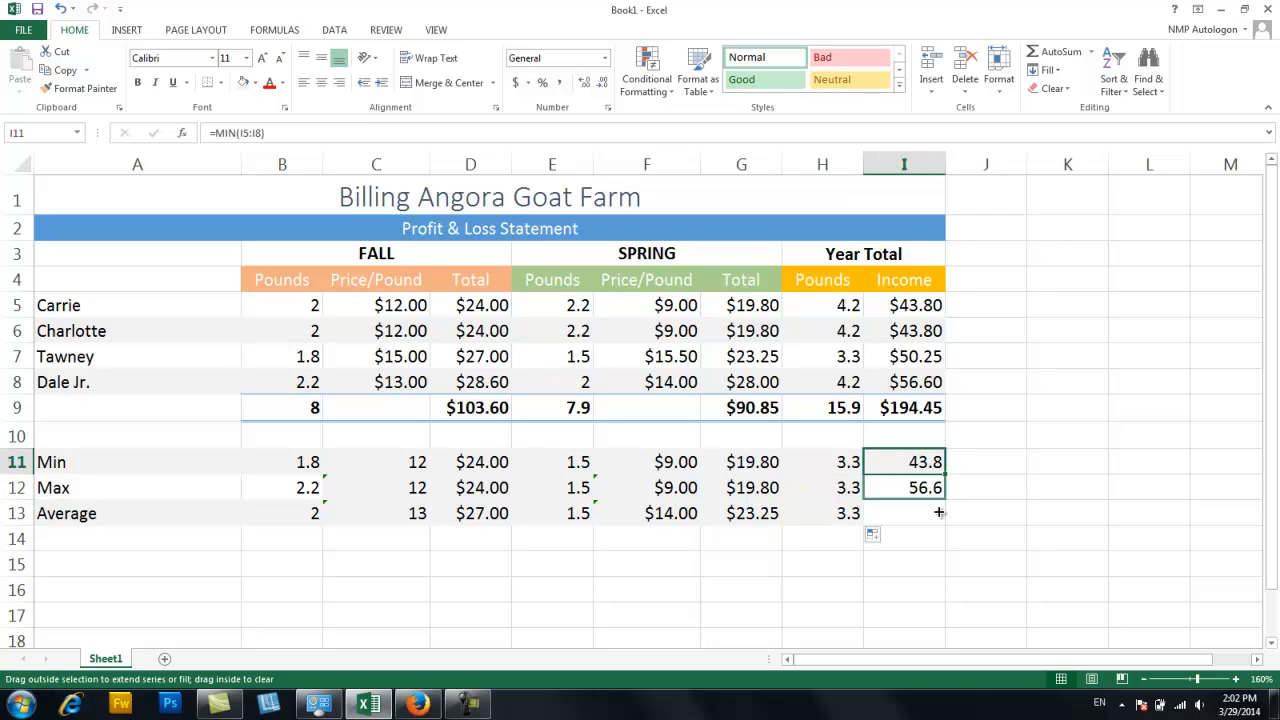
pyautogui.doubleClick(903, 462)
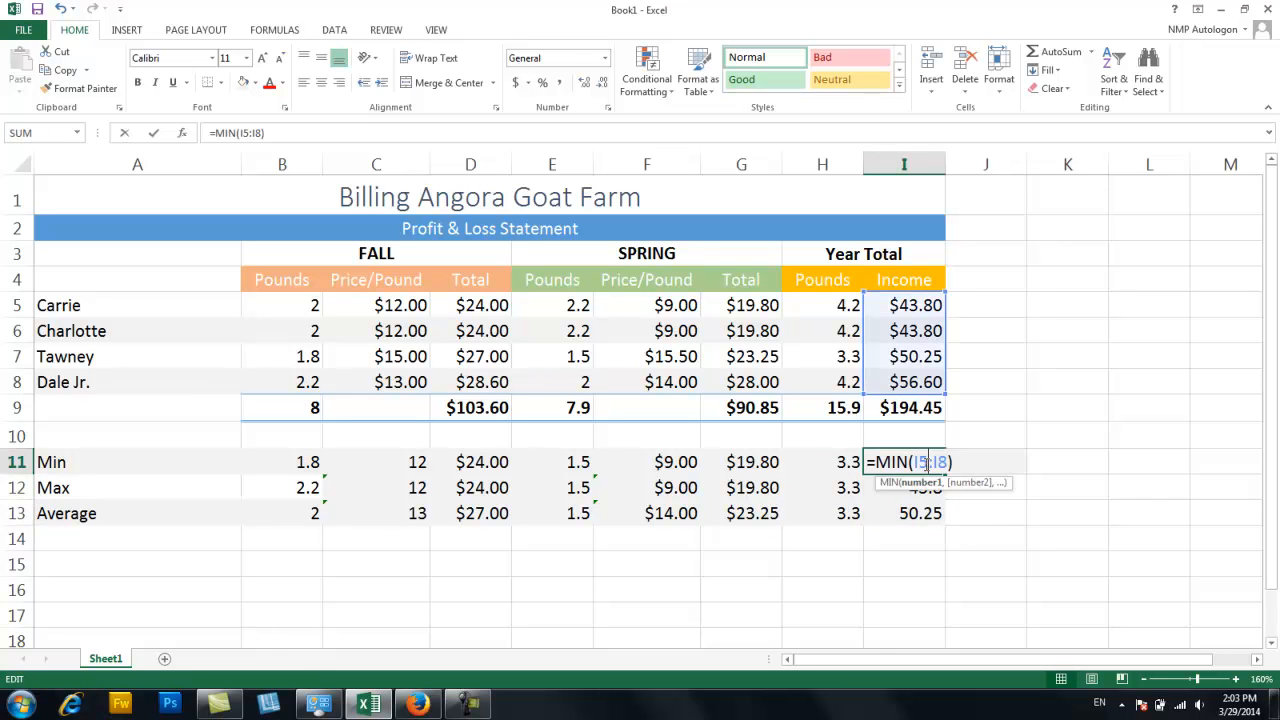
pyautogui.press('Enter')
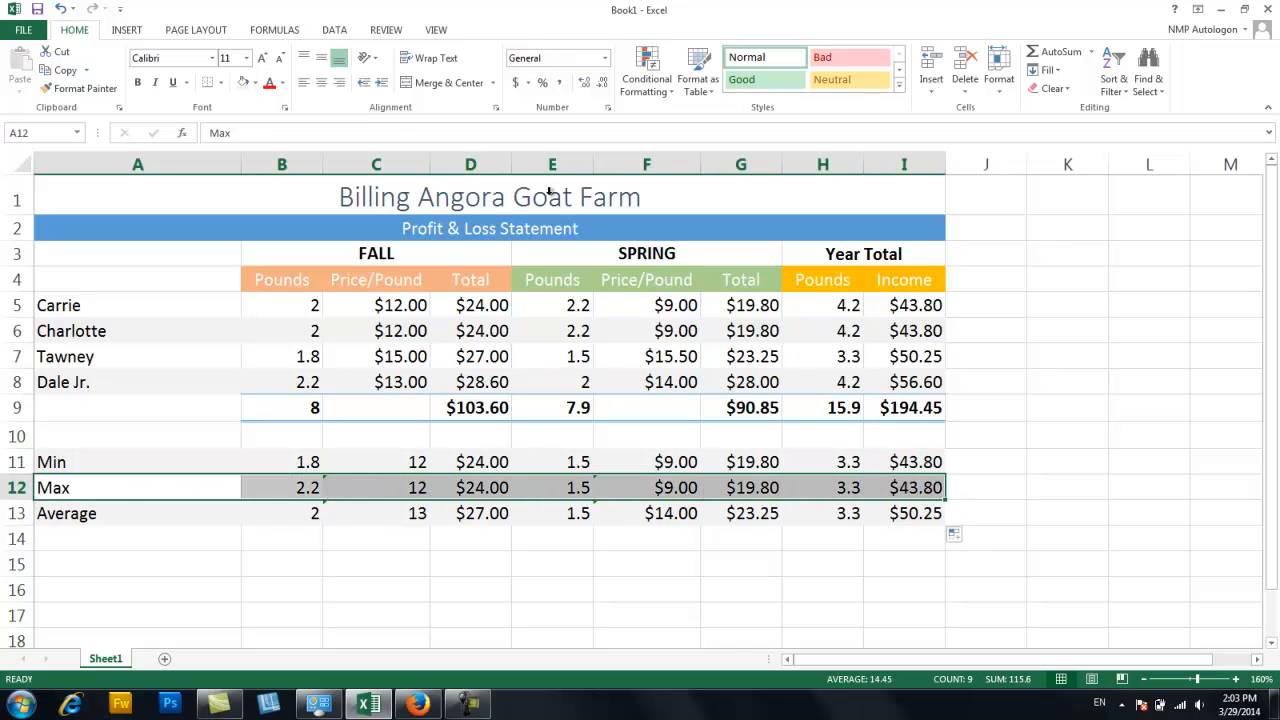
# Set the Max row's fill to No Fill.
pyautogui.click(252, 82)
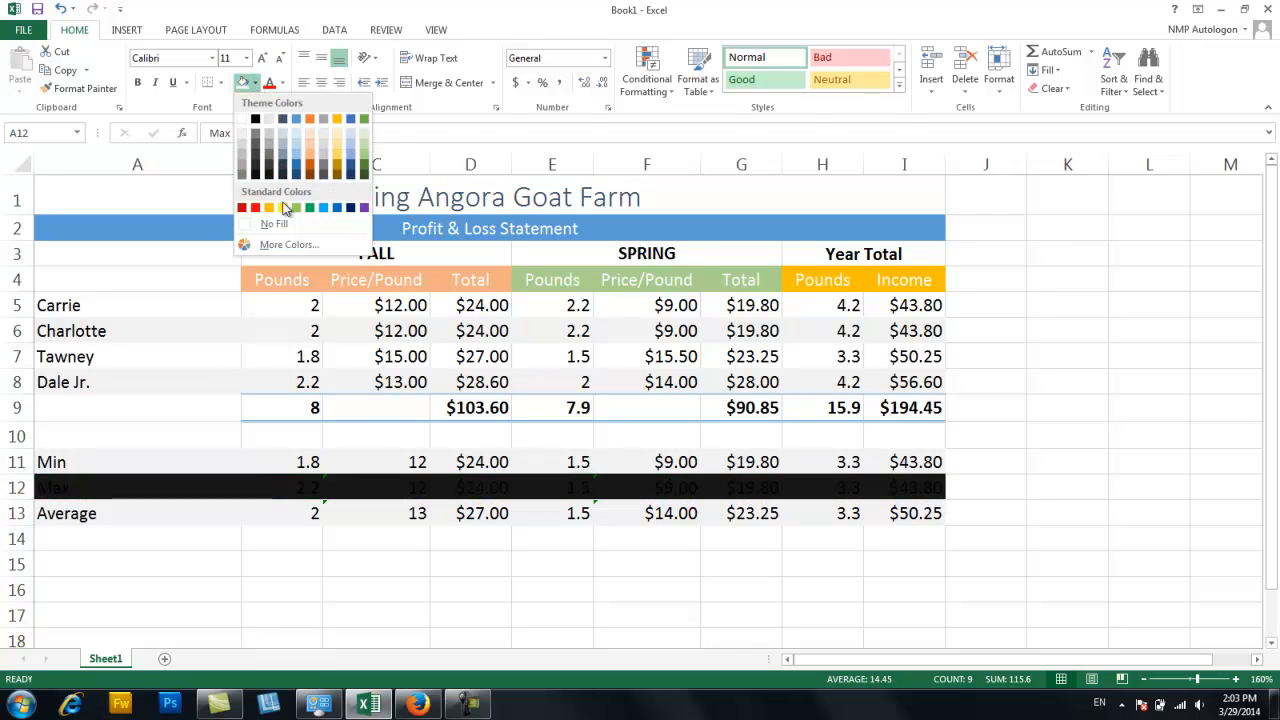
pyautogui.click(273, 223)
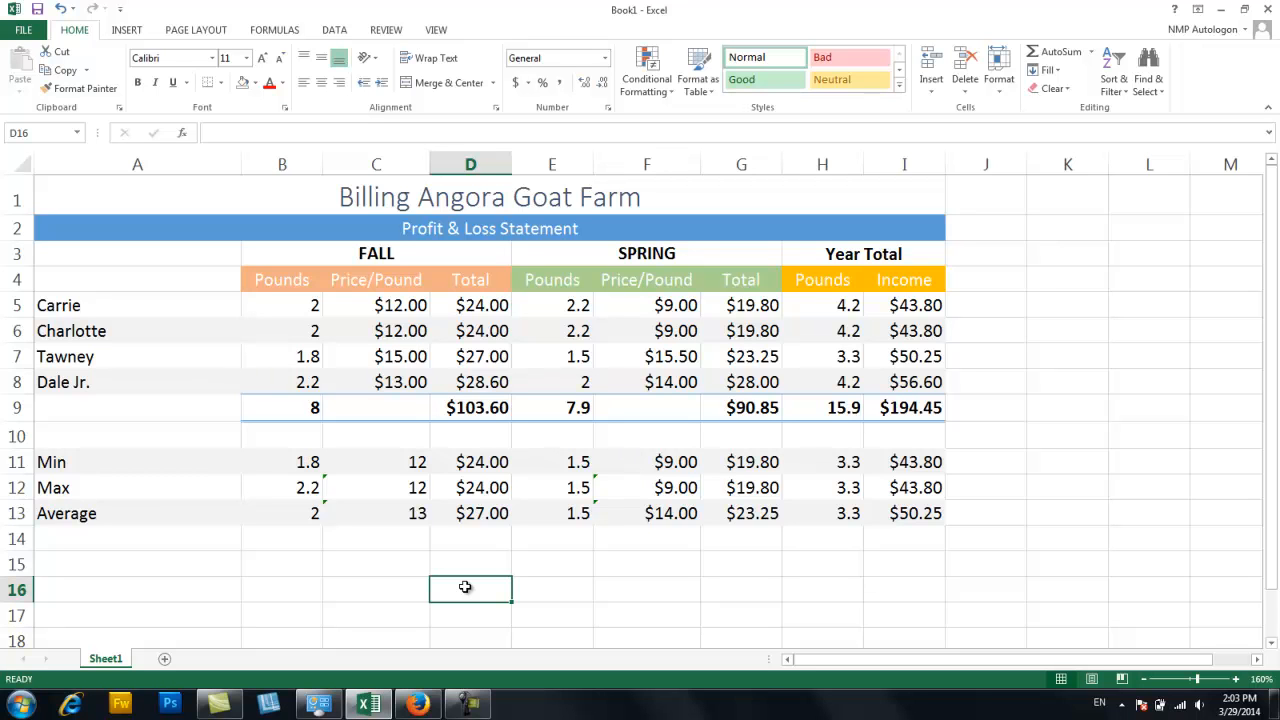
pyautogui.moveTo(447, 542)
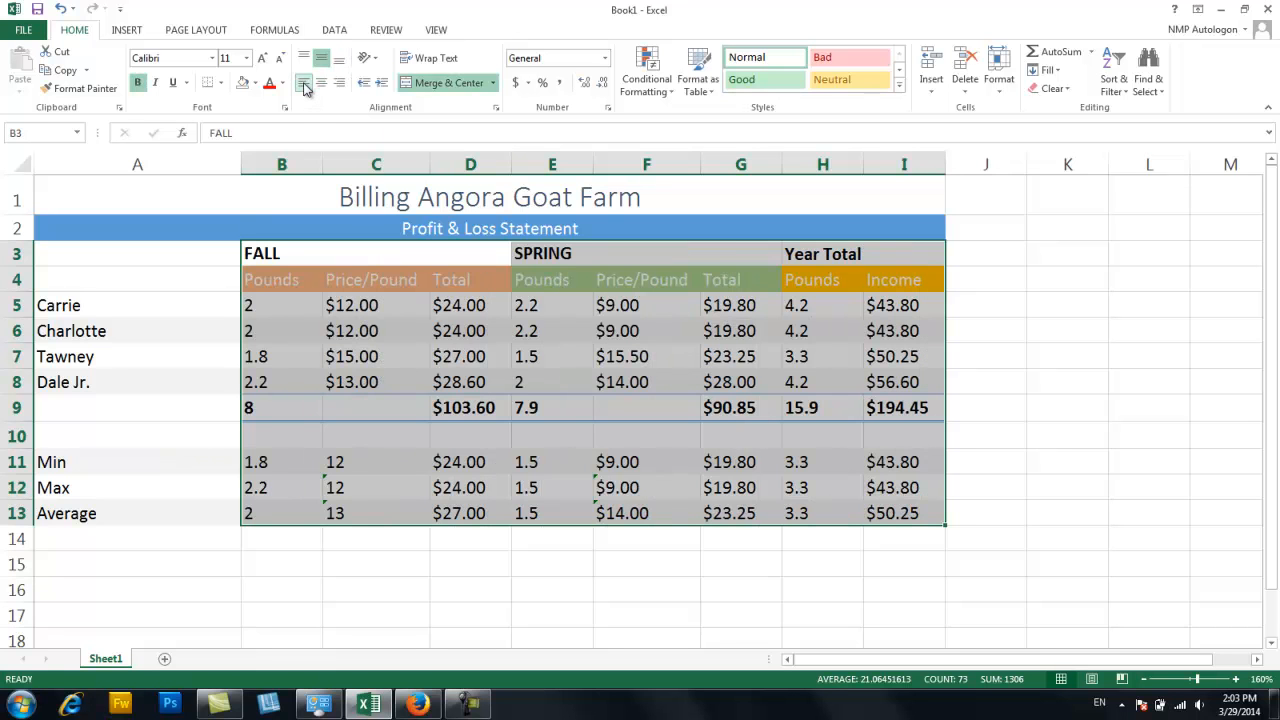
pyautogui.click(321, 82)
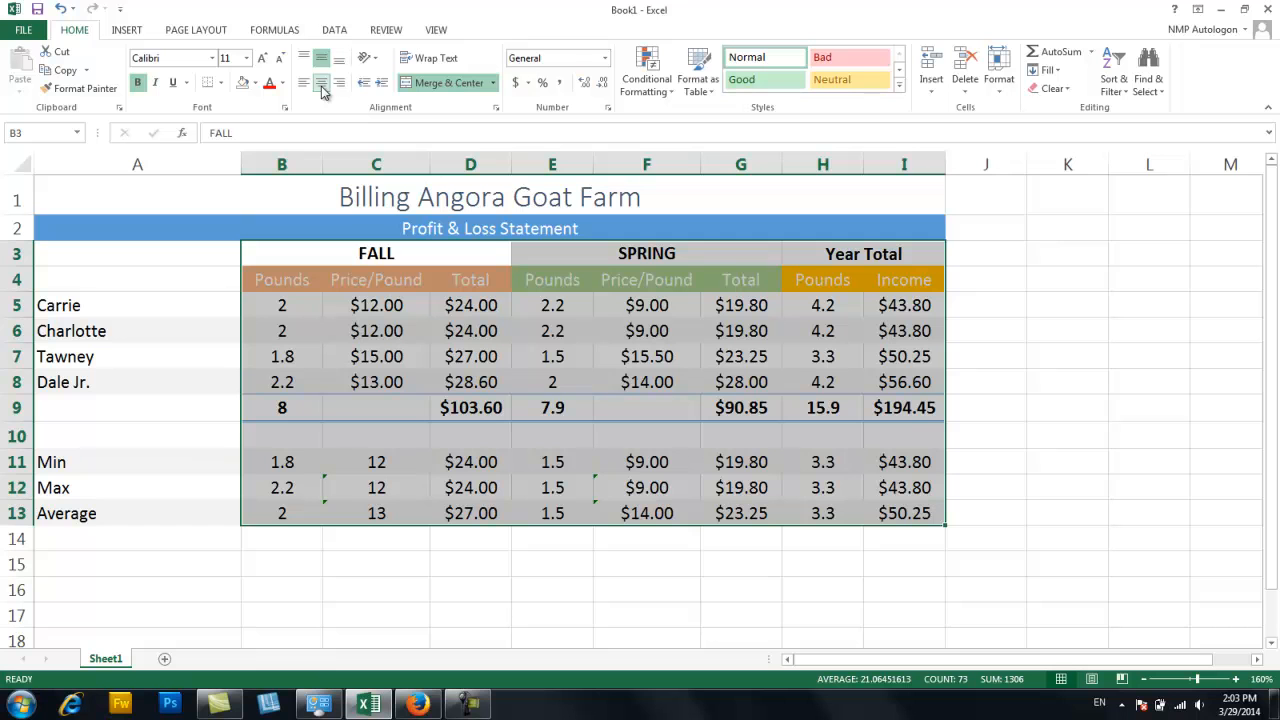
pyautogui.moveTo(305, 86)
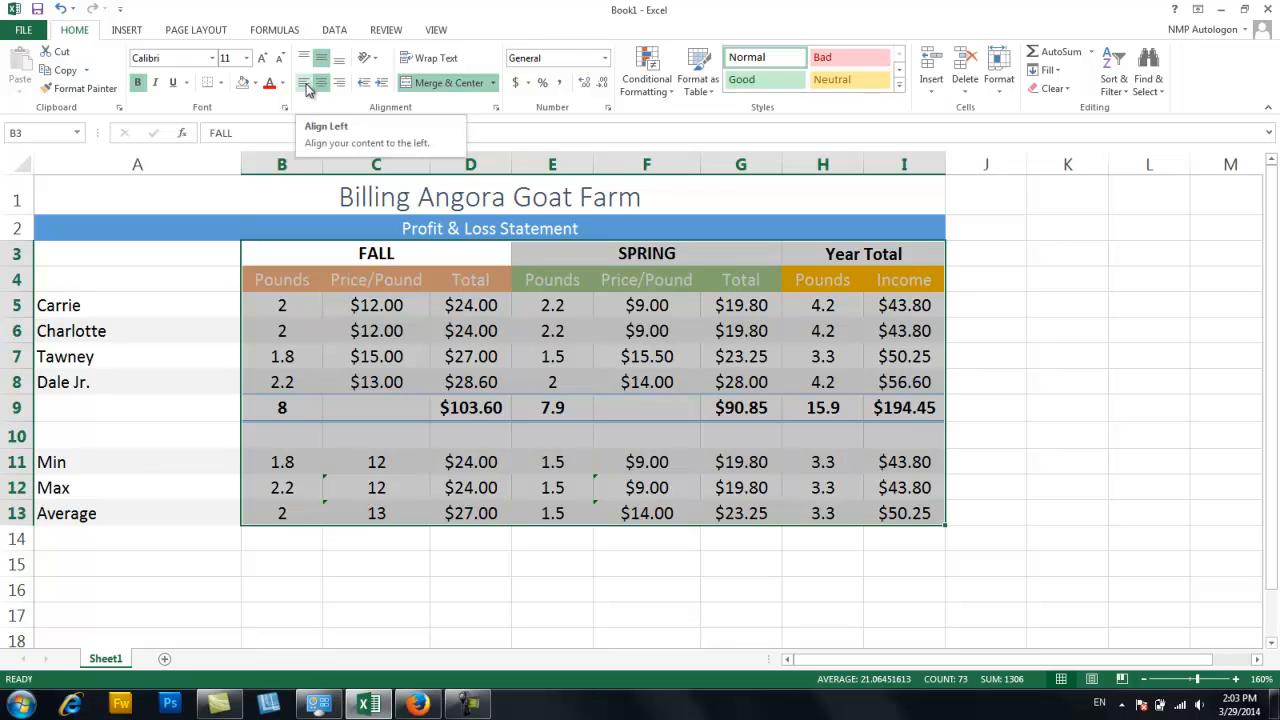
pyautogui.click(305, 83)
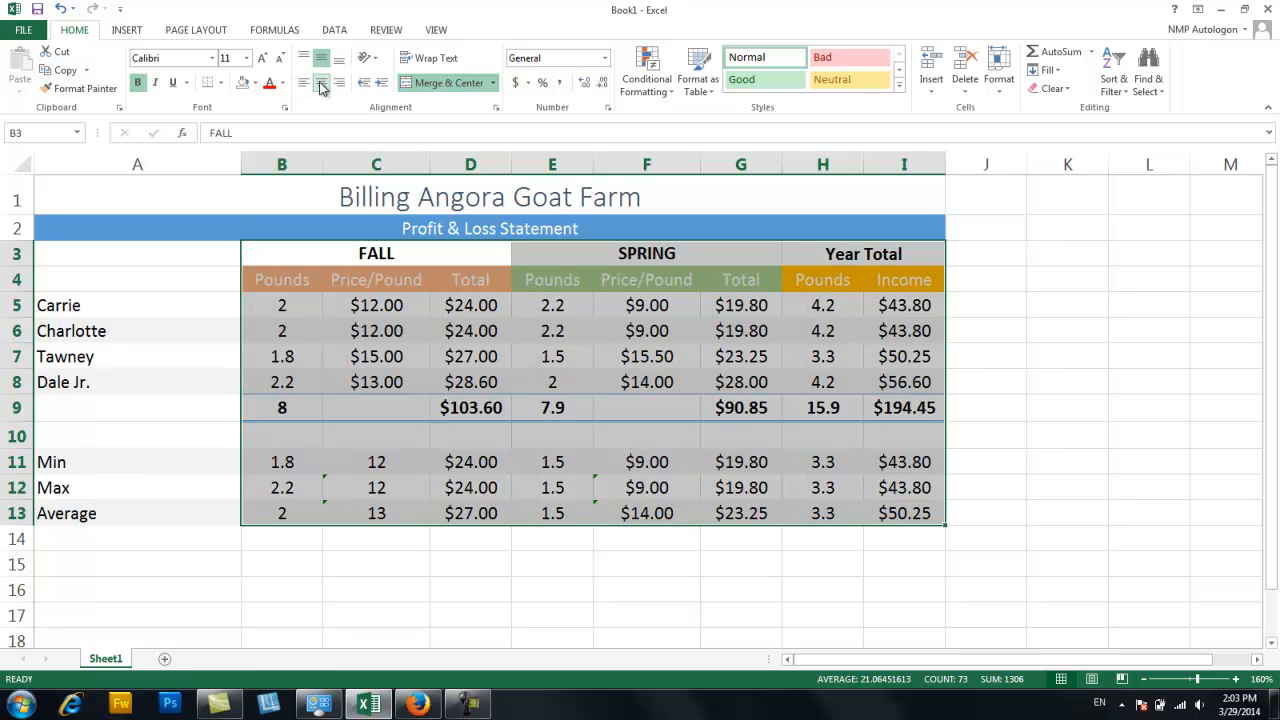
pyautogui.moveTo(392, 521)
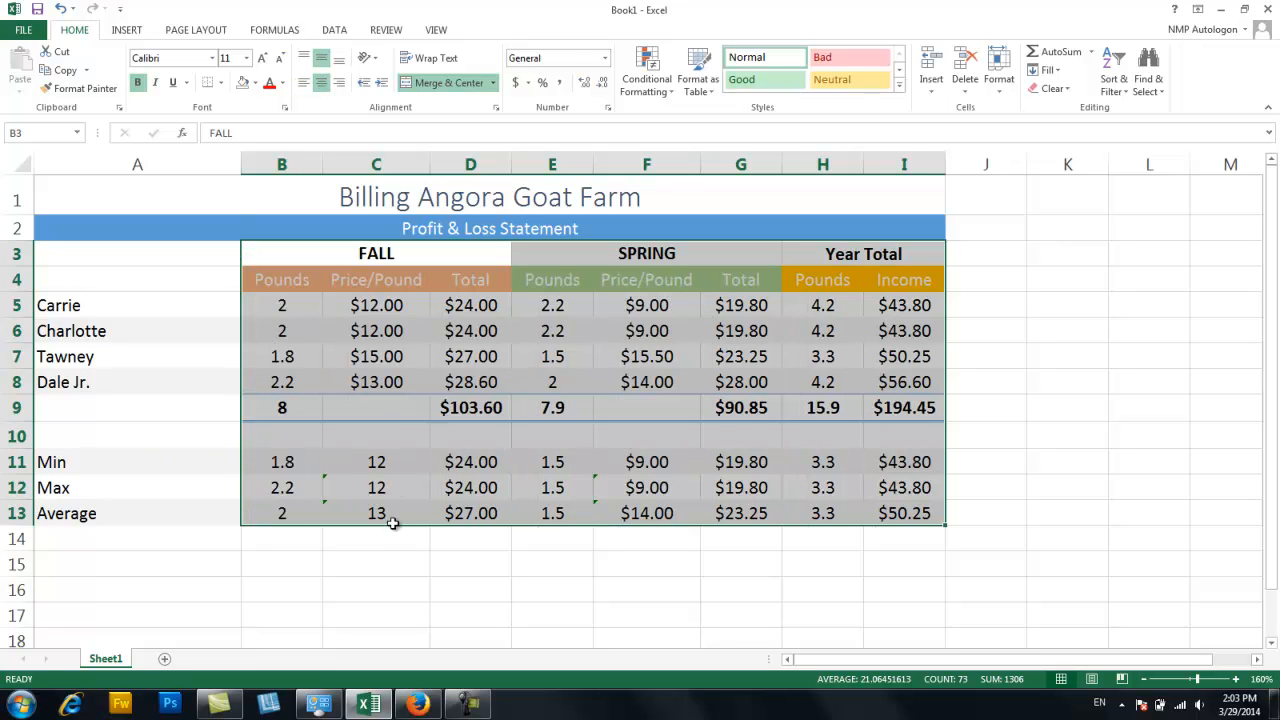
pyautogui.moveTo(391, 548)
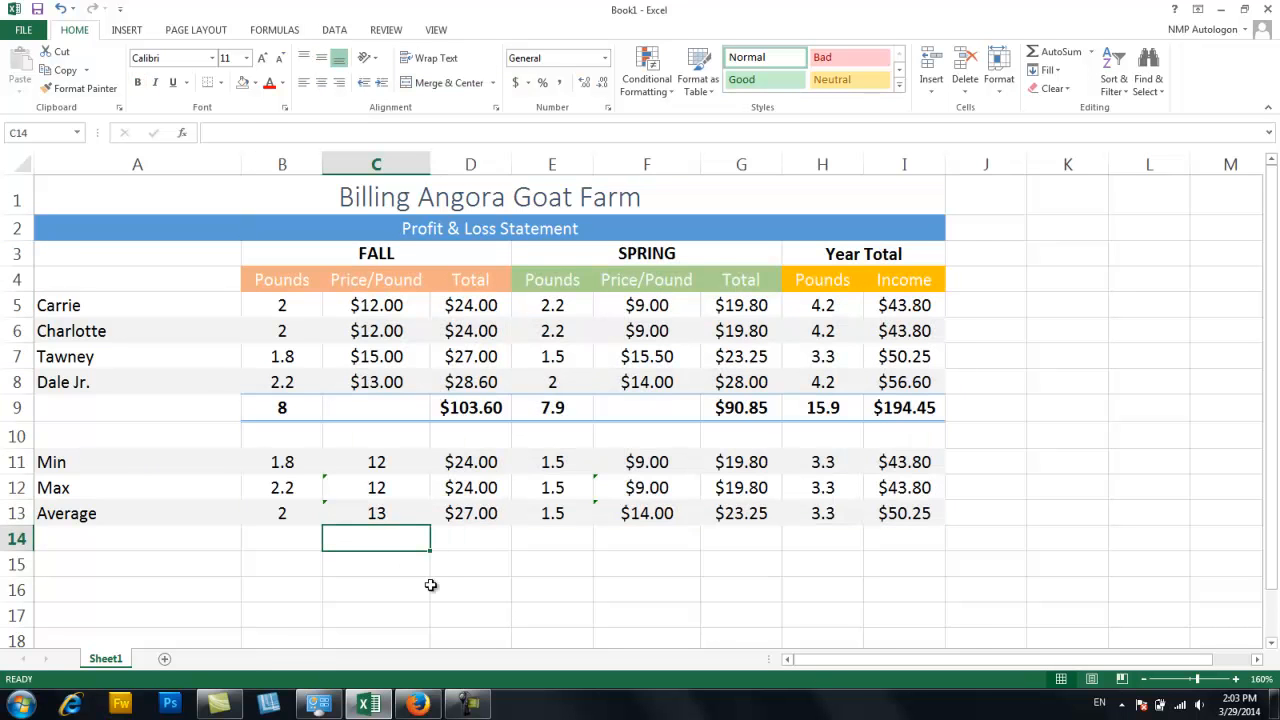
pyautogui.moveTo(487, 600)
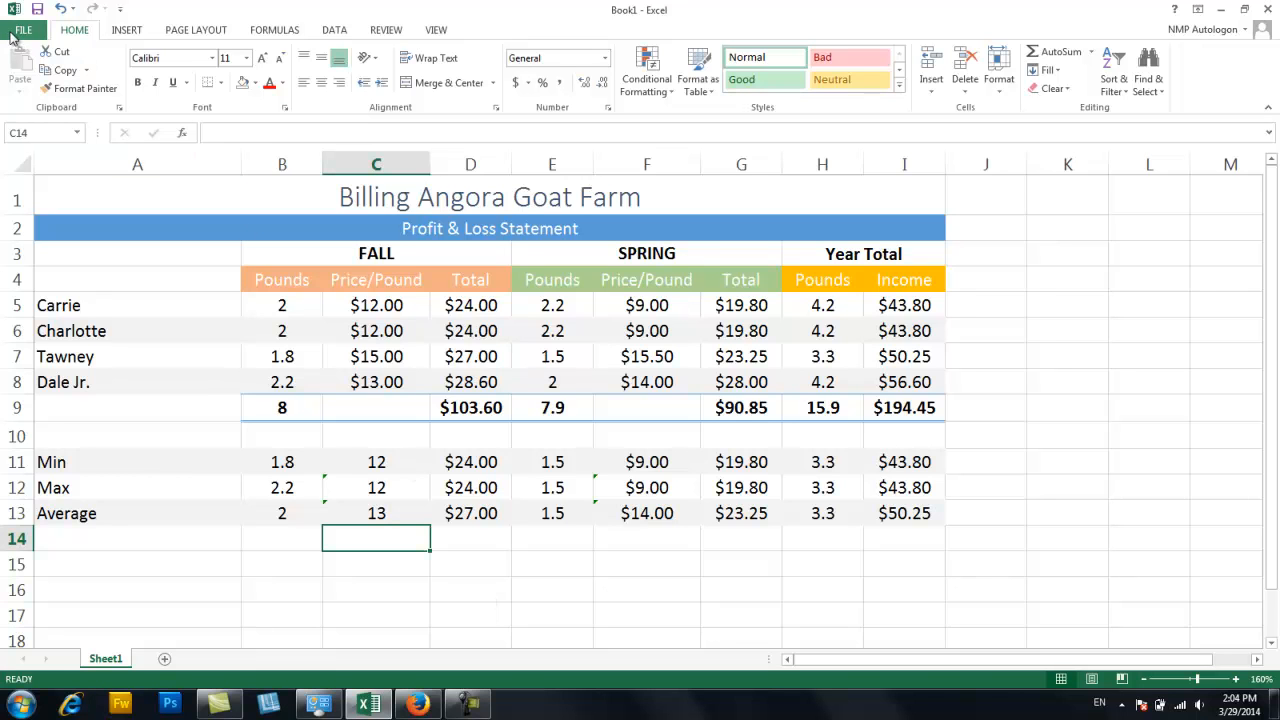
# Preview both printed pages, then change the print orientation from Portrait to Landscape.
pyautogui.click(28, 29)
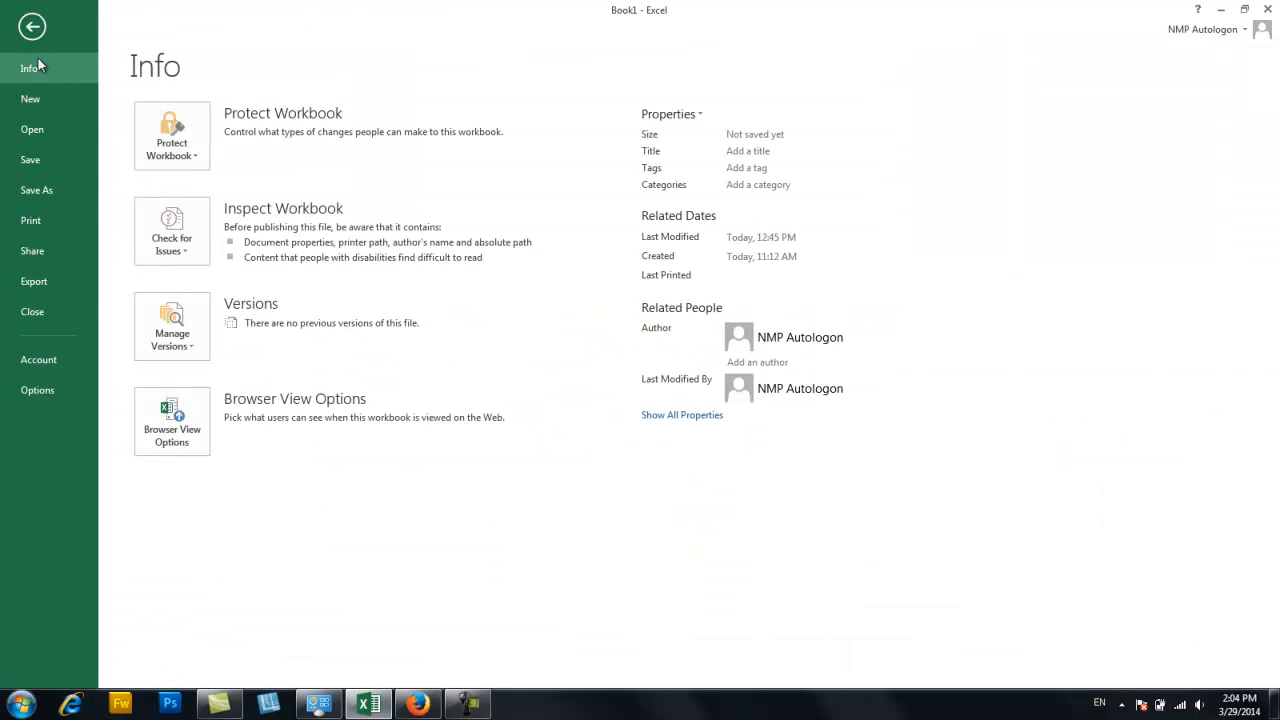
pyautogui.click(31, 220)
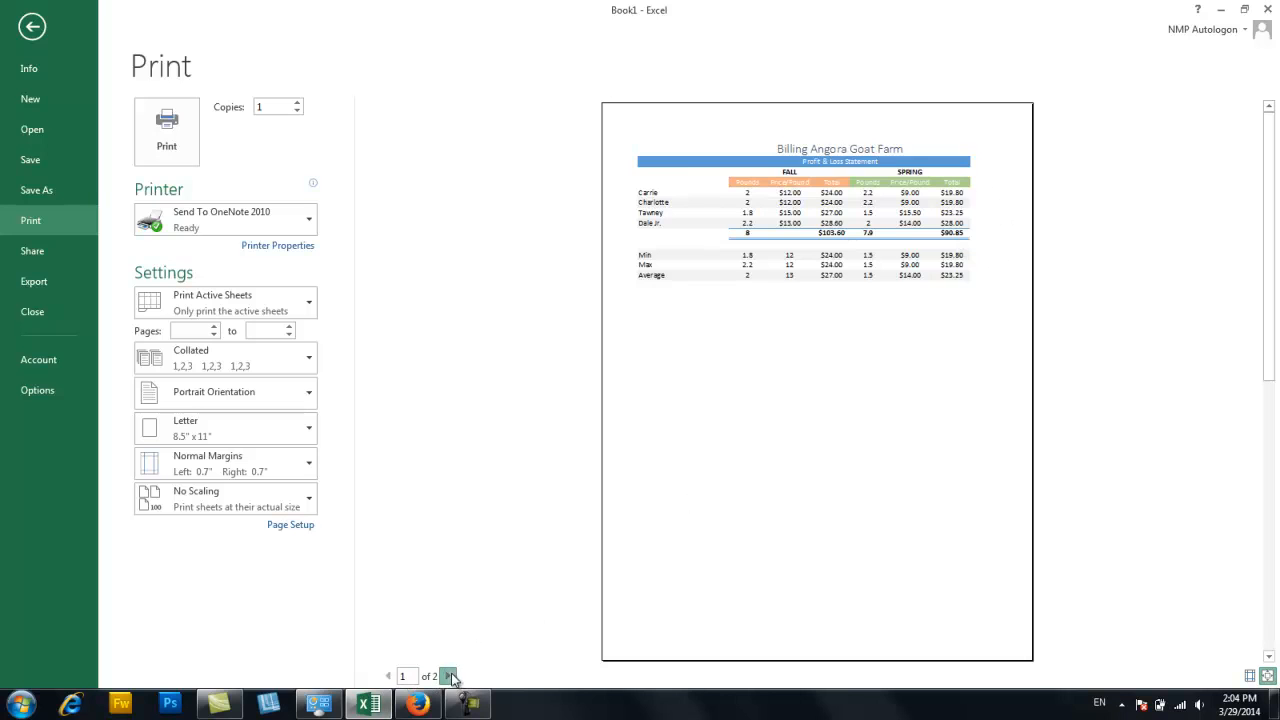
pyautogui.click(451, 676)
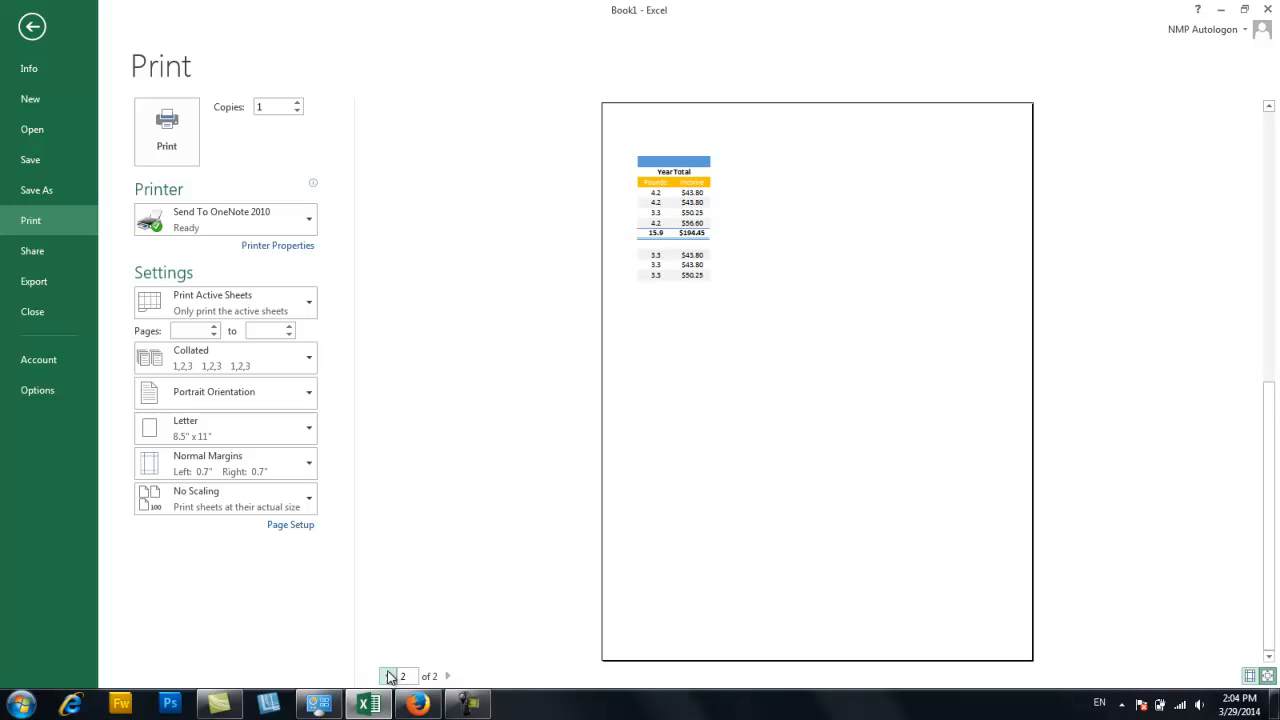
pyautogui.click(388, 676)
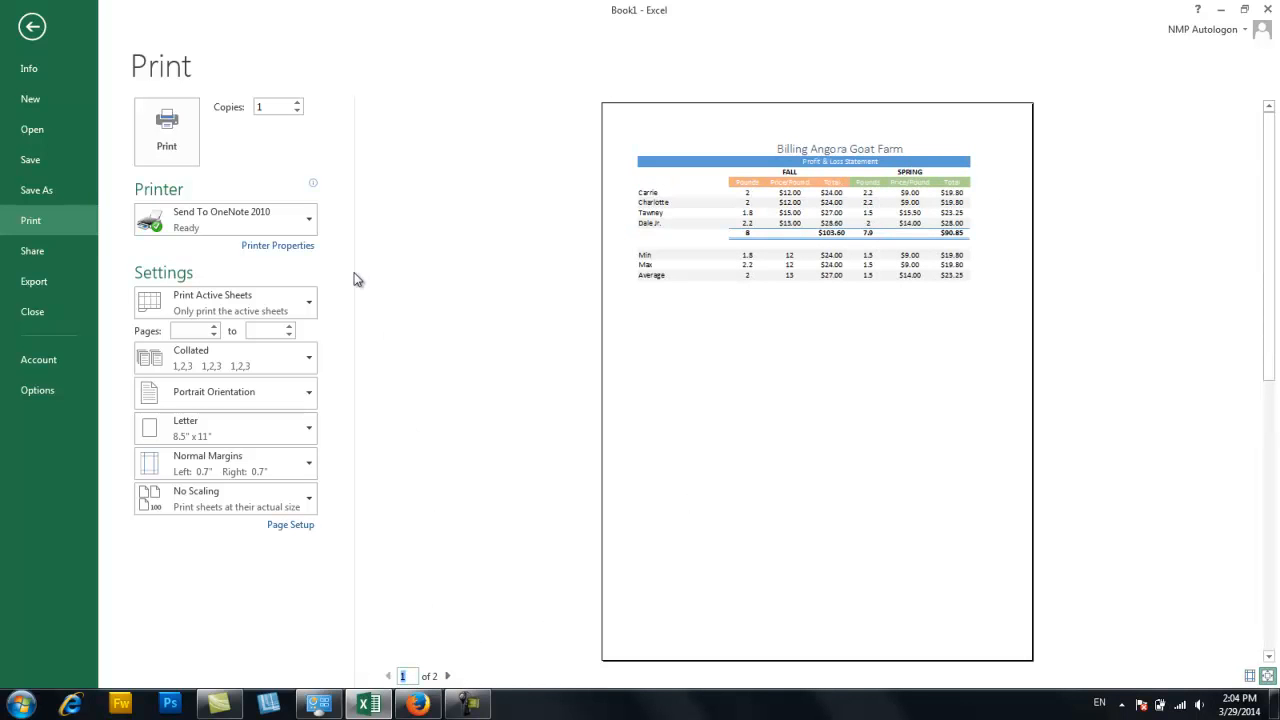
pyautogui.moveTo(228, 401)
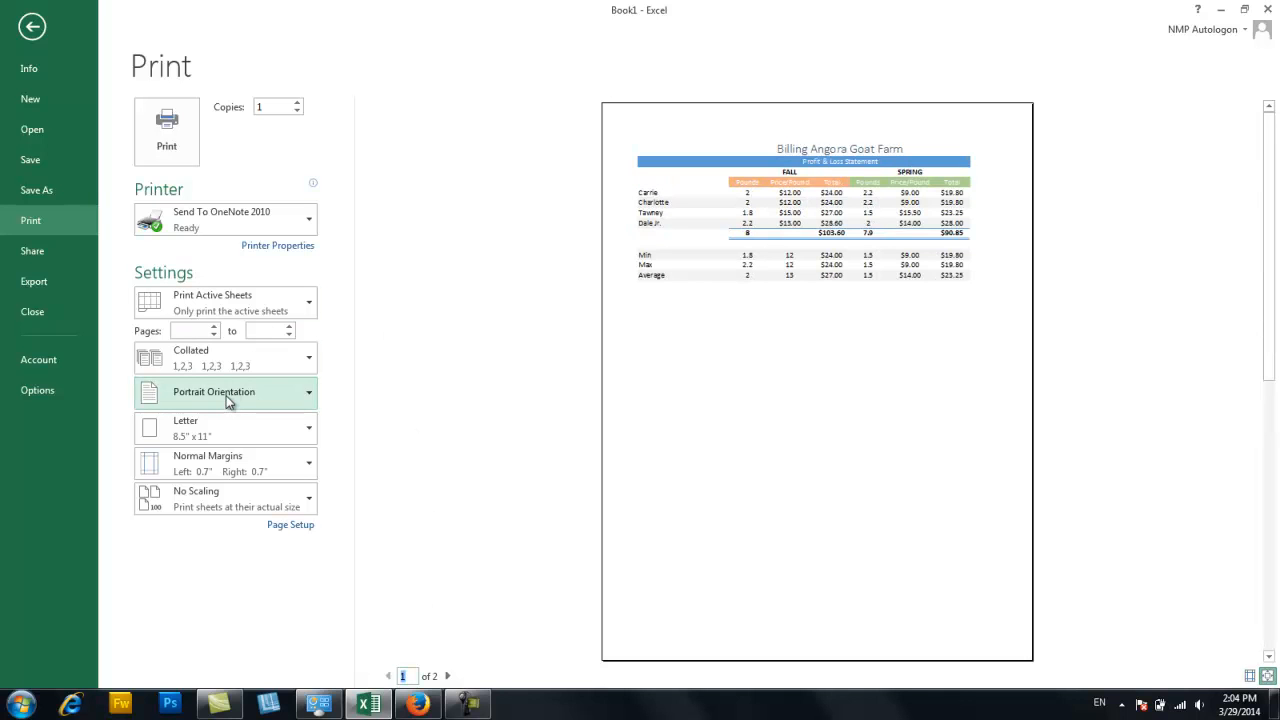
pyautogui.click(225, 392)
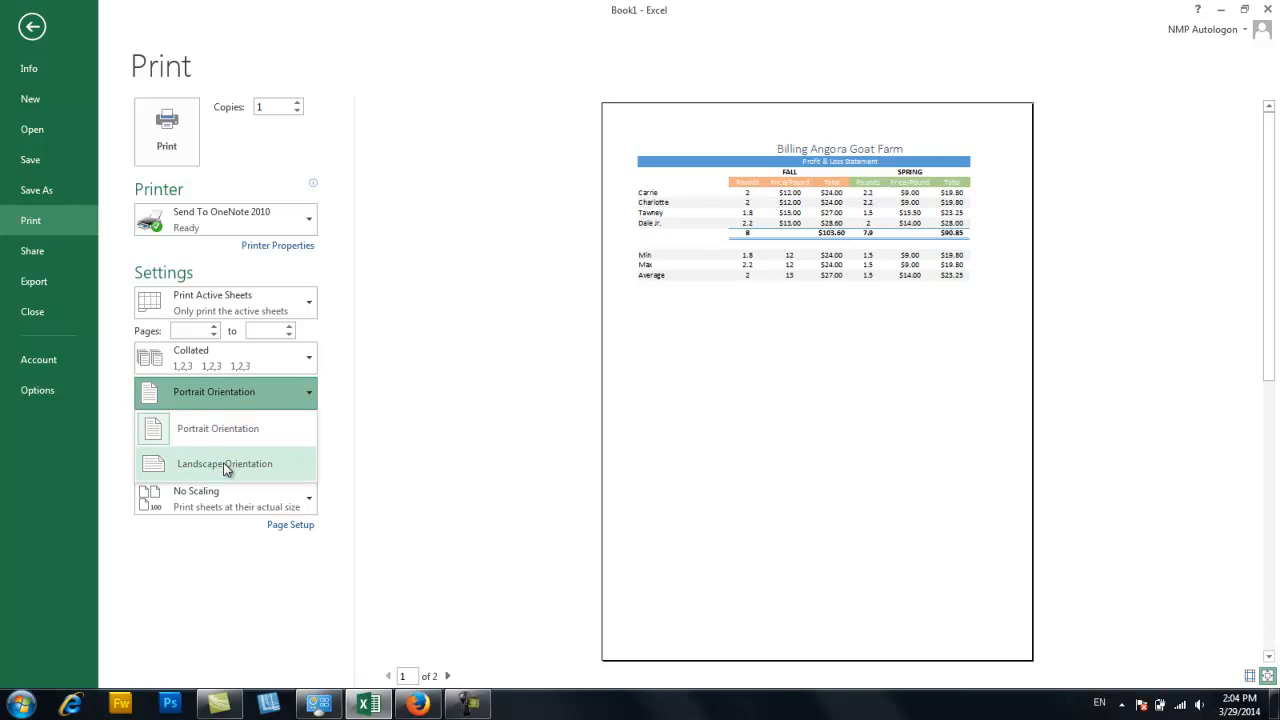
pyautogui.click(224, 464)
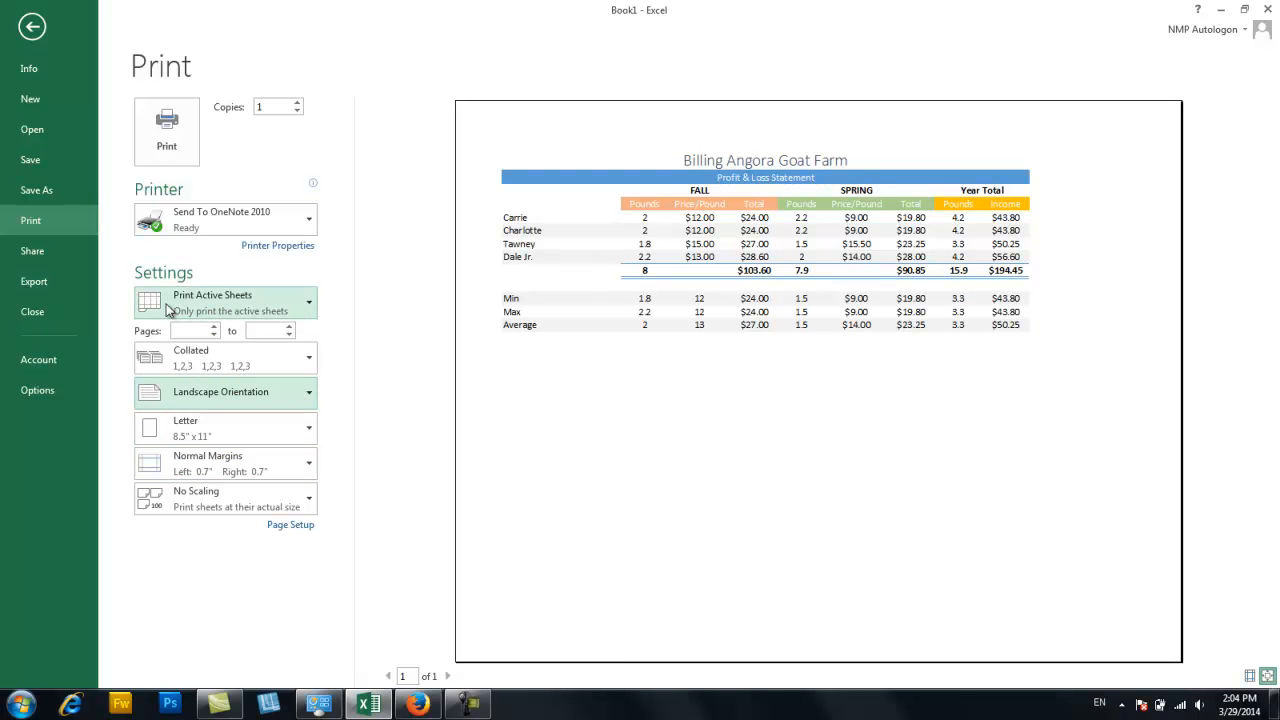
pyautogui.moveTo(185, 303)
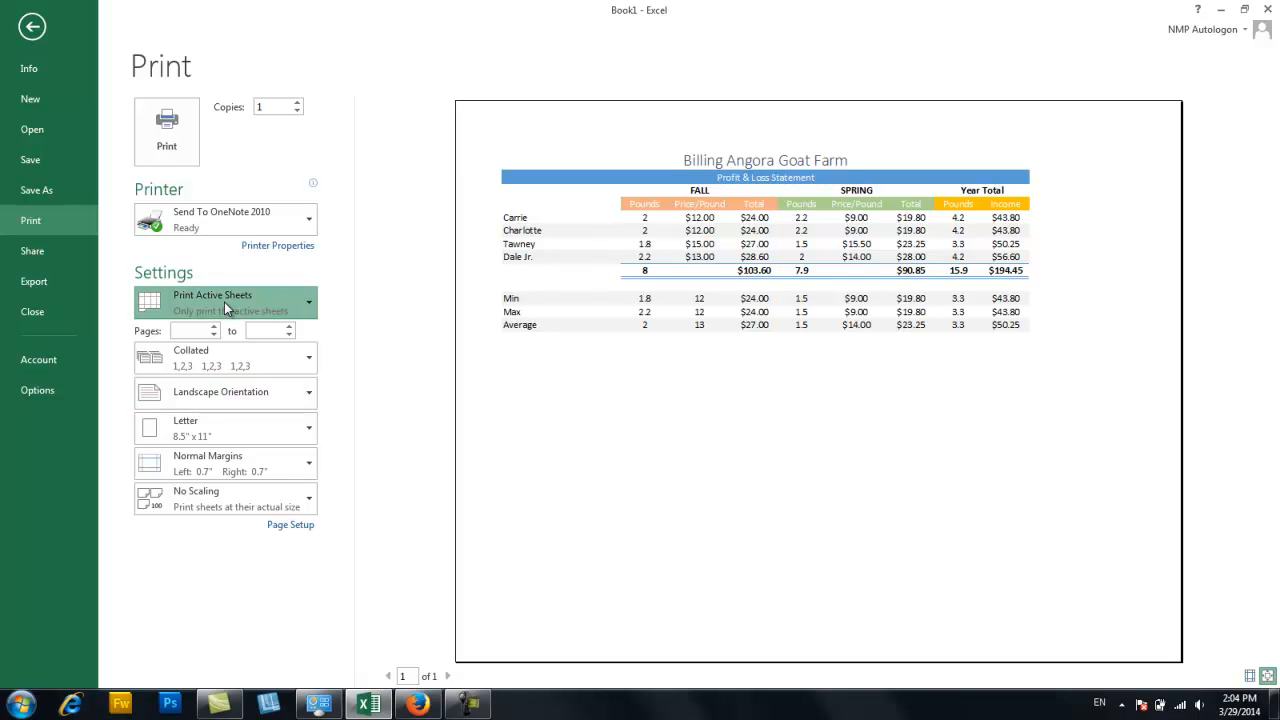
# Print only the active sheet with Narrow margins, scaled to Fit Sheet on One Page.
pyautogui.click(225, 302)
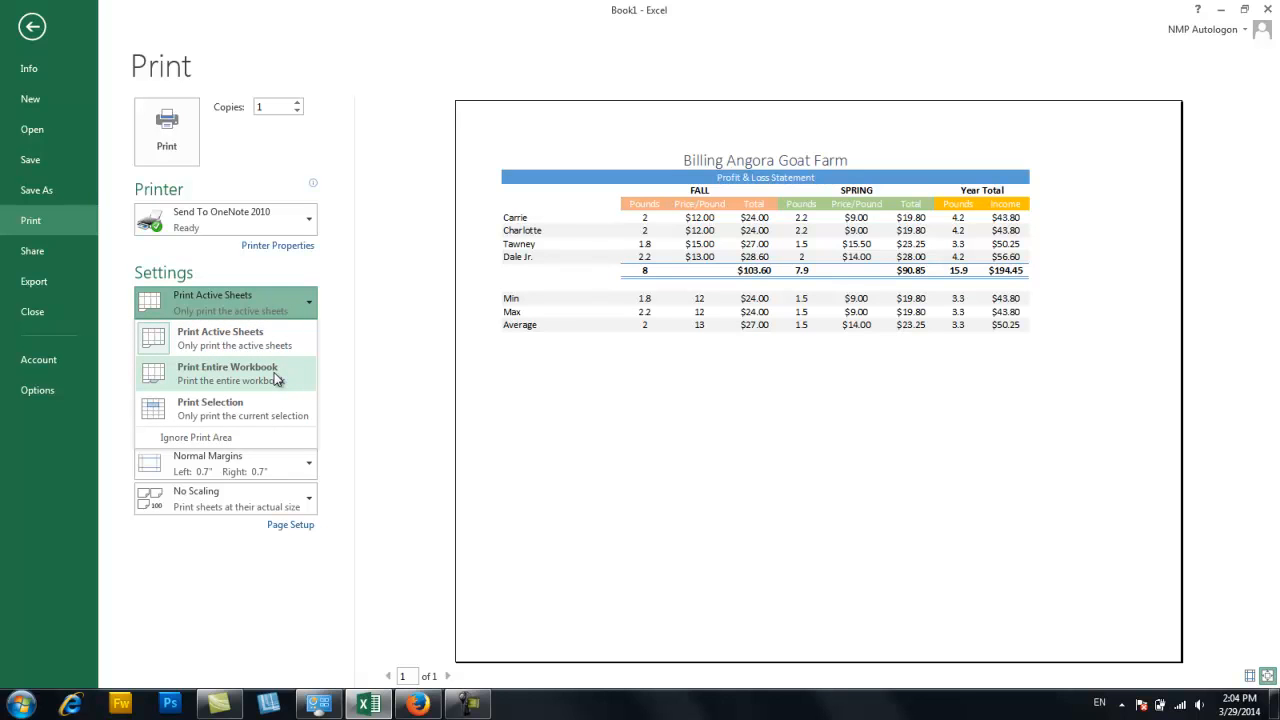
pyautogui.moveTo(252, 305)
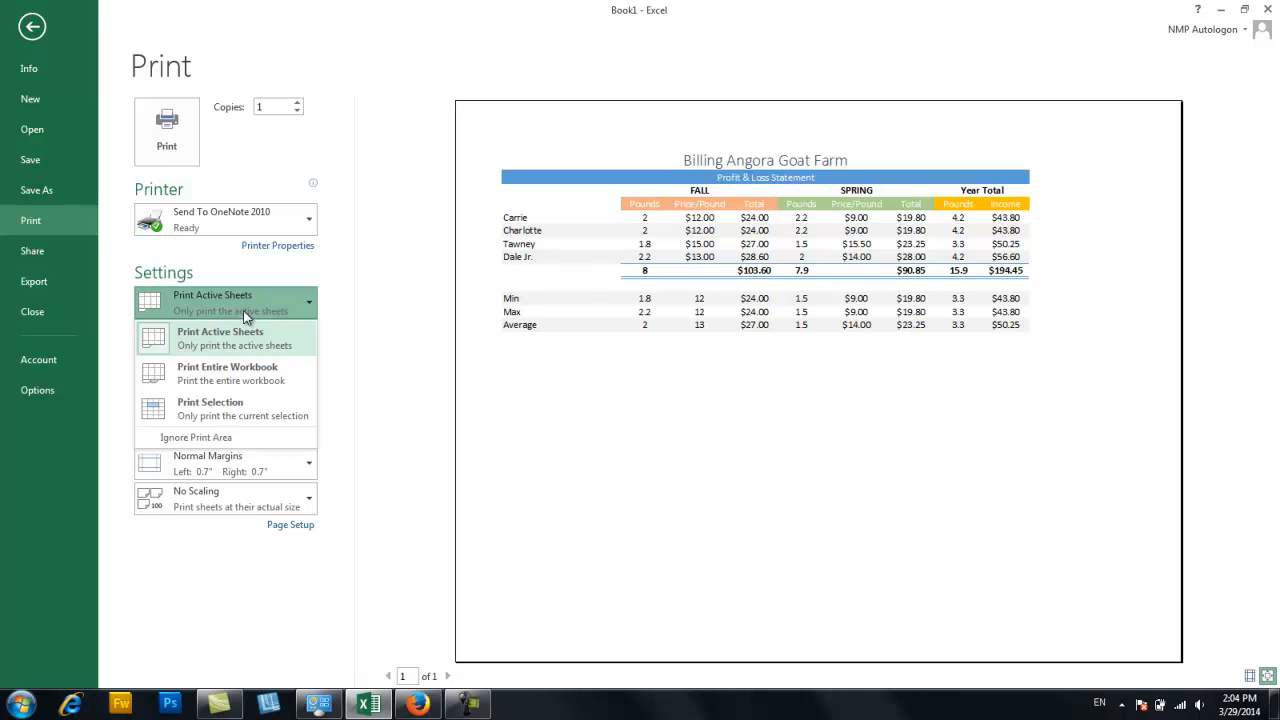
pyautogui.click(225, 302)
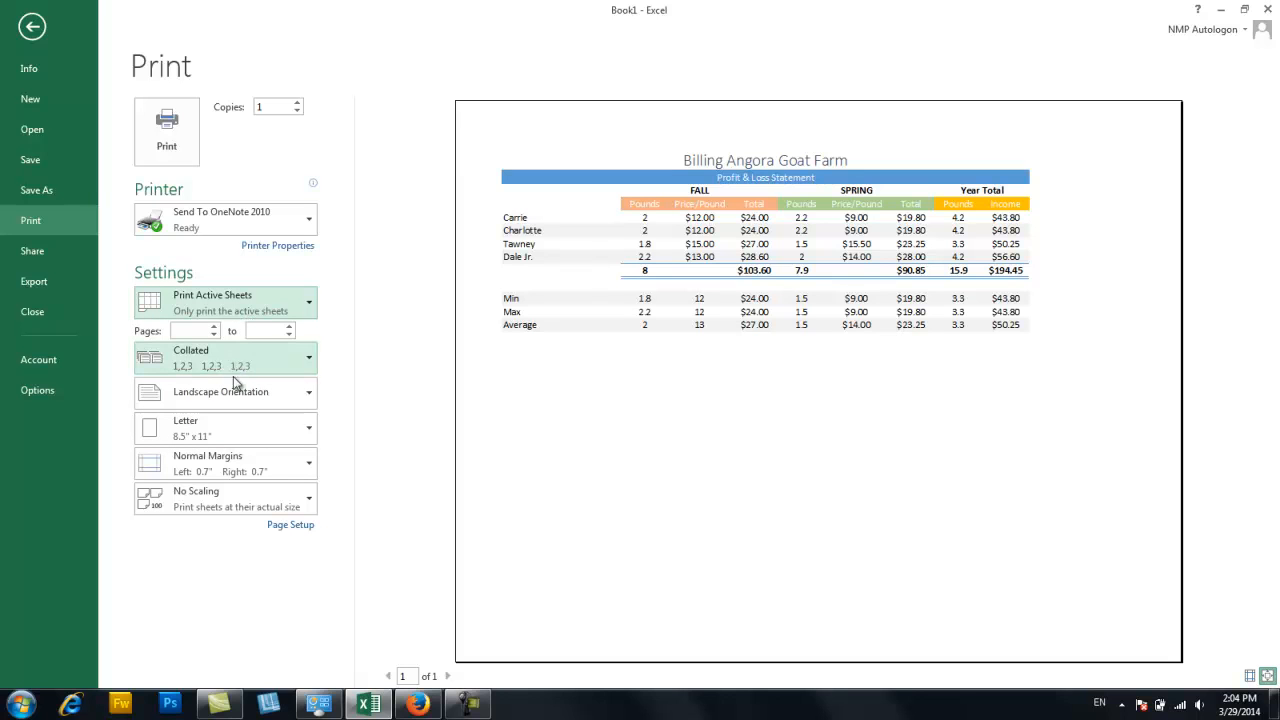
pyautogui.moveTo(232, 400)
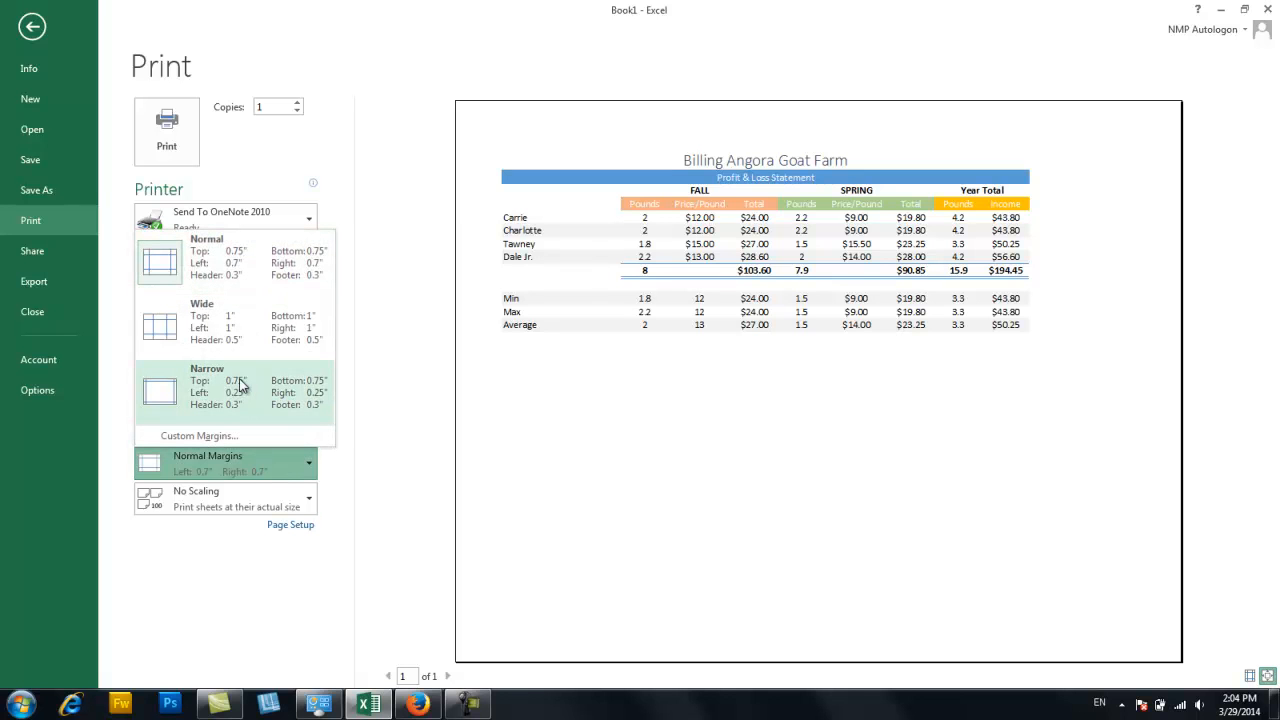
pyautogui.click(207, 392)
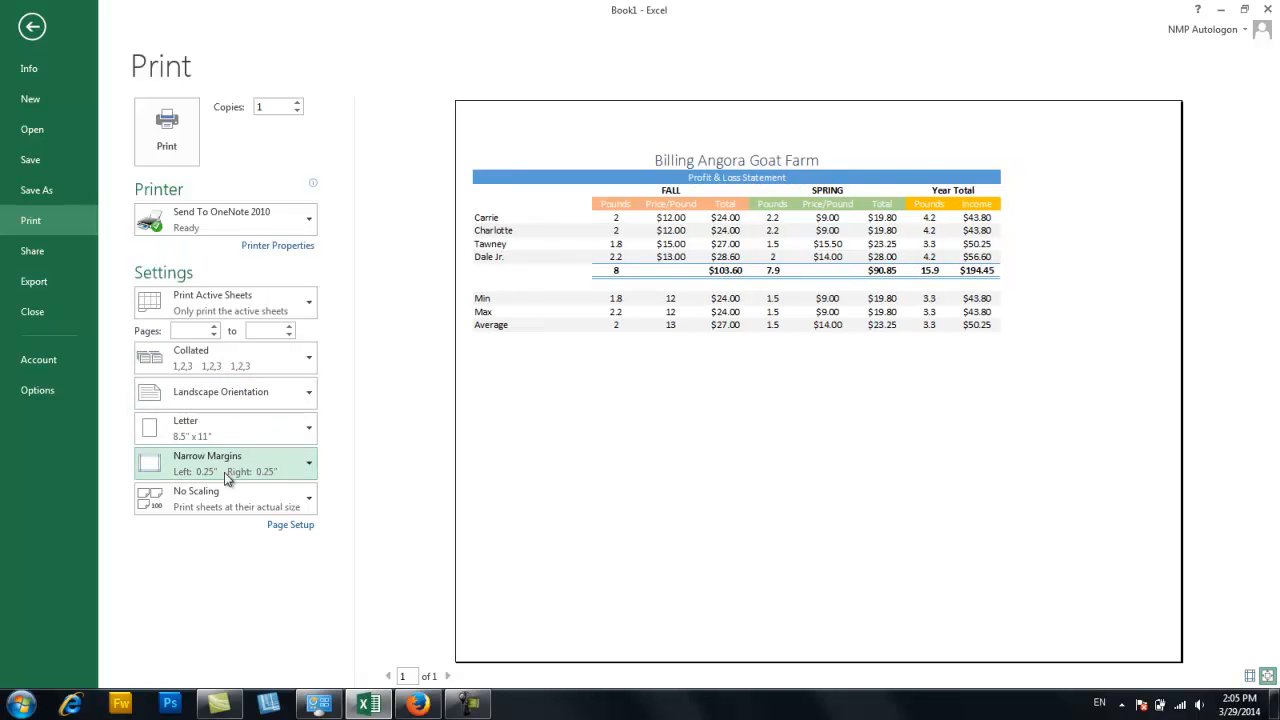
pyautogui.moveTo(322, 433)
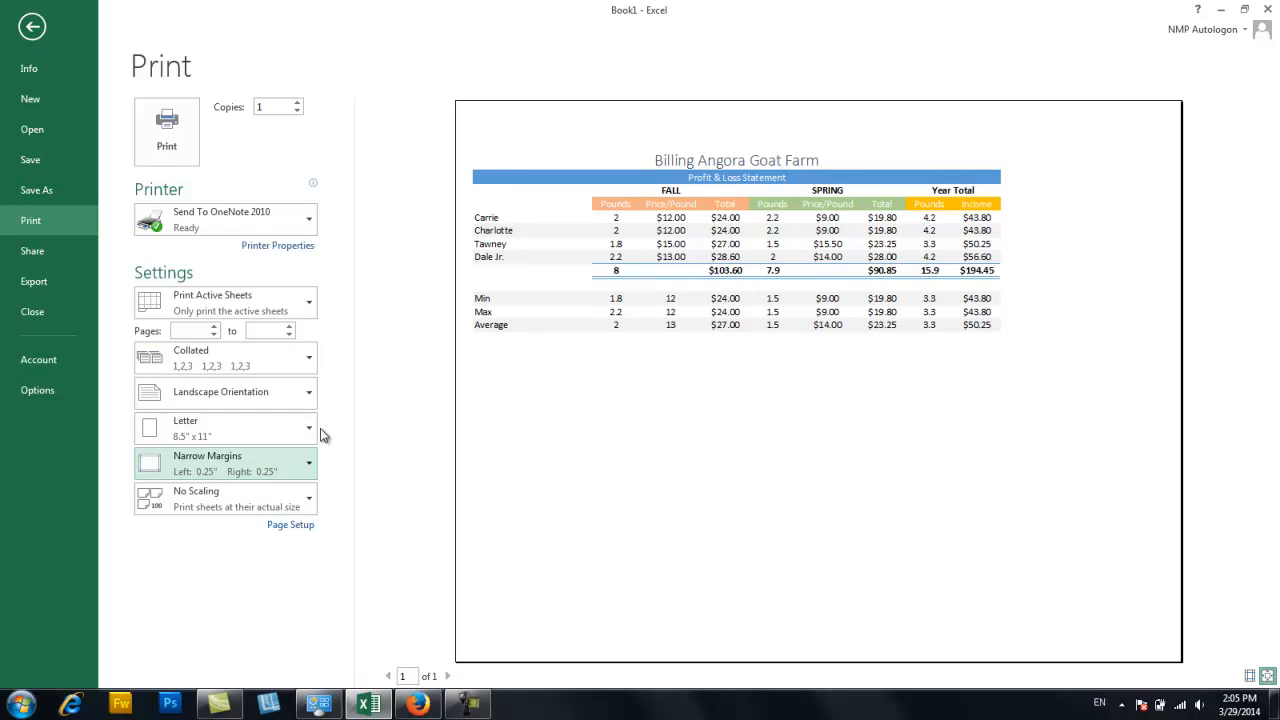
pyautogui.moveTo(212, 500)
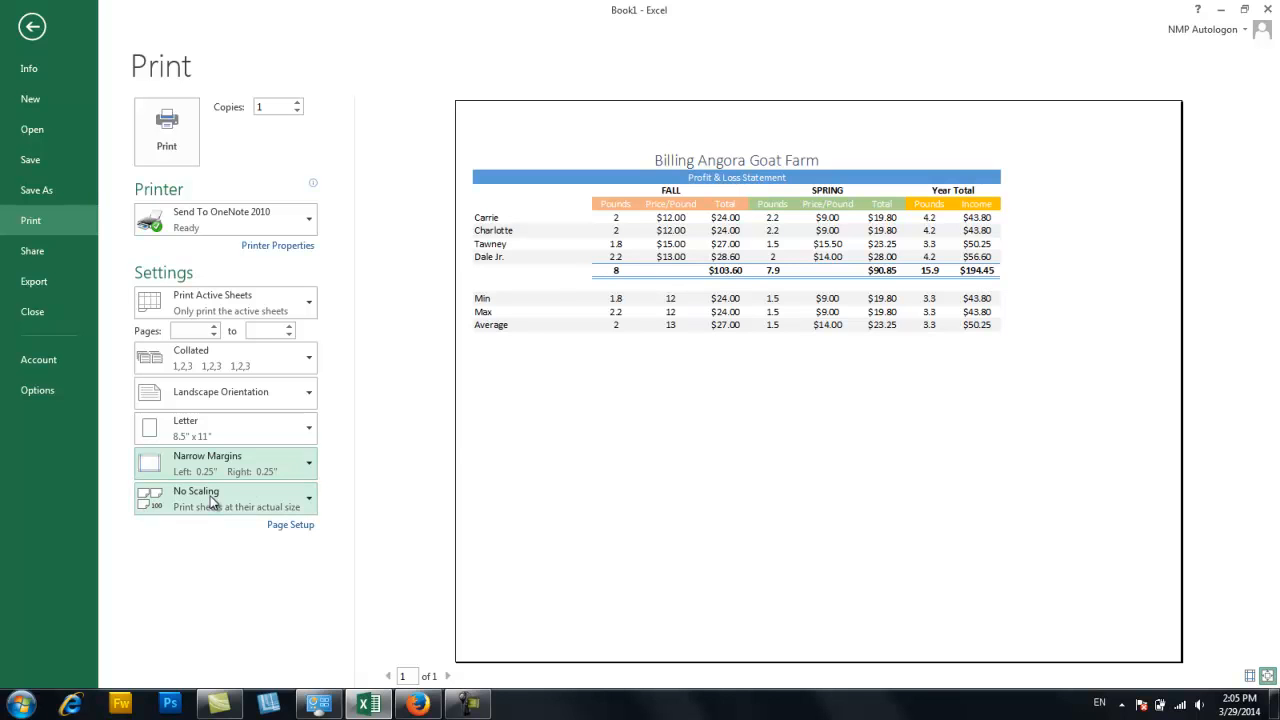
pyautogui.click(225, 498)
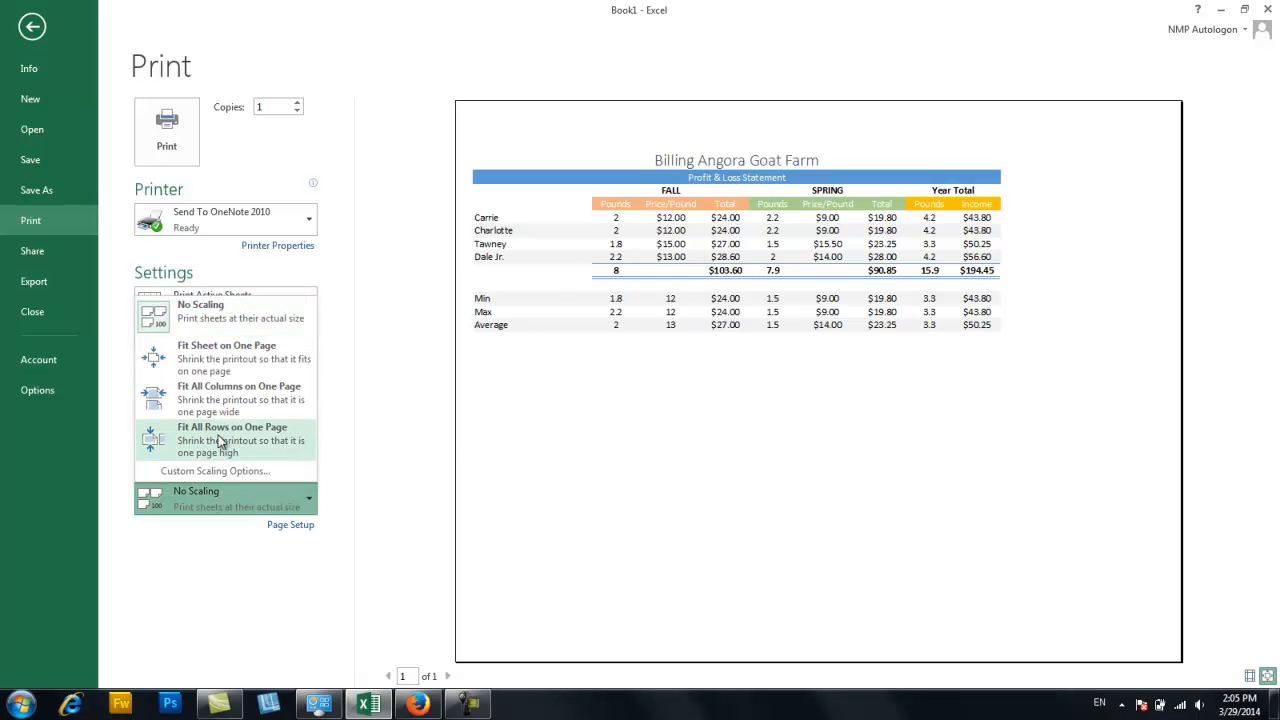
pyautogui.moveTo(220, 358)
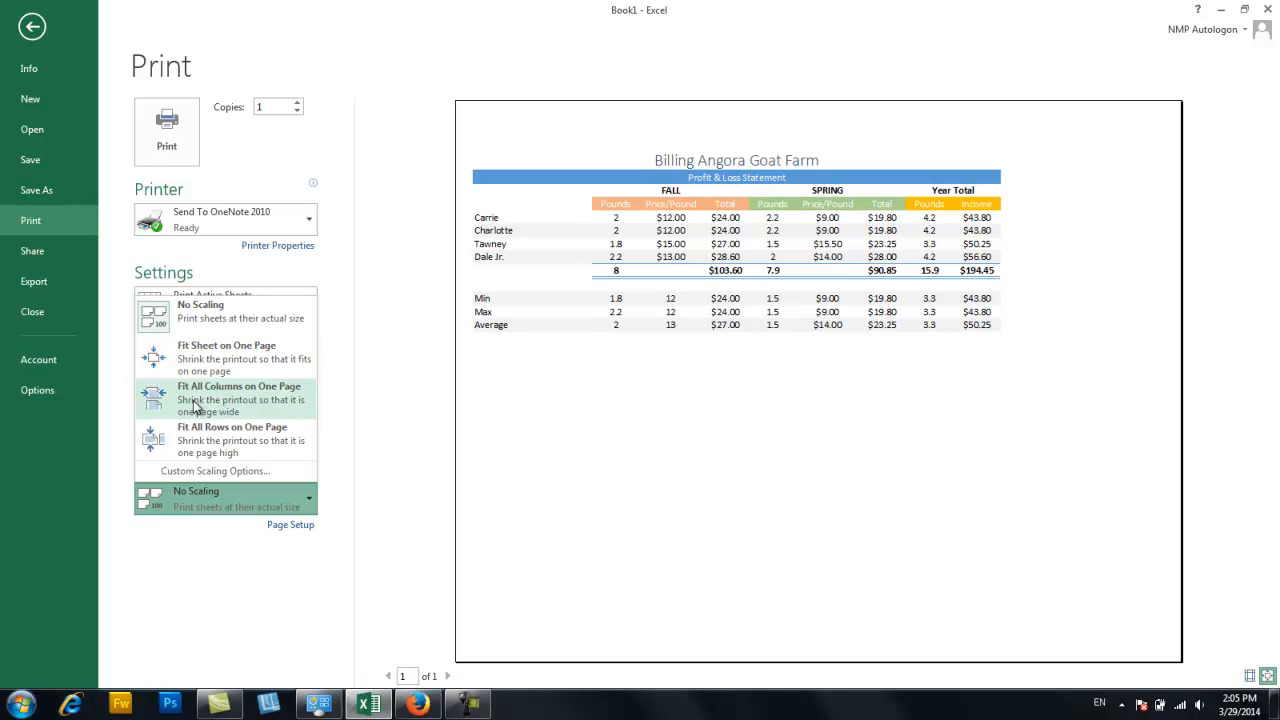
pyautogui.moveTo(250, 403)
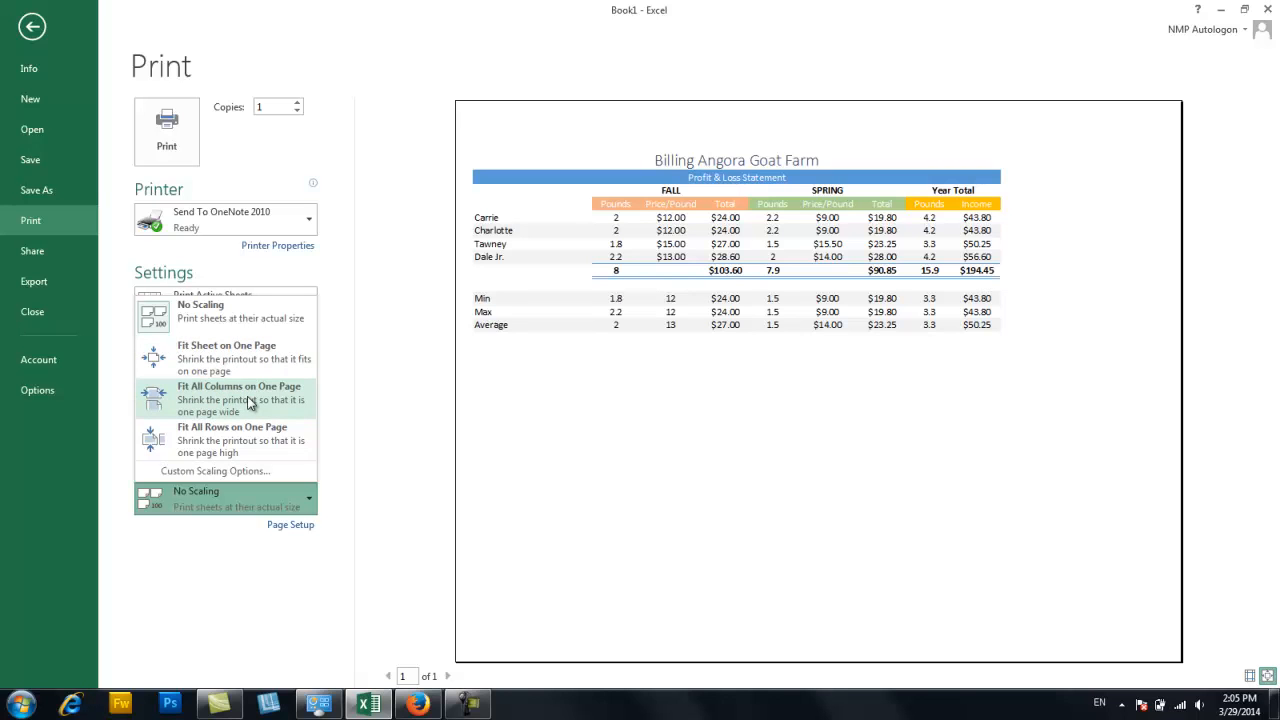
pyautogui.moveTo(243, 402)
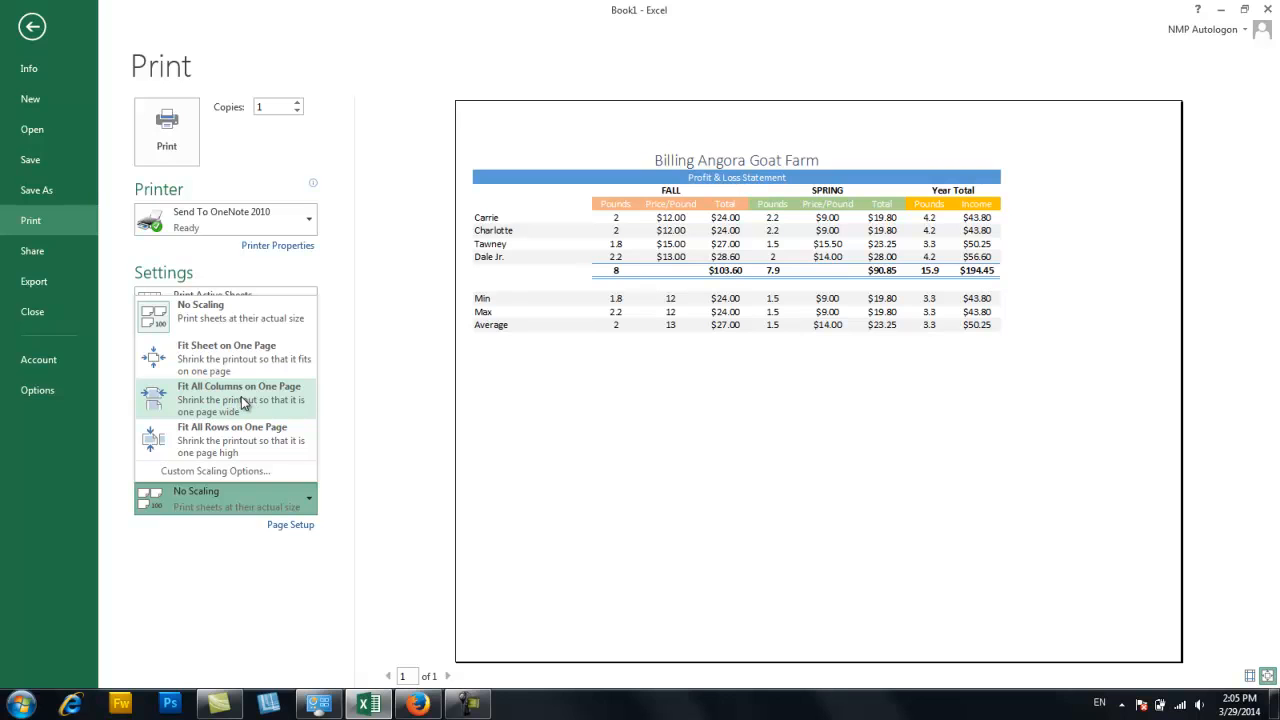
pyautogui.moveTo(232, 440)
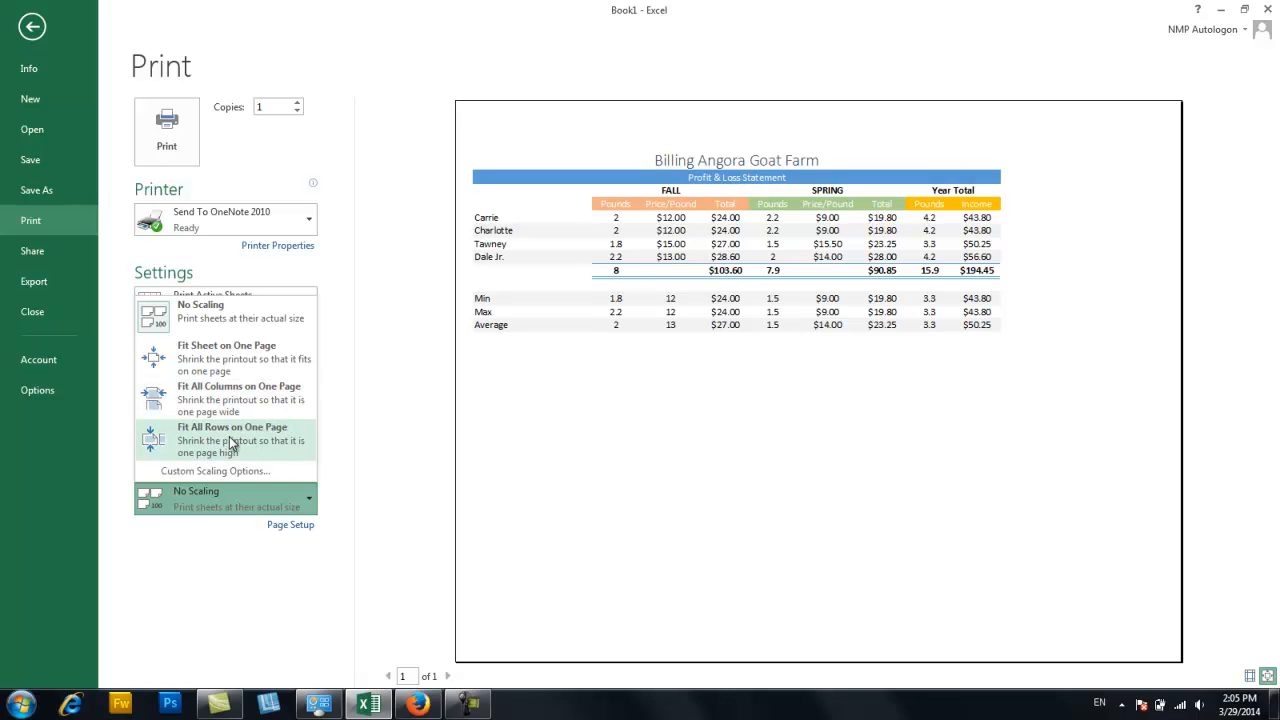
pyautogui.moveTo(246, 358)
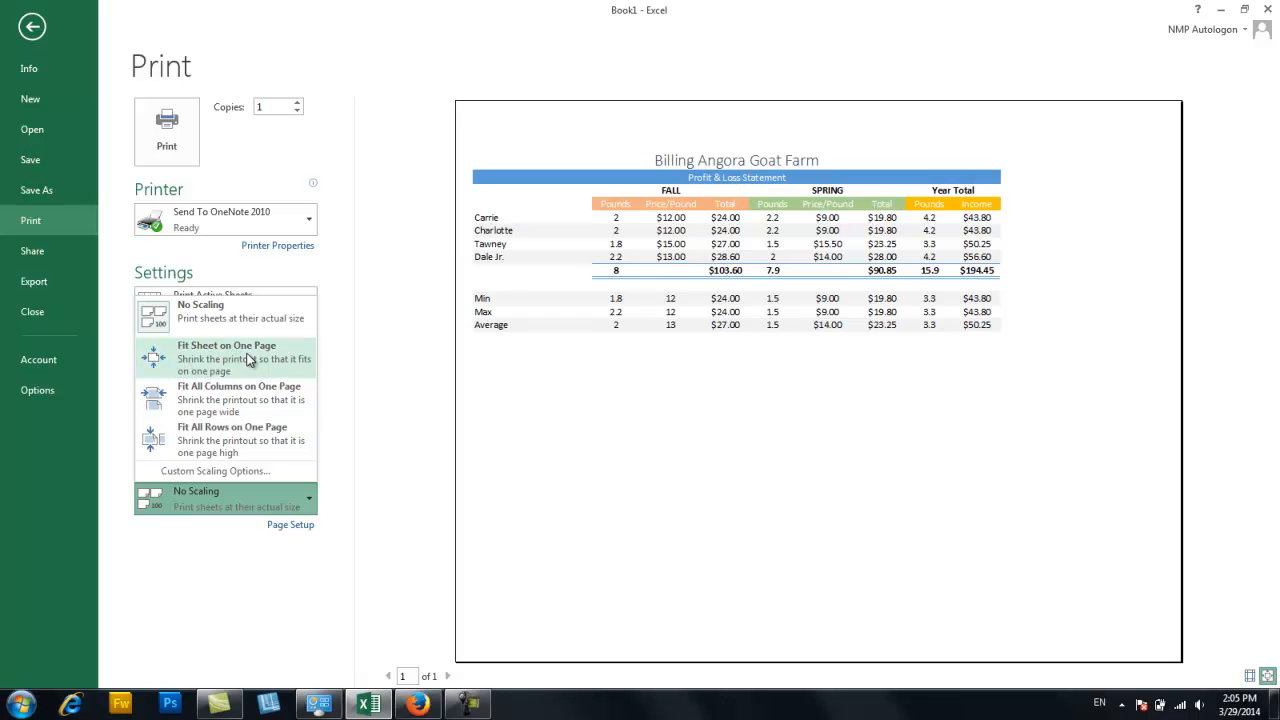
pyautogui.click(226, 358)
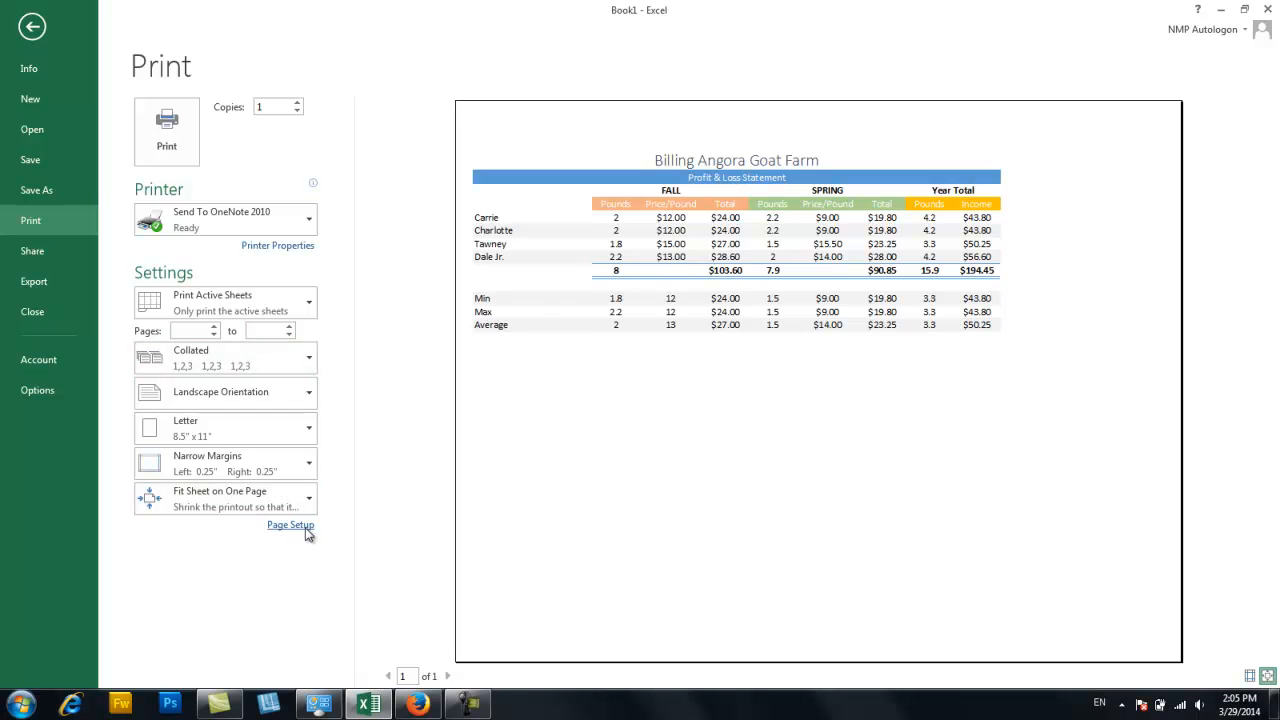
# Center the table horizontally on the page in Page Setup's margin options.
pyautogui.click(290, 525)
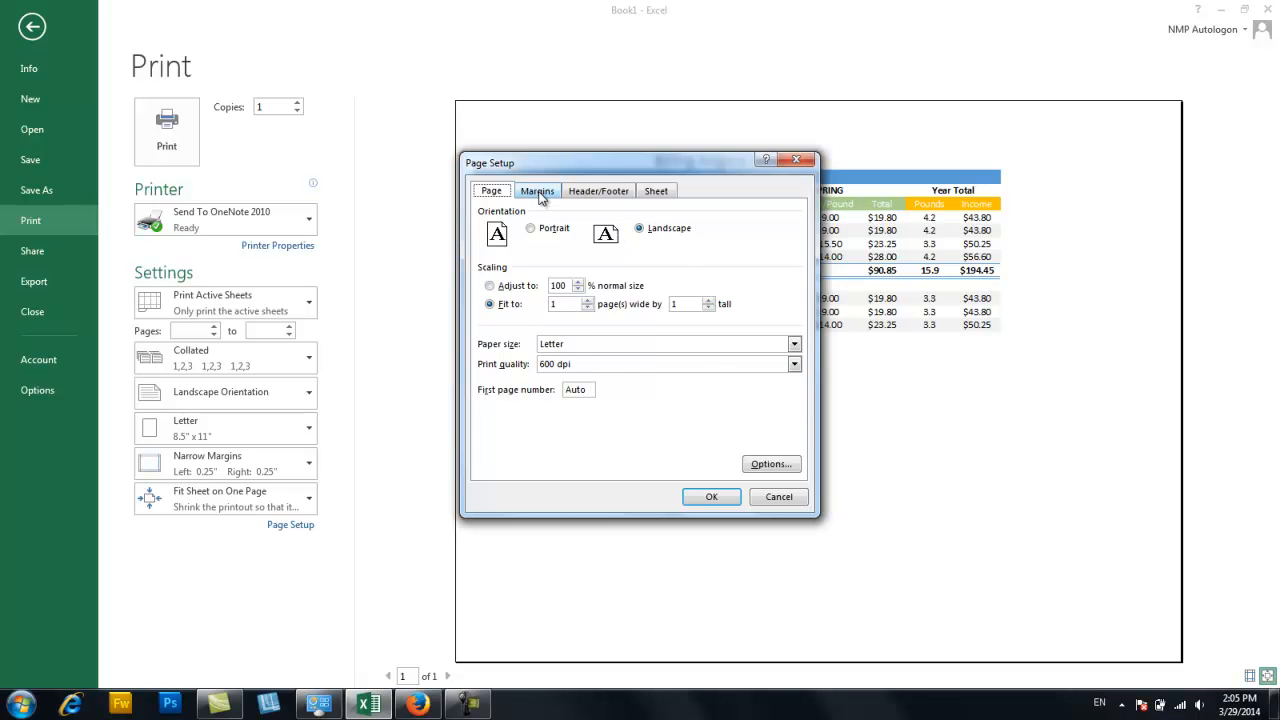
pyautogui.click(537, 190)
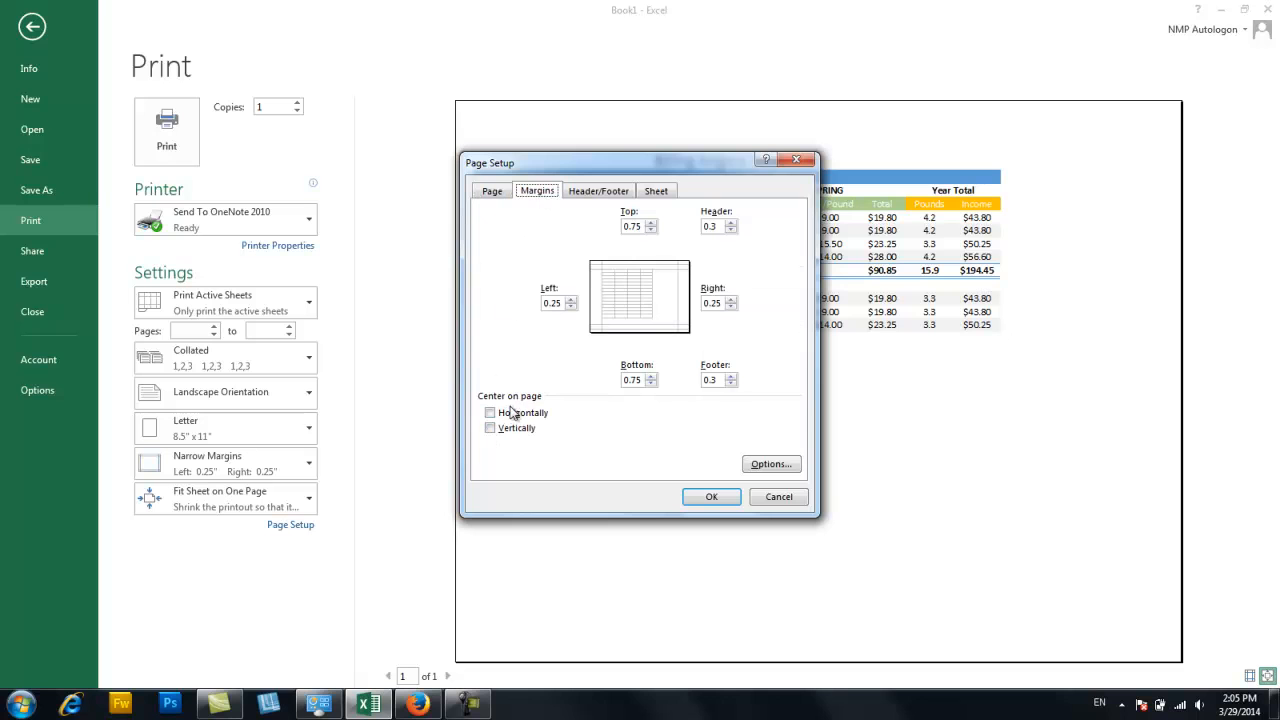
pyautogui.click(490, 428)
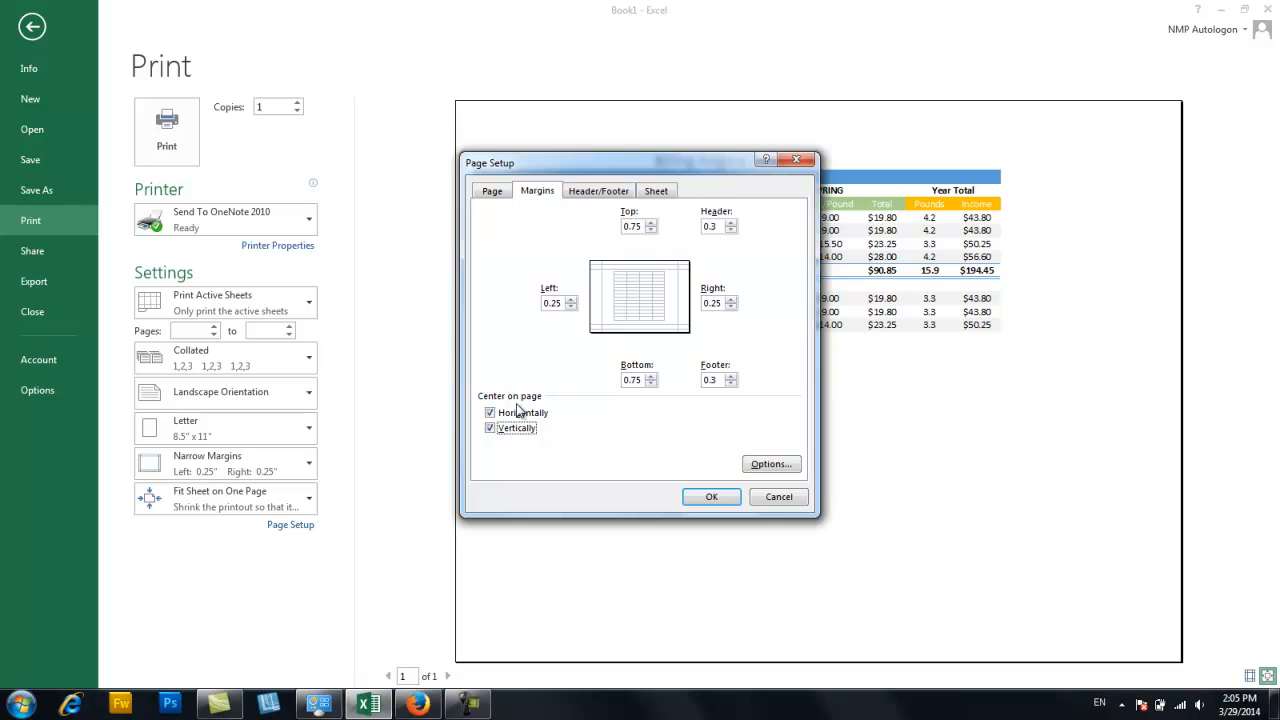
pyautogui.click(597, 190)
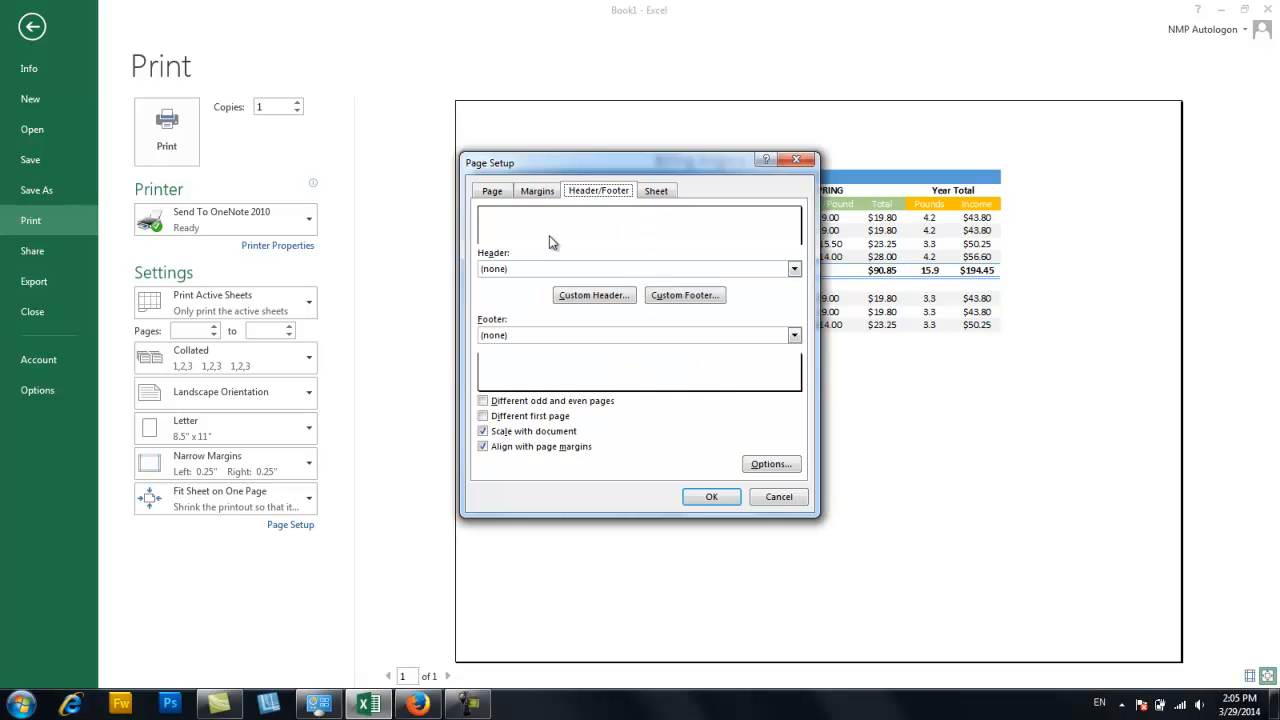
pyautogui.moveTo(601, 307)
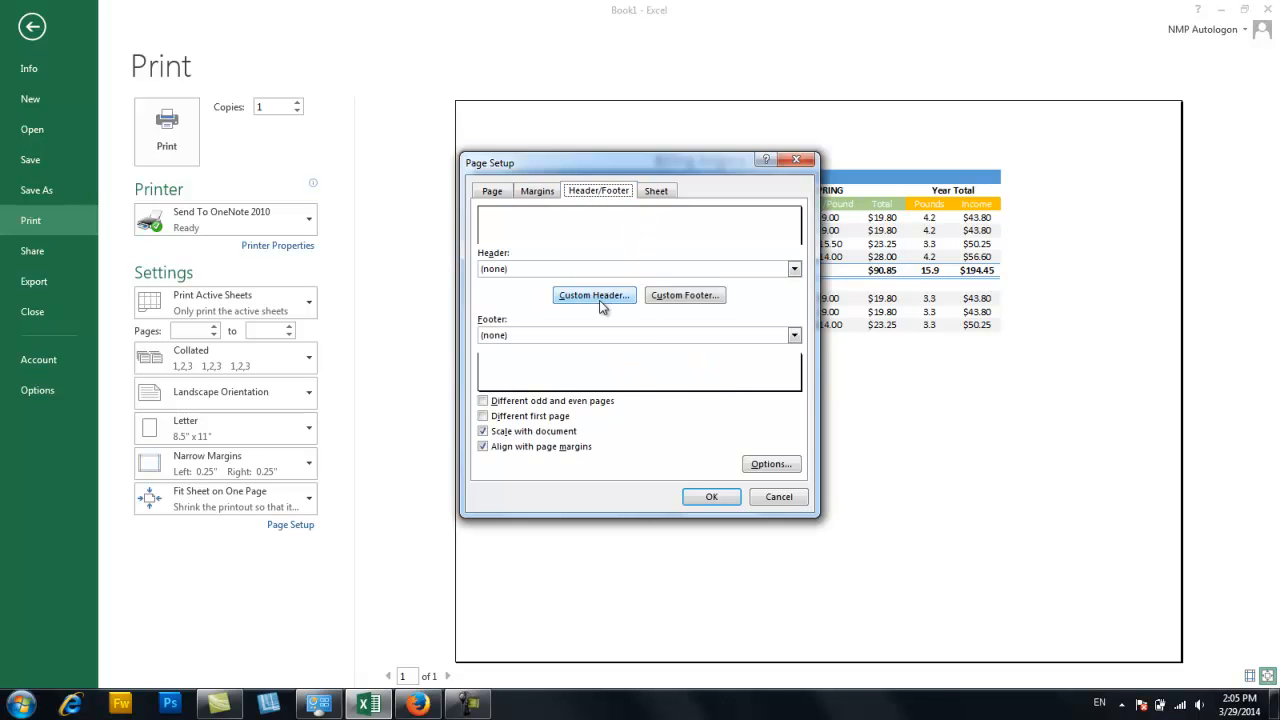
pyautogui.click(594, 295)
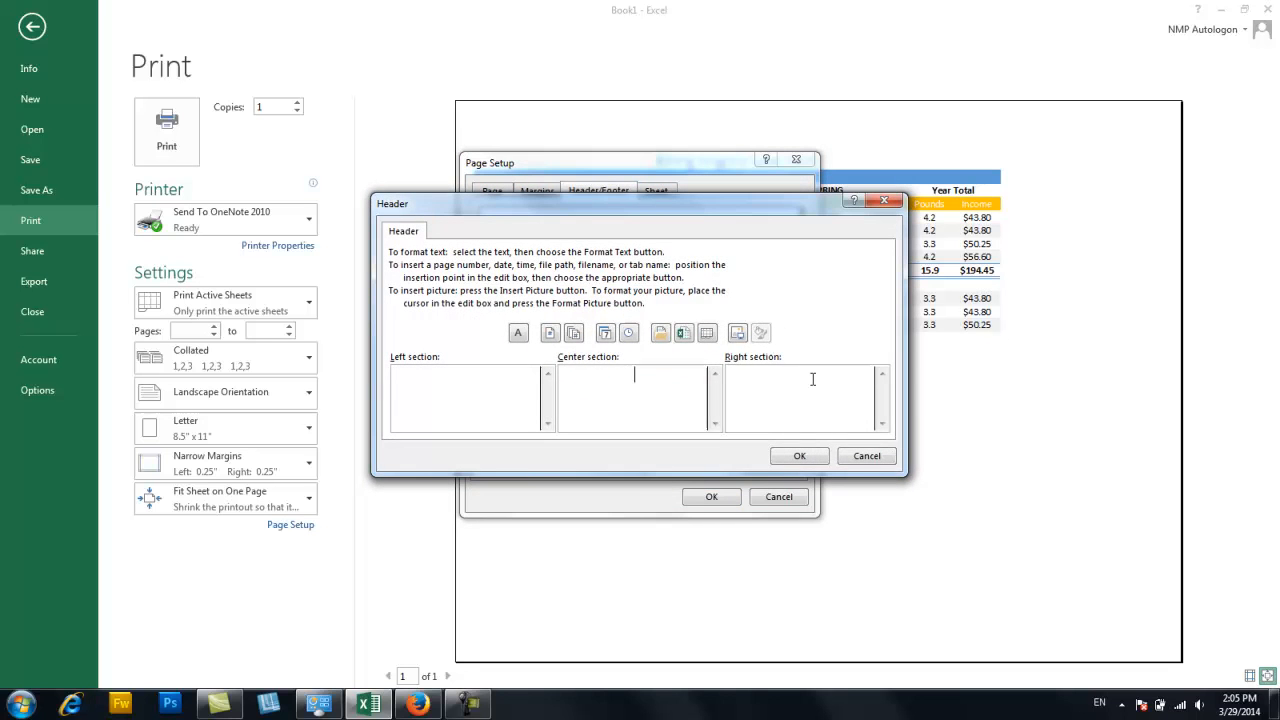
pyautogui.write('Carol Billing')
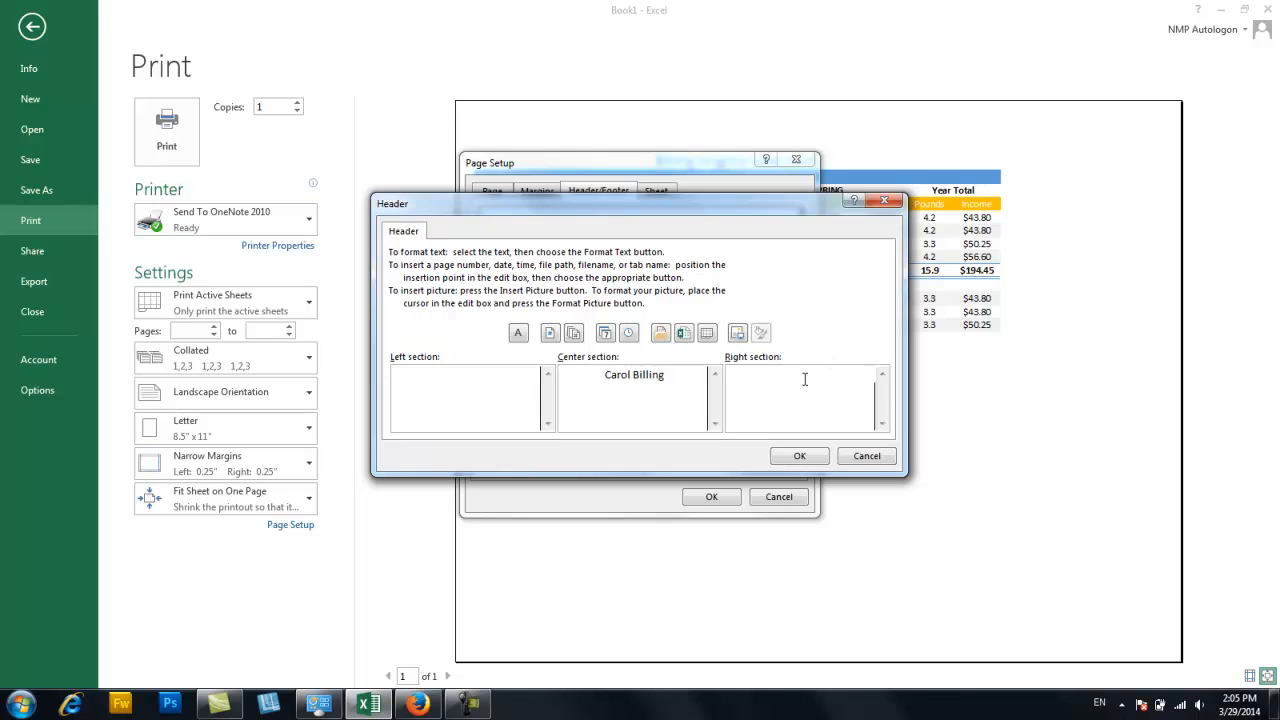
pyautogui.moveTo(518, 333)
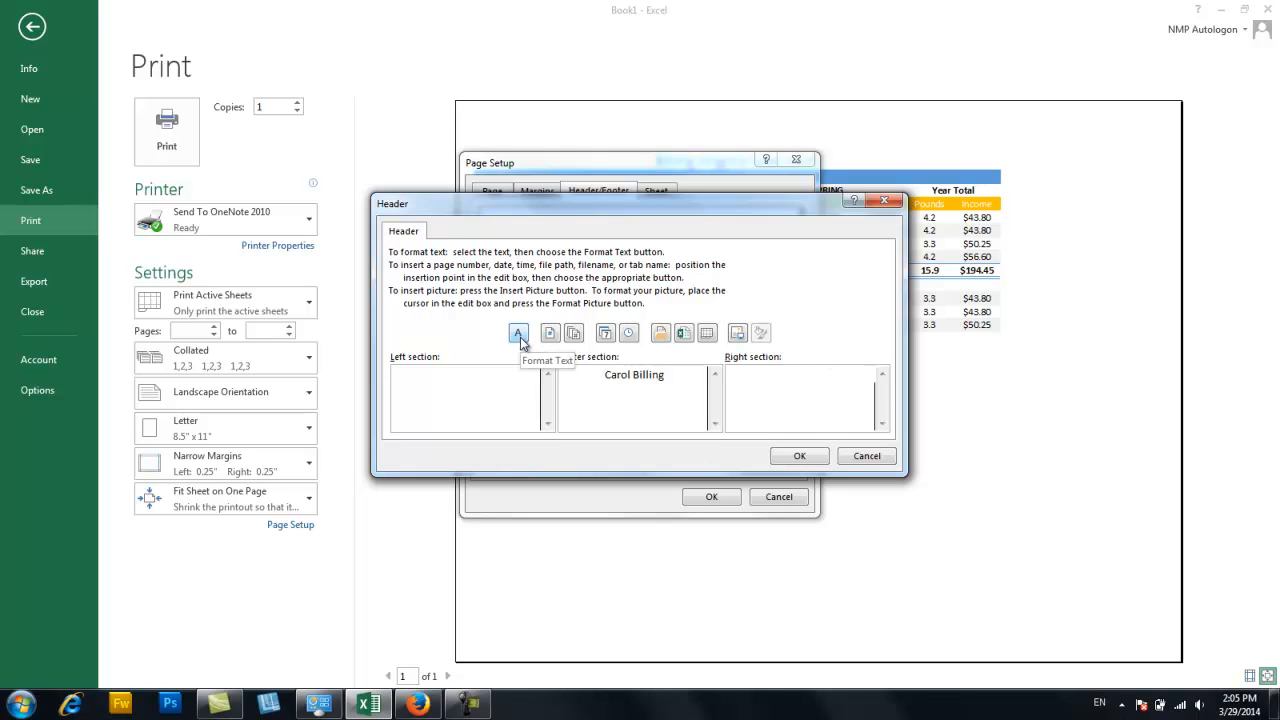
pyautogui.moveTo(550, 340)
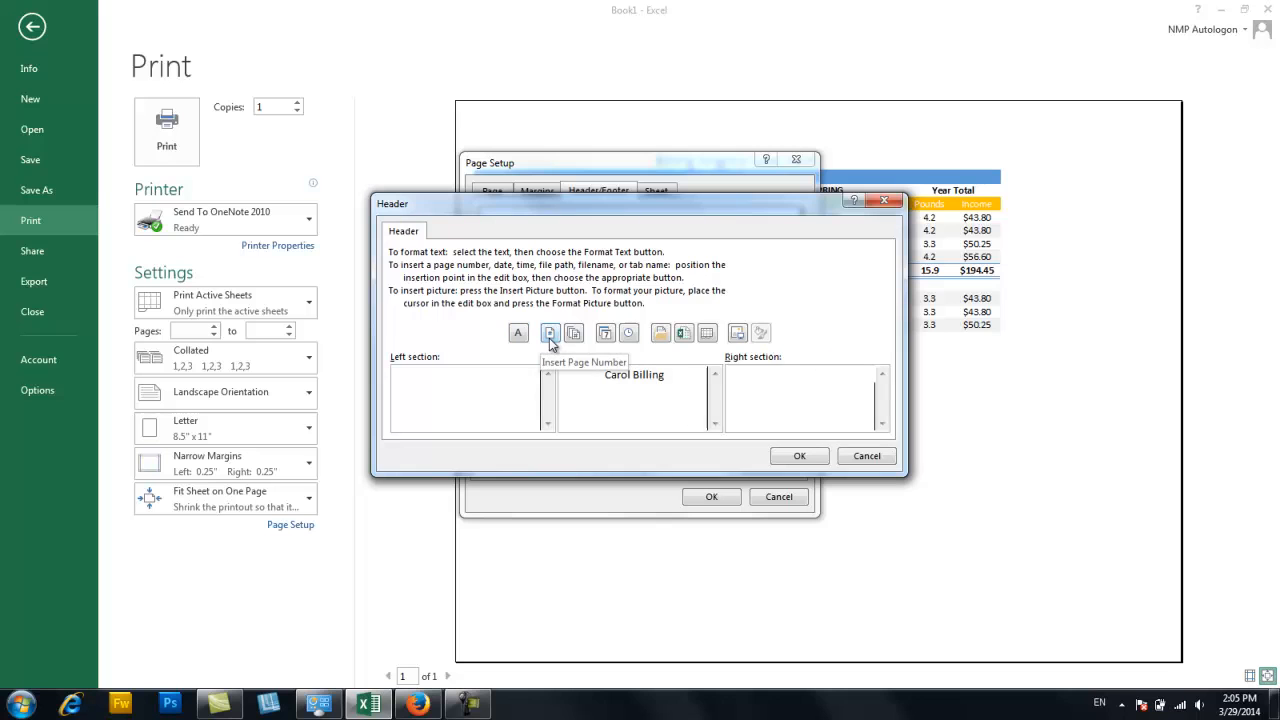
pyautogui.moveTo(604, 333)
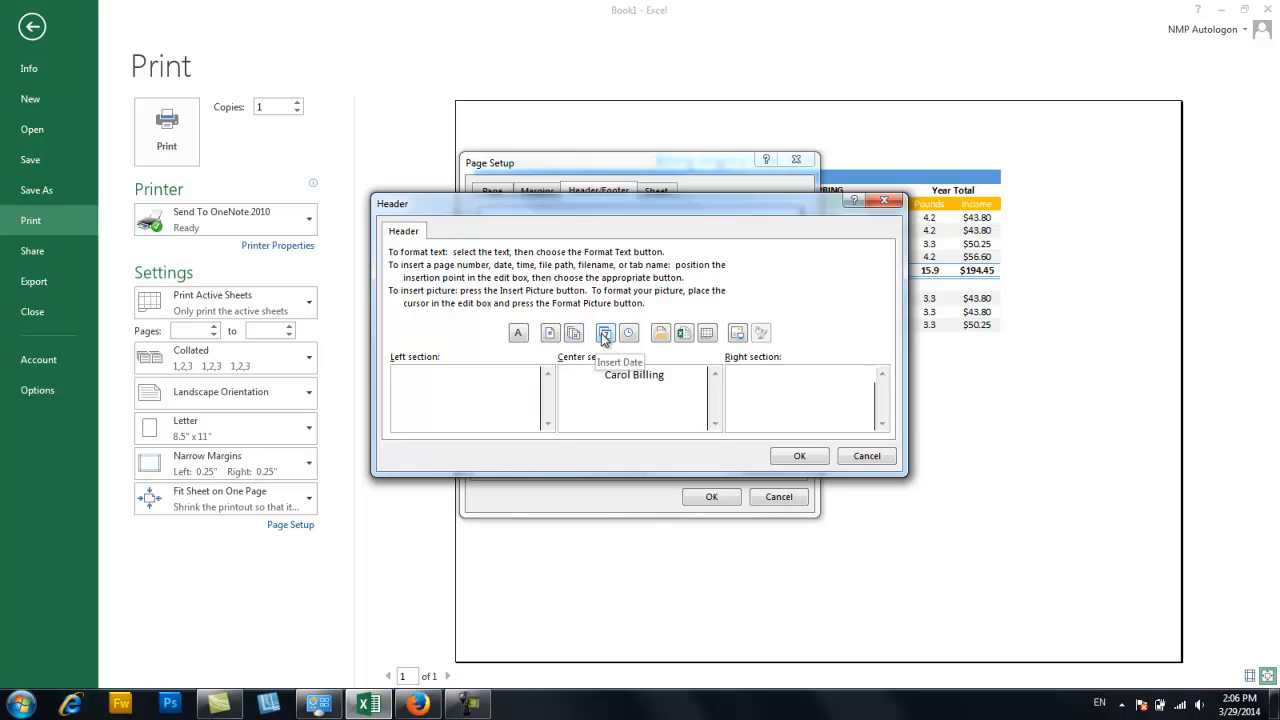
pyautogui.moveTo(684, 334)
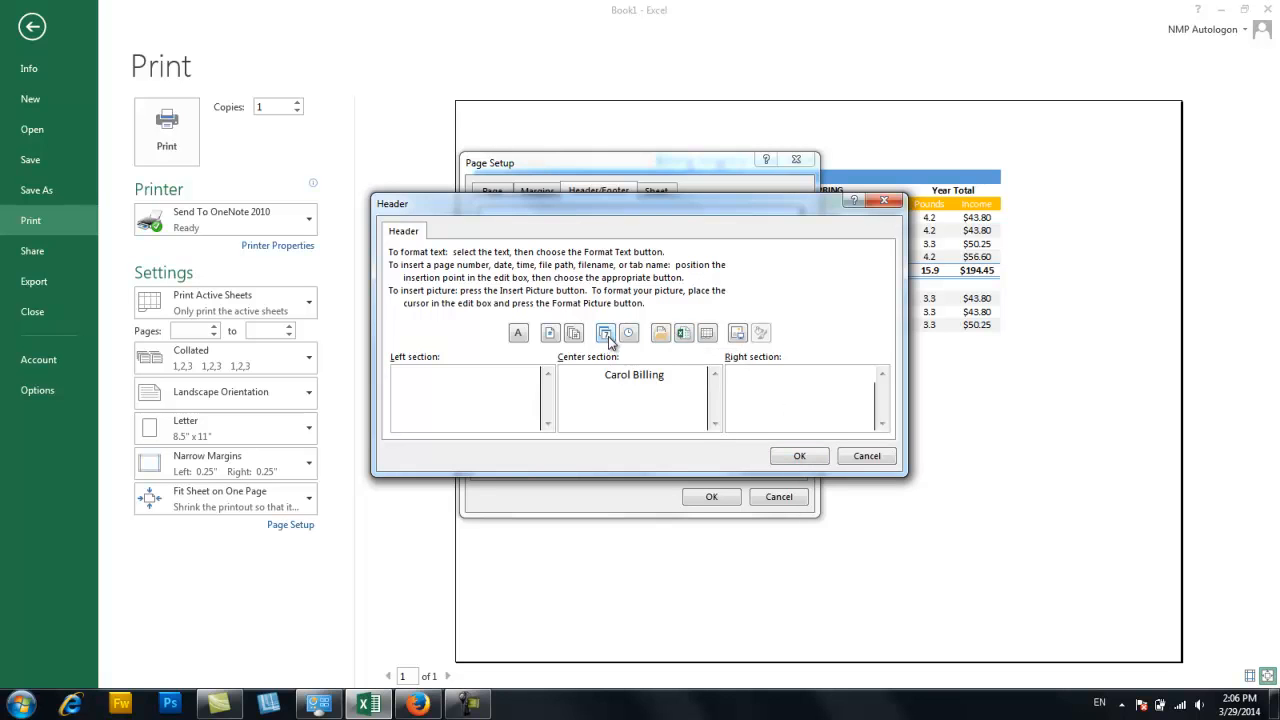
pyautogui.click(601, 333)
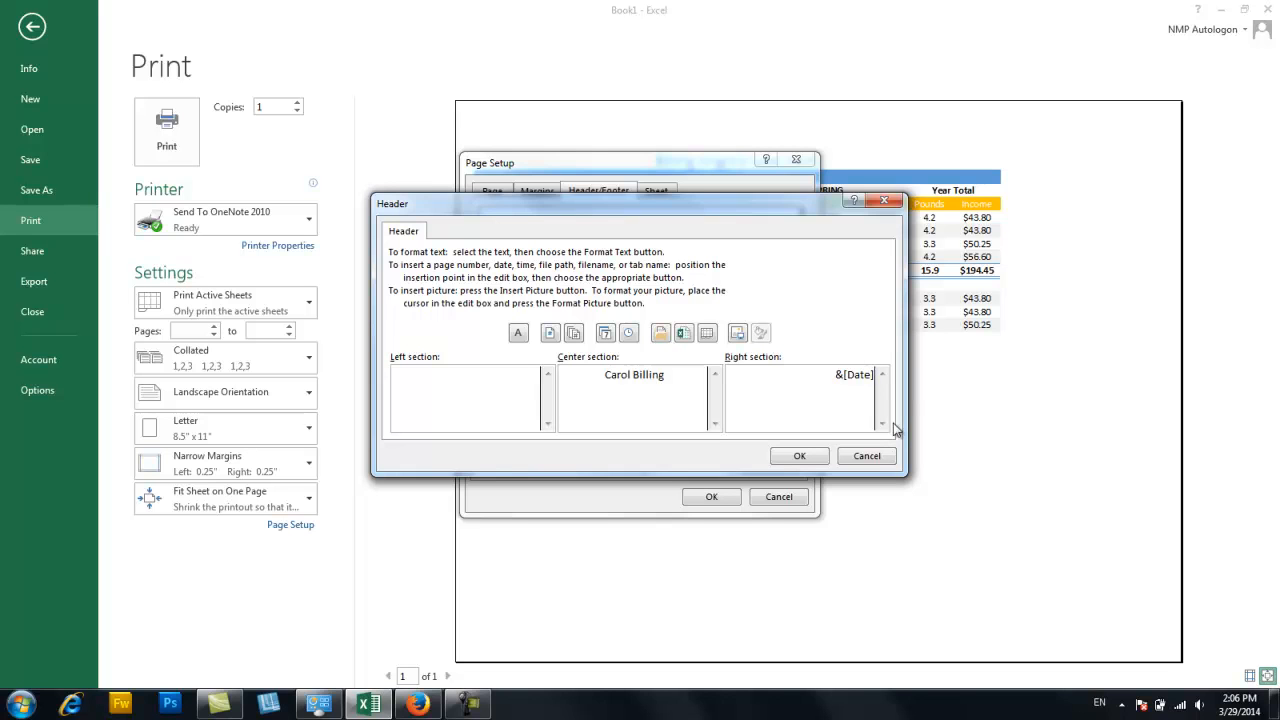
pyautogui.moveTo(864, 364)
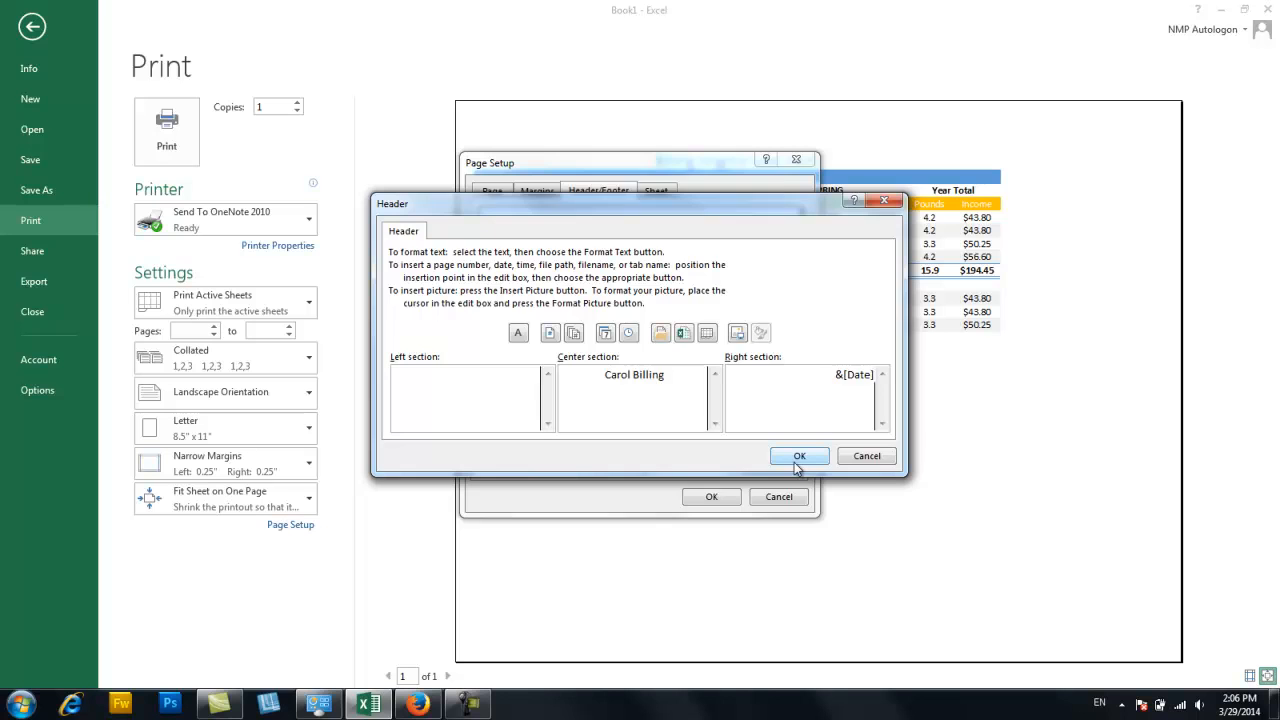
# Confirm the Carol Billing header, enable printing gridlines, and apply Page Setup.
pyautogui.click(799, 456)
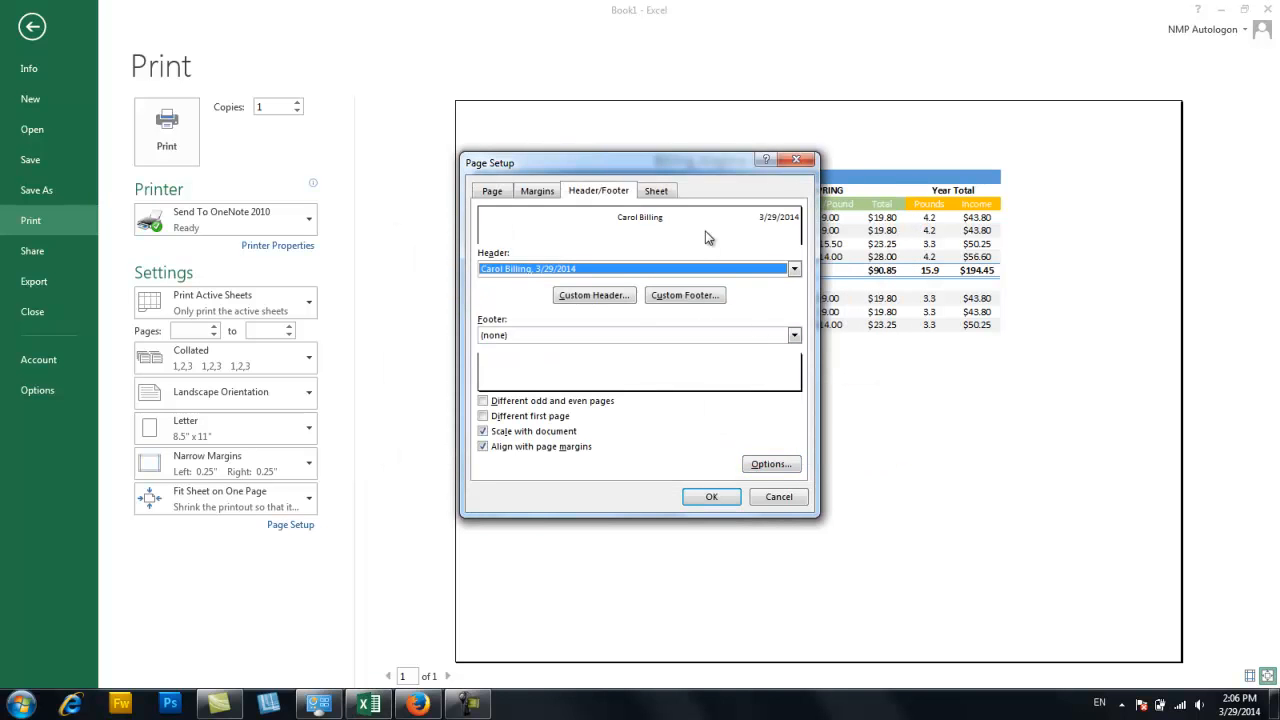
pyautogui.moveTo(711, 497)
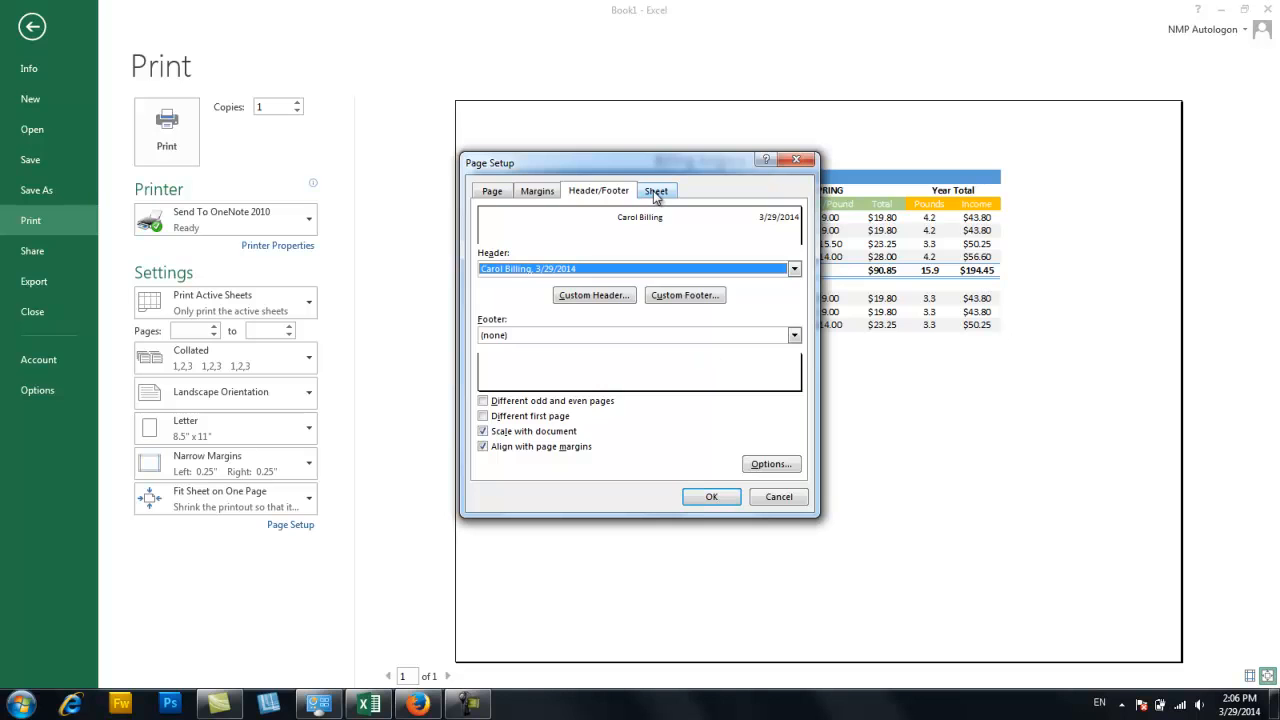
pyautogui.click(657, 190)
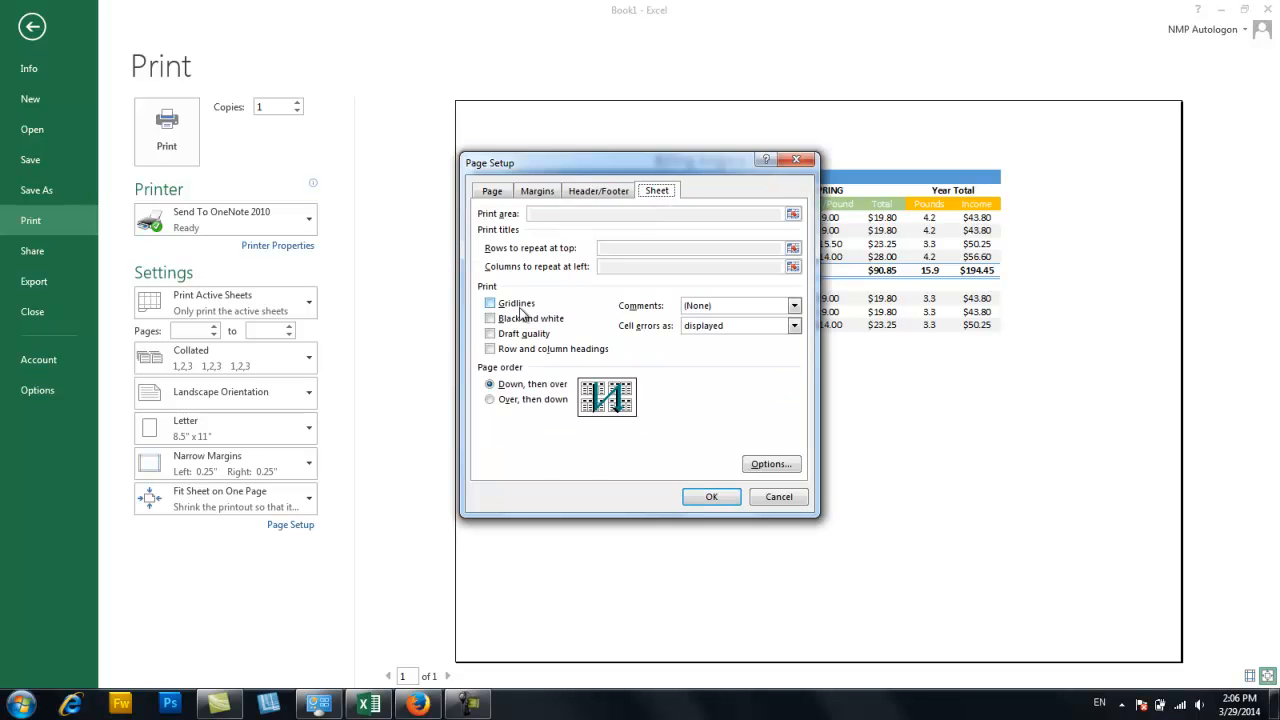
pyautogui.click(490, 303)
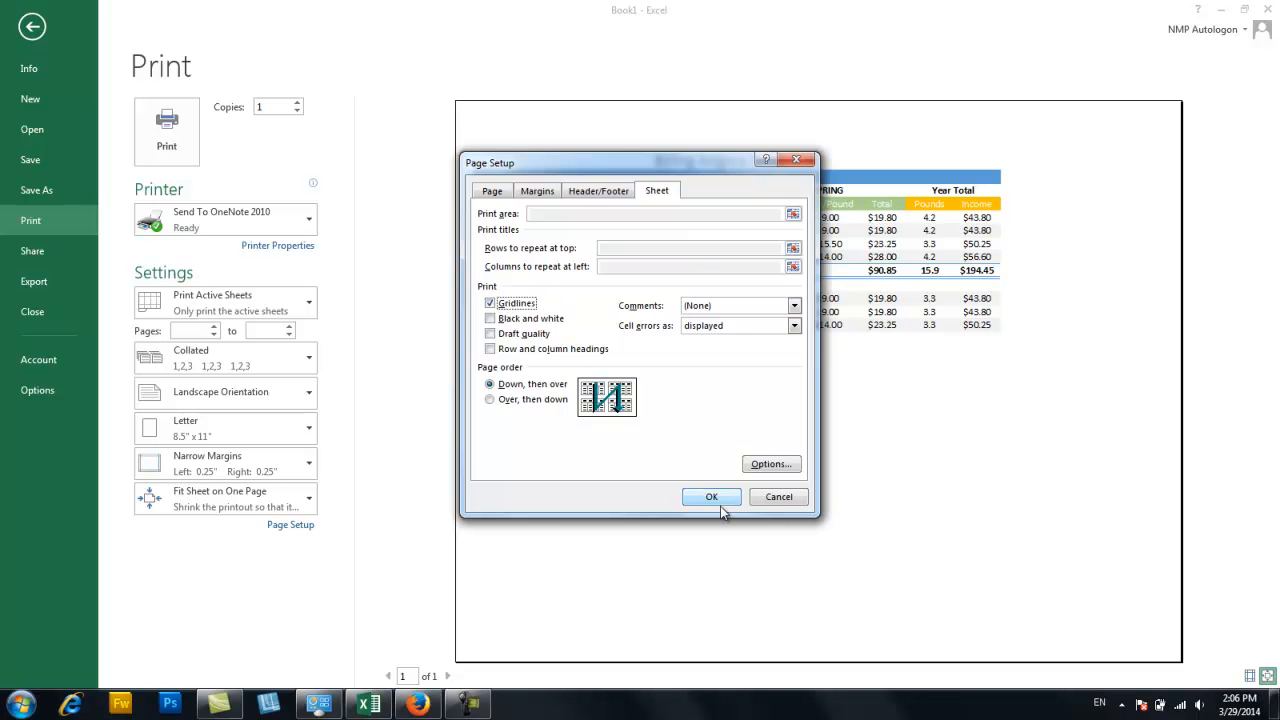
pyautogui.click(711, 497)
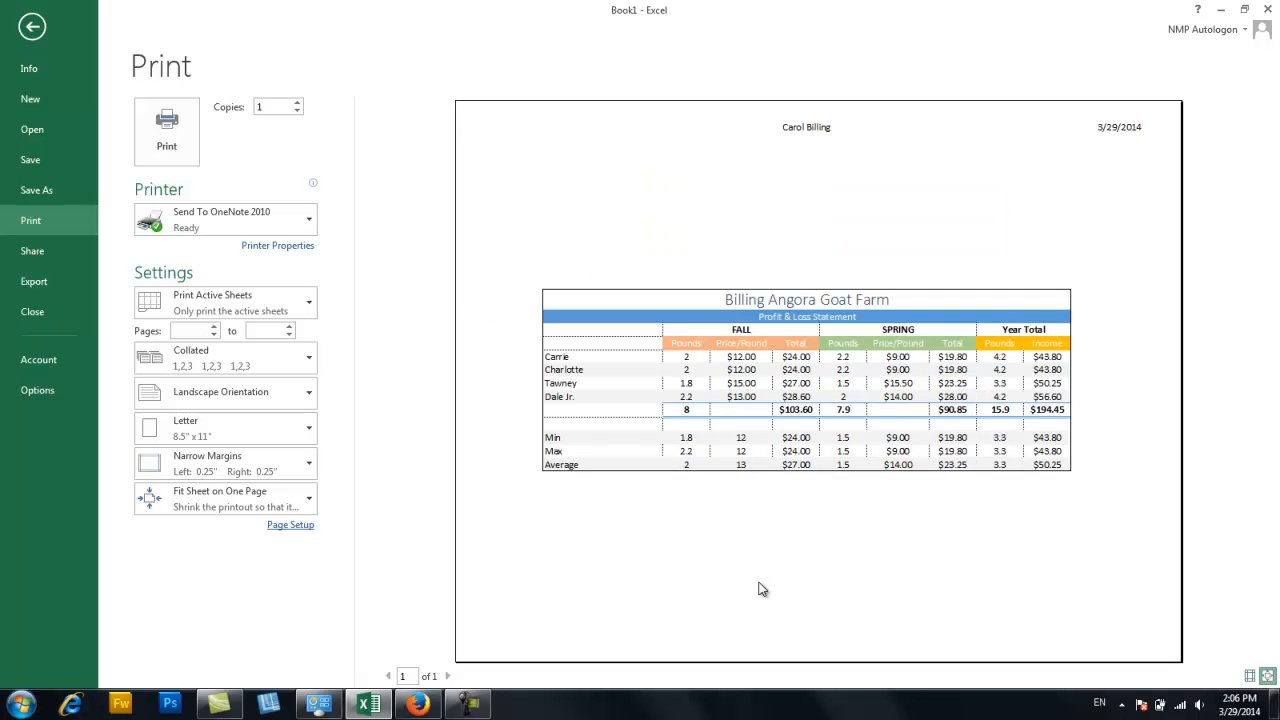
pyautogui.moveTo(596, 340)
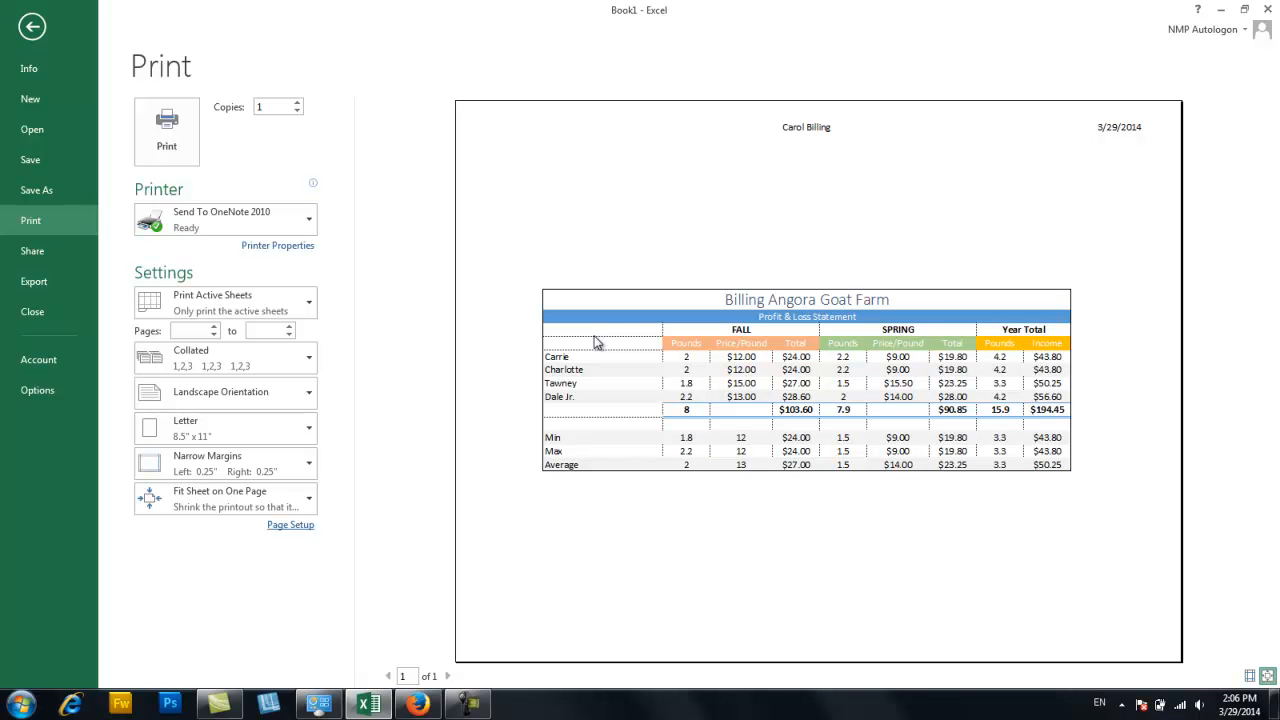
# Turn gridline printing back off in Page Setup's Sheet options.
pyautogui.click(290, 524)
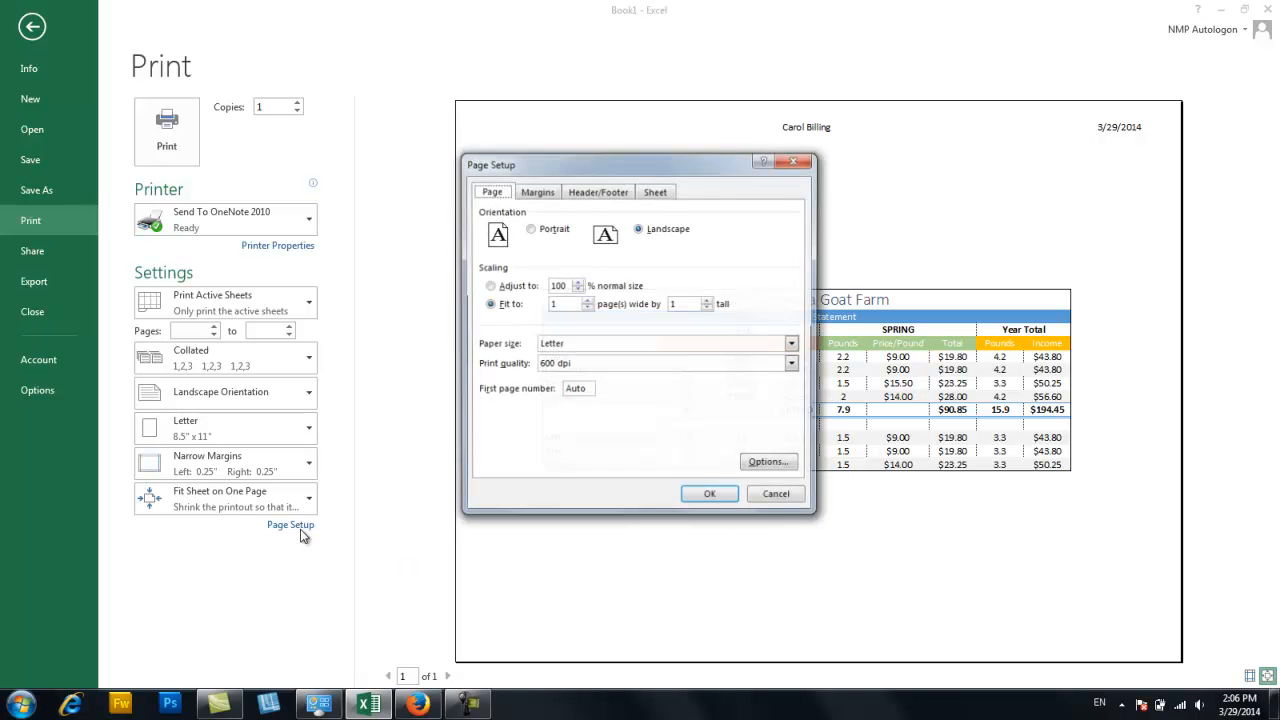
pyautogui.click(655, 191)
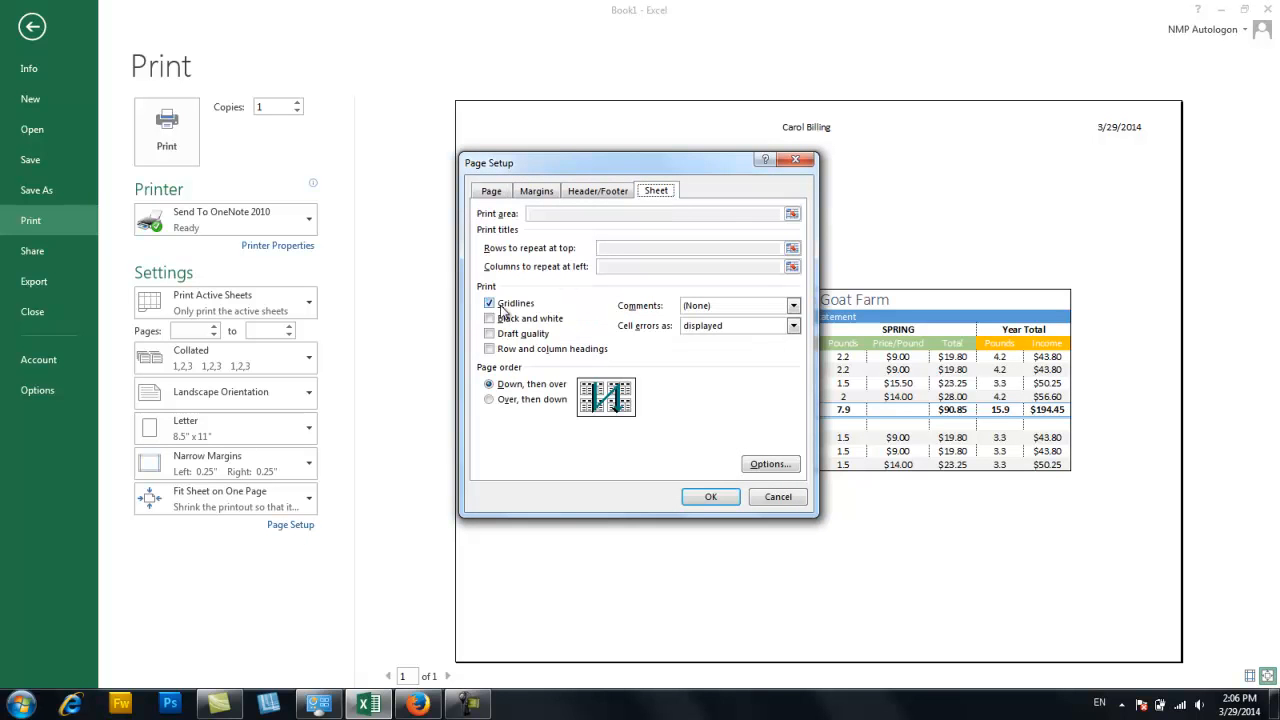
pyautogui.click(710, 496)
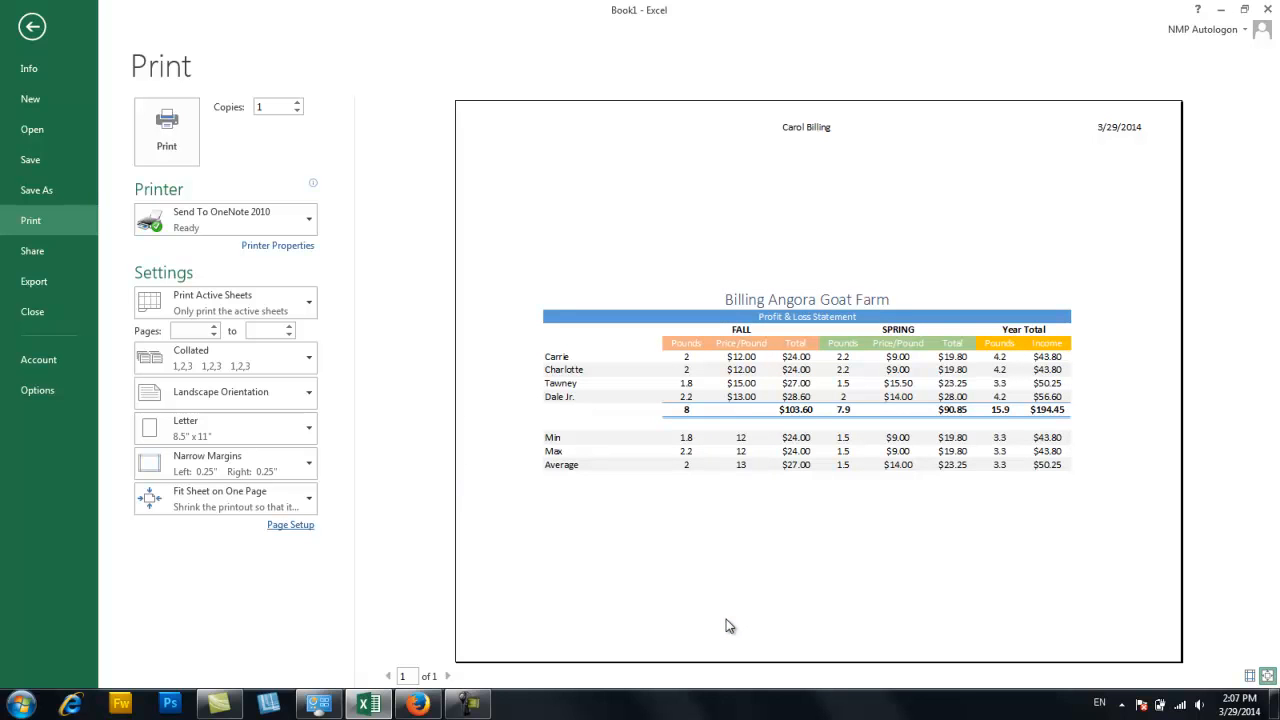
pyautogui.moveTo(726, 625)
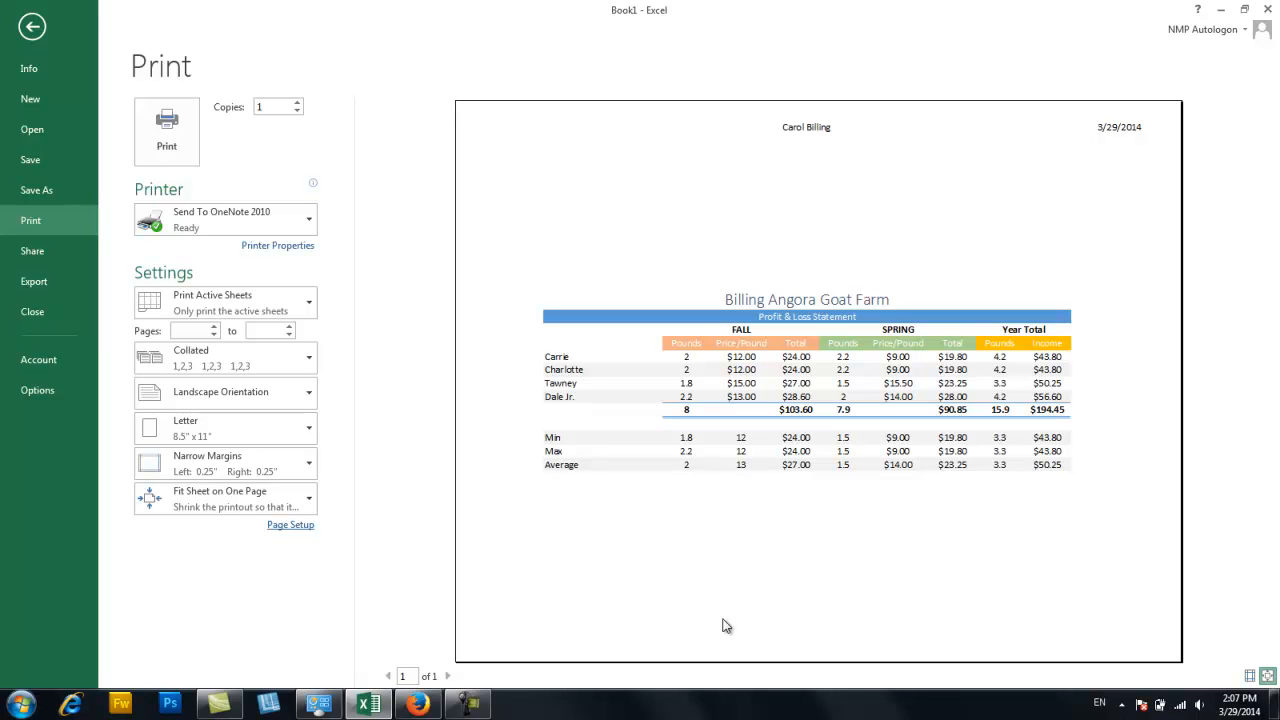
pyautogui.moveTo(65, 205)
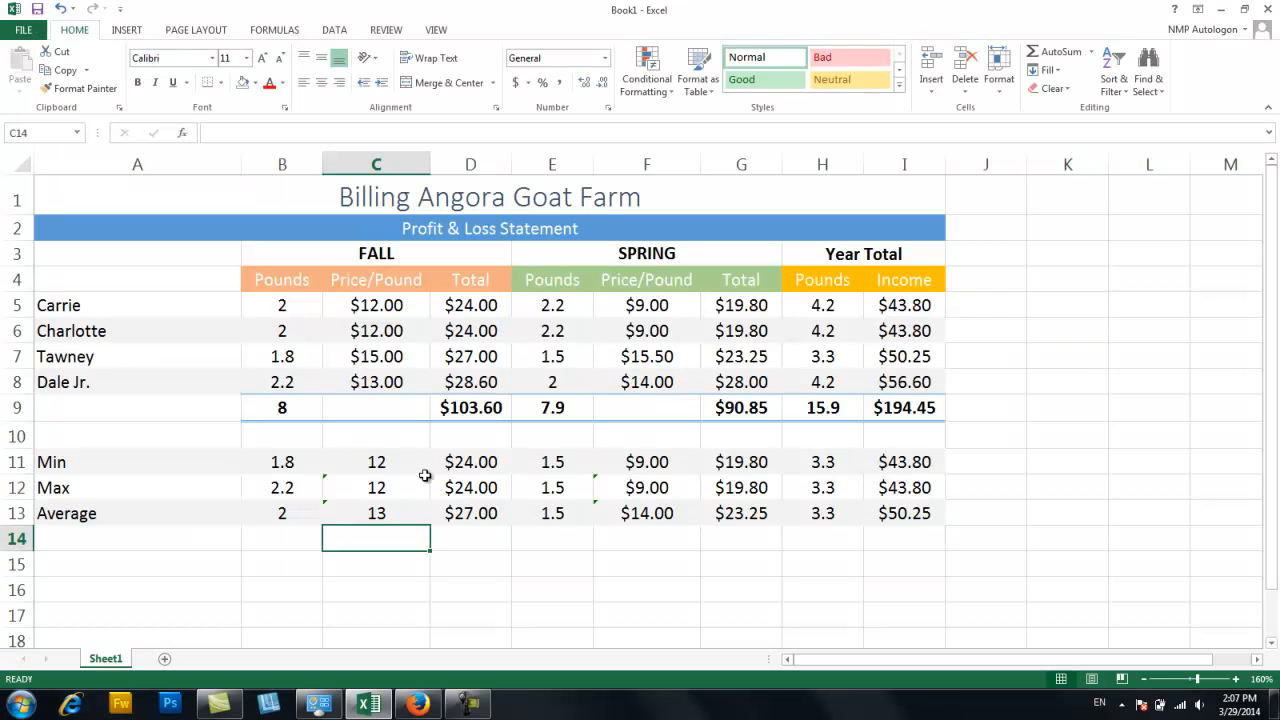
pyautogui.moveTo(241, 164)
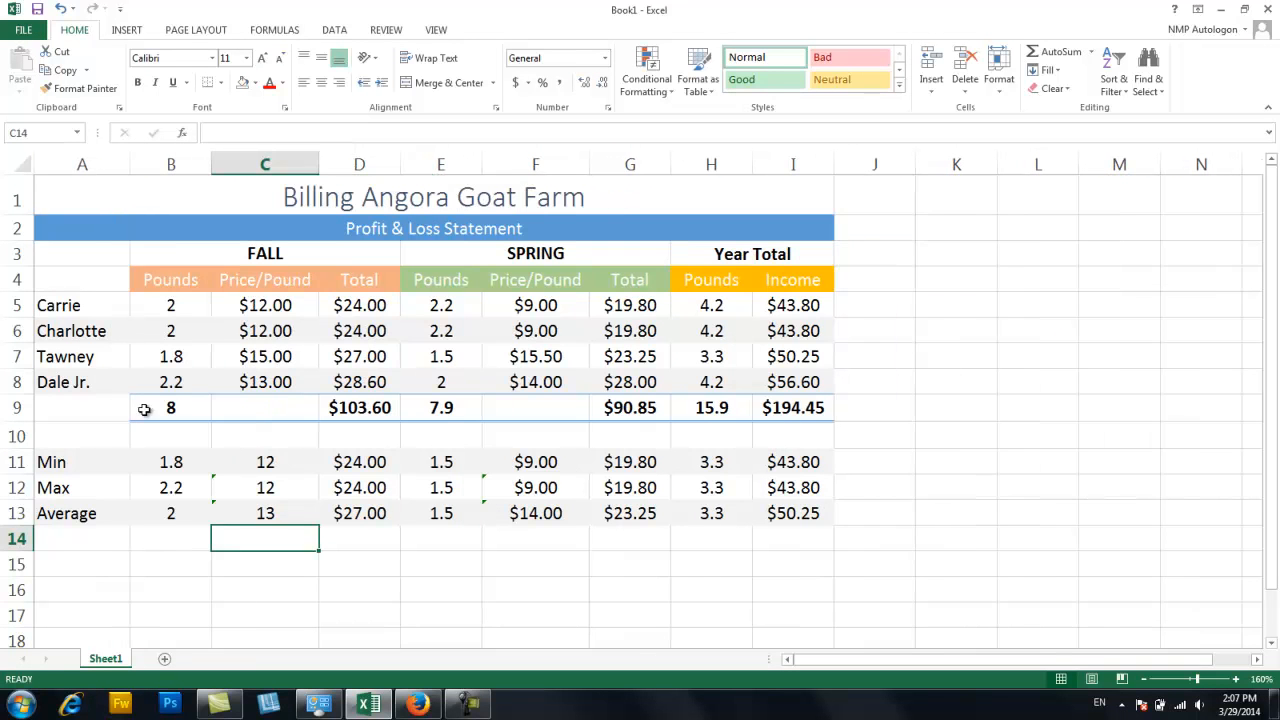
# Edit cell A8 so the name reads 'Dale Jr. Best NASCAR Driver Ever!'.
pyautogui.click(63, 382)
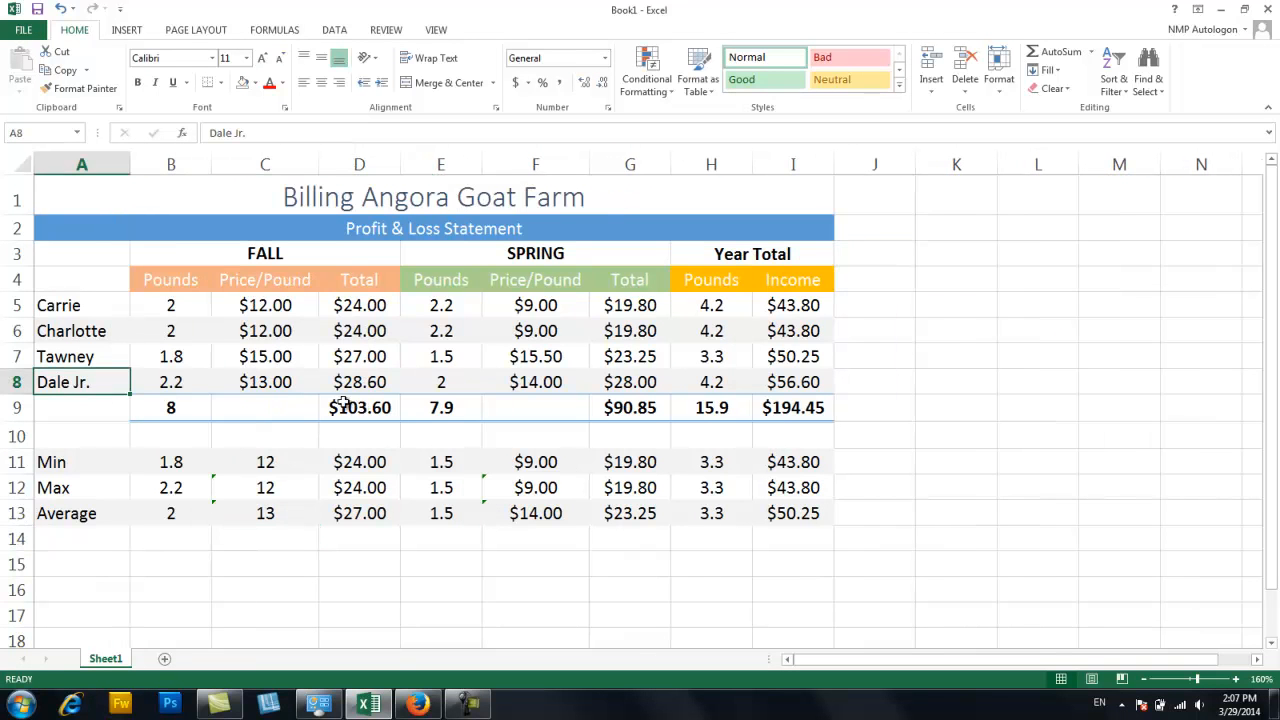
pyautogui.doubleClick(62, 382)
pyautogui.write(' Best n')
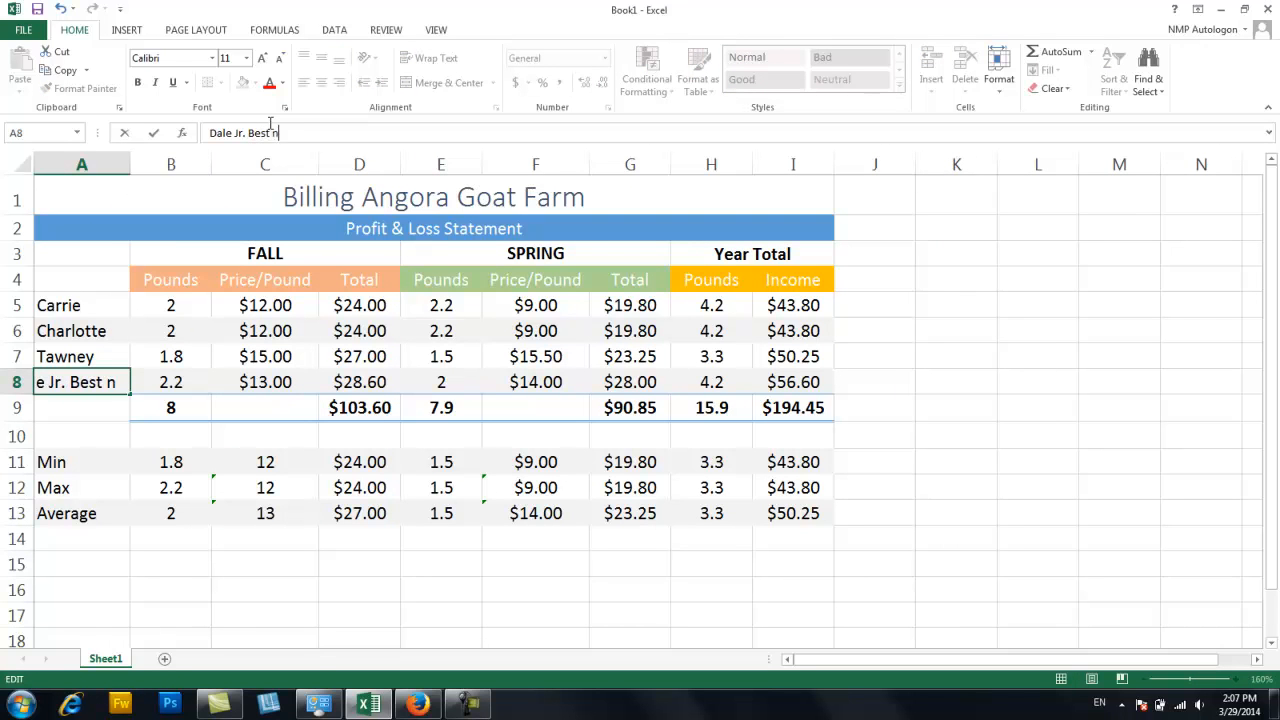
pyautogui.write('NASCAR Driv')
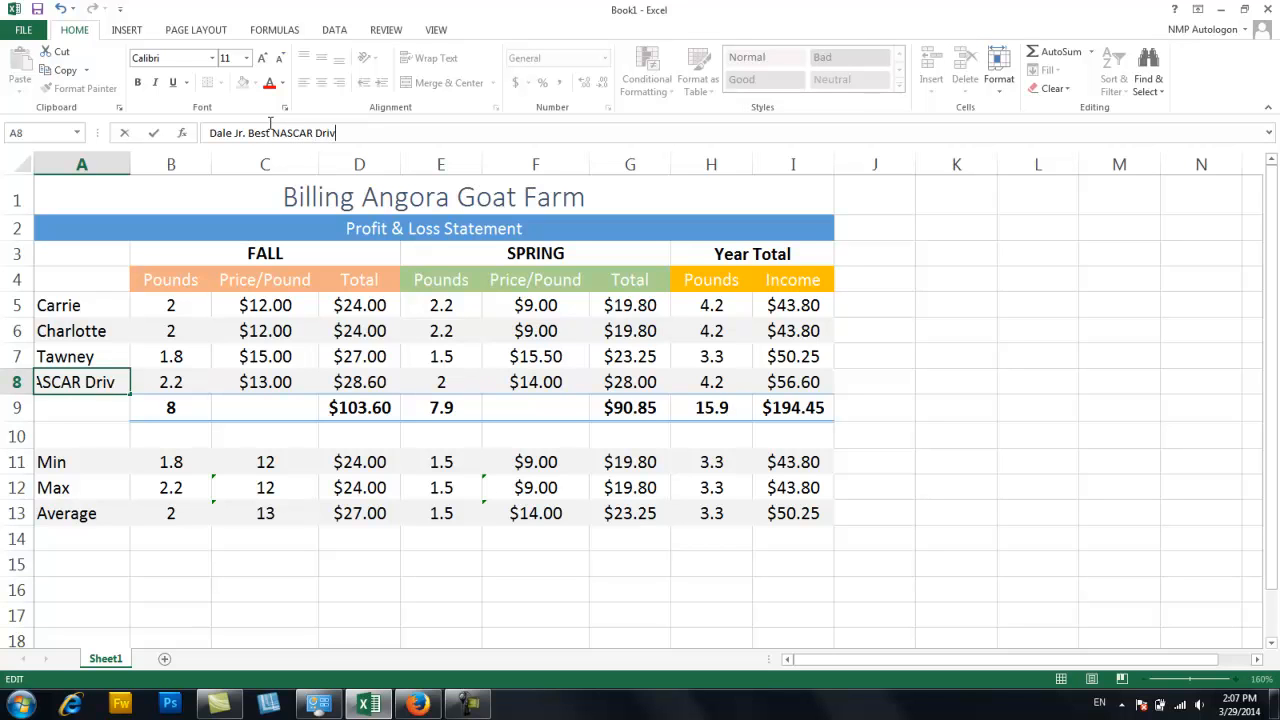
pyautogui.write('Ever')
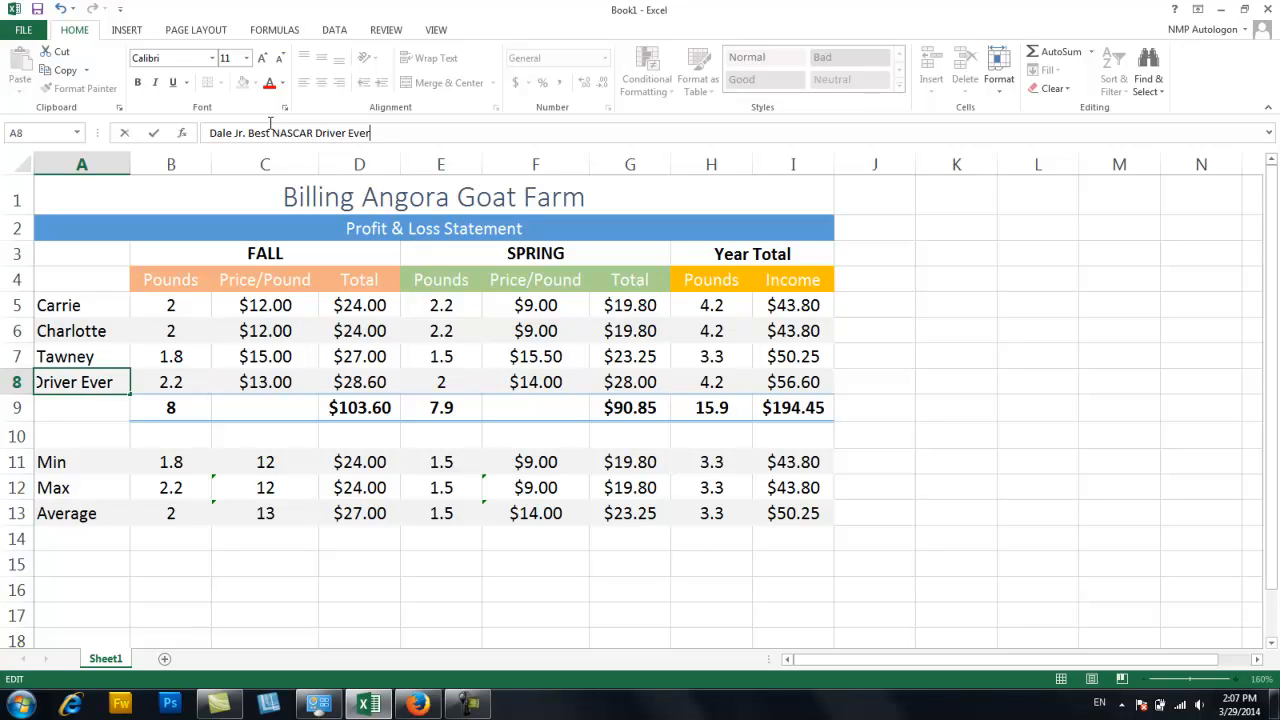
pyautogui.write('!')
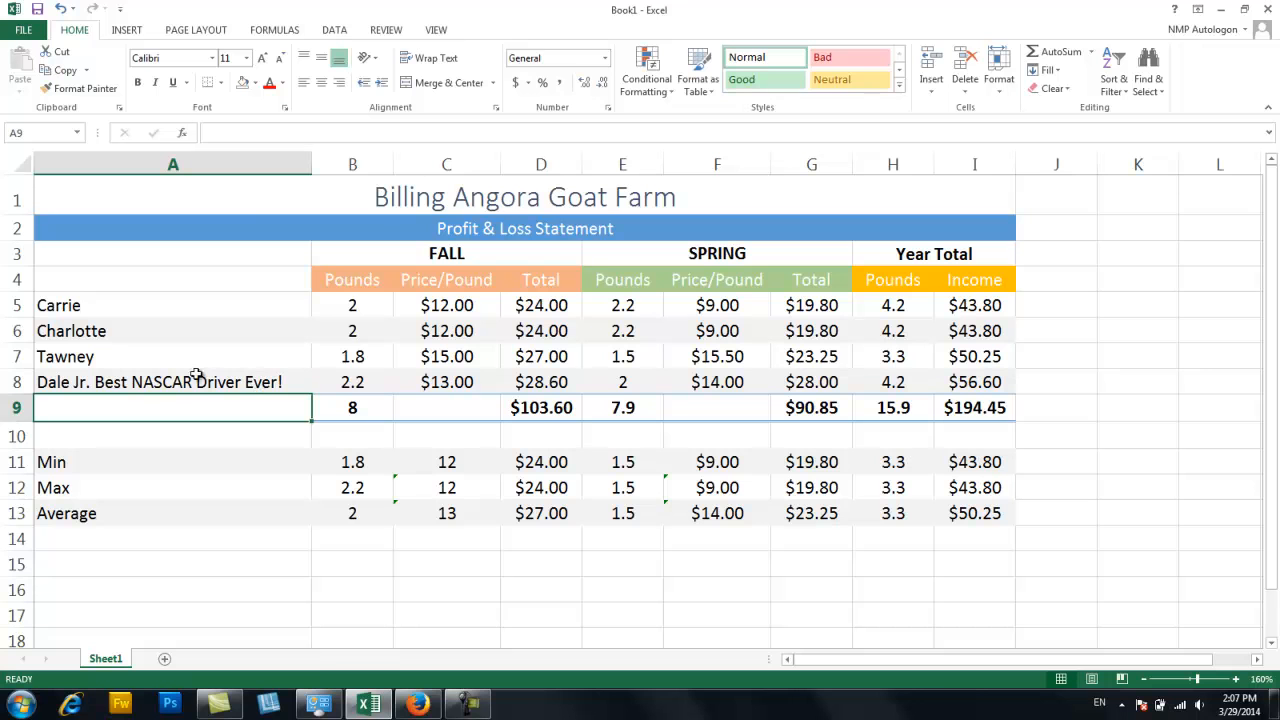
pyautogui.moveTo(315, 166)
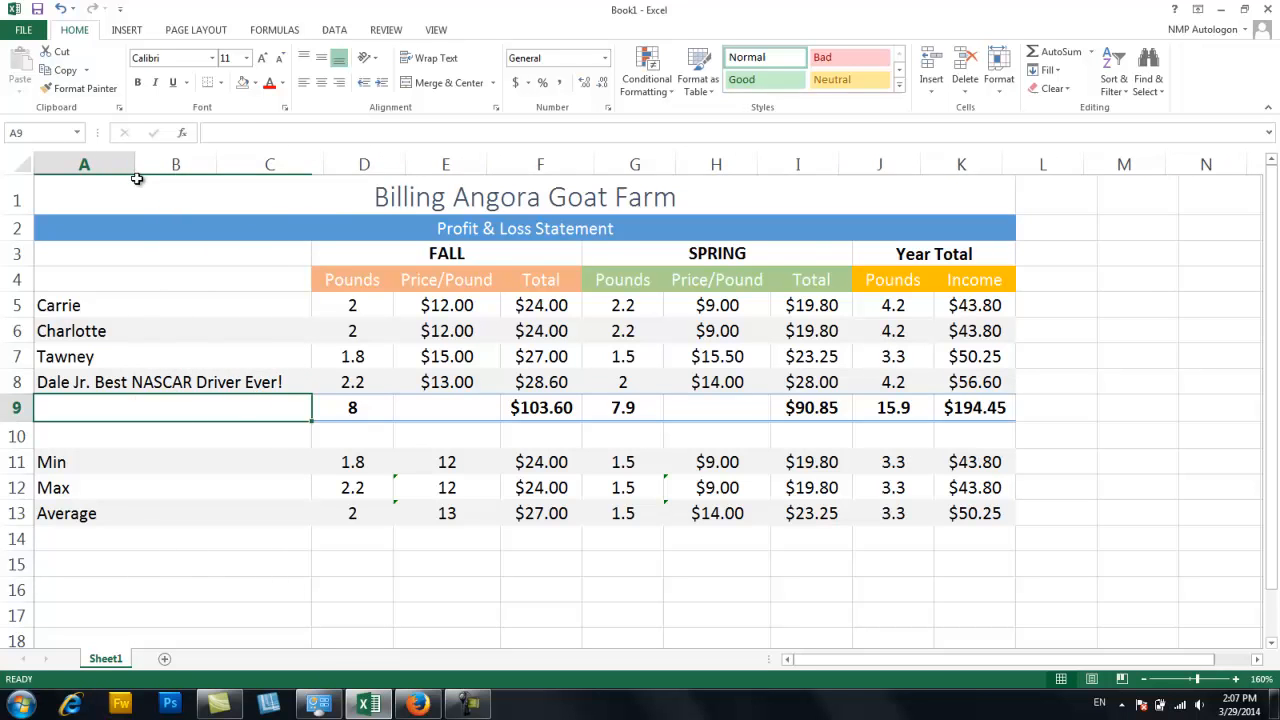
# Apply Wrap Text to the long name in A8 and edit it to break after Best.
pyautogui.click(84, 381)
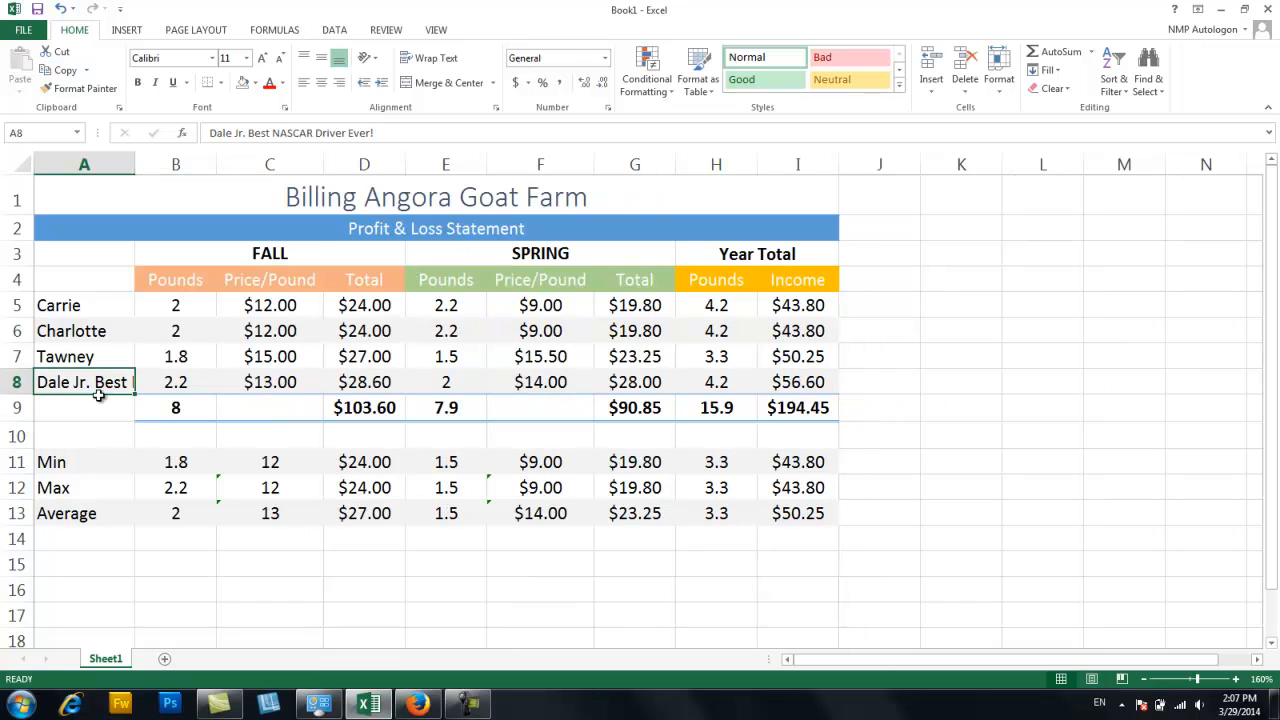
pyautogui.moveTo(430, 57)
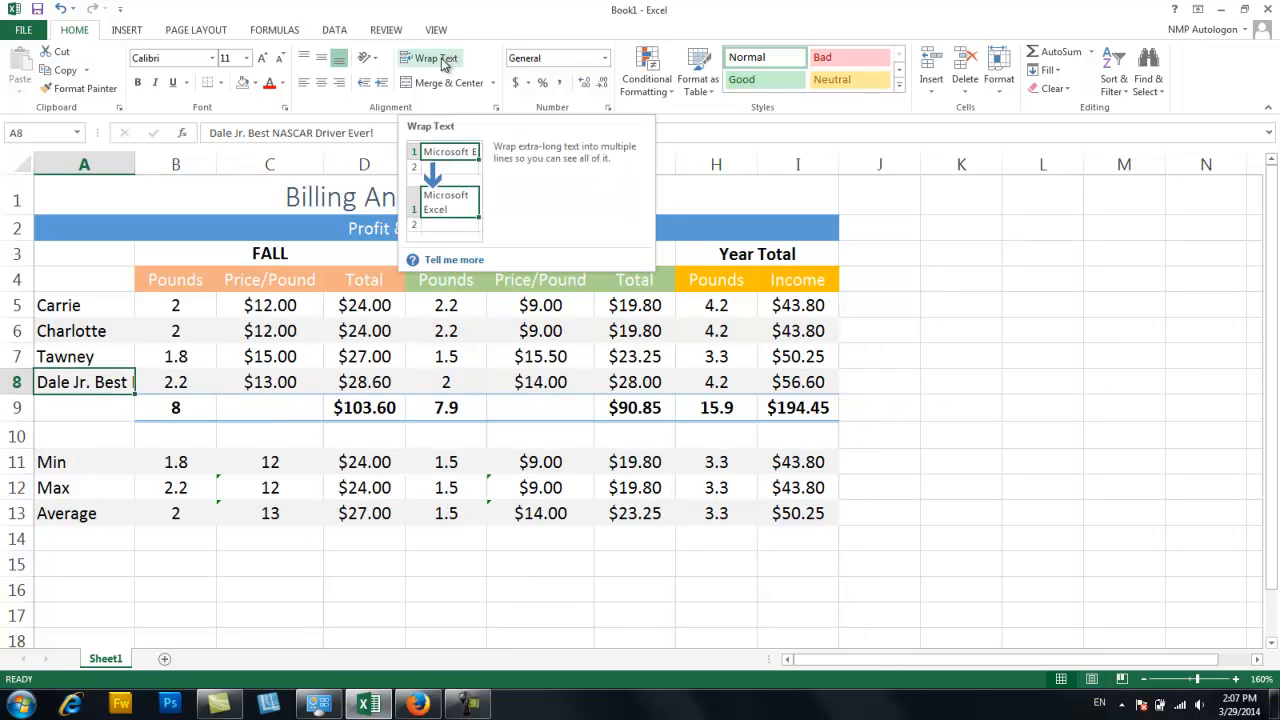
pyautogui.click(428, 58)
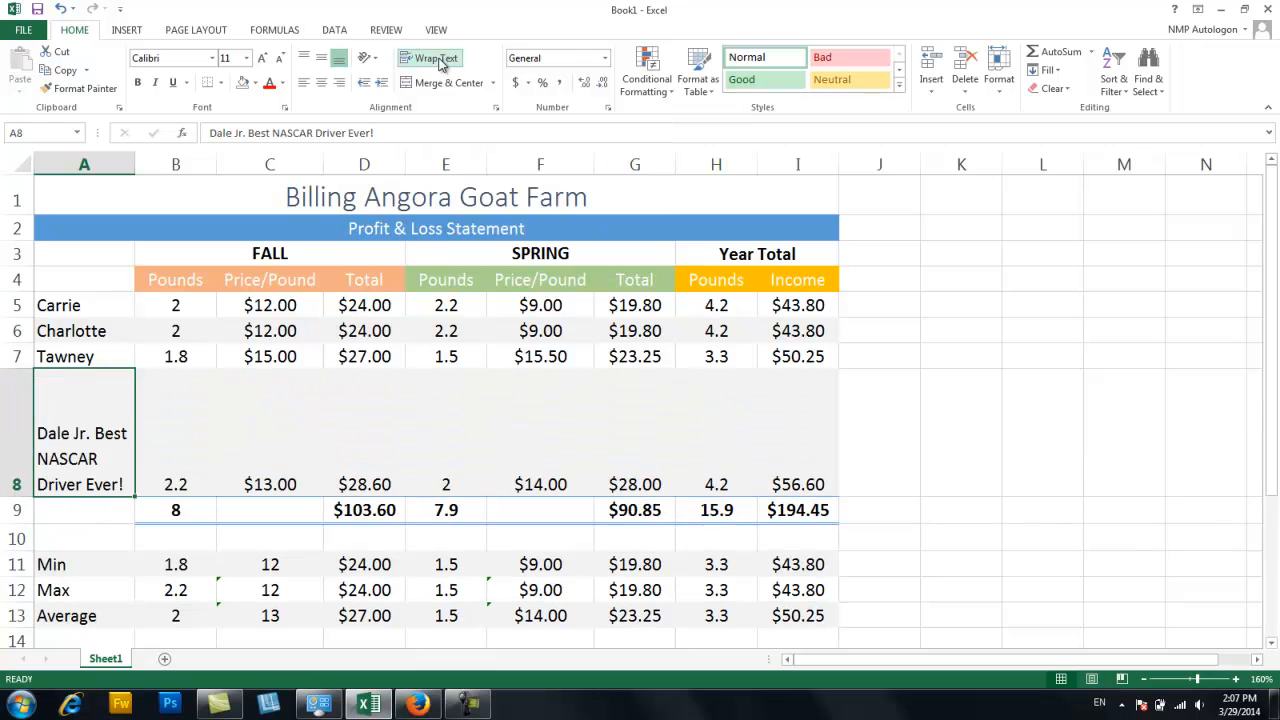
pyautogui.click(430, 57)
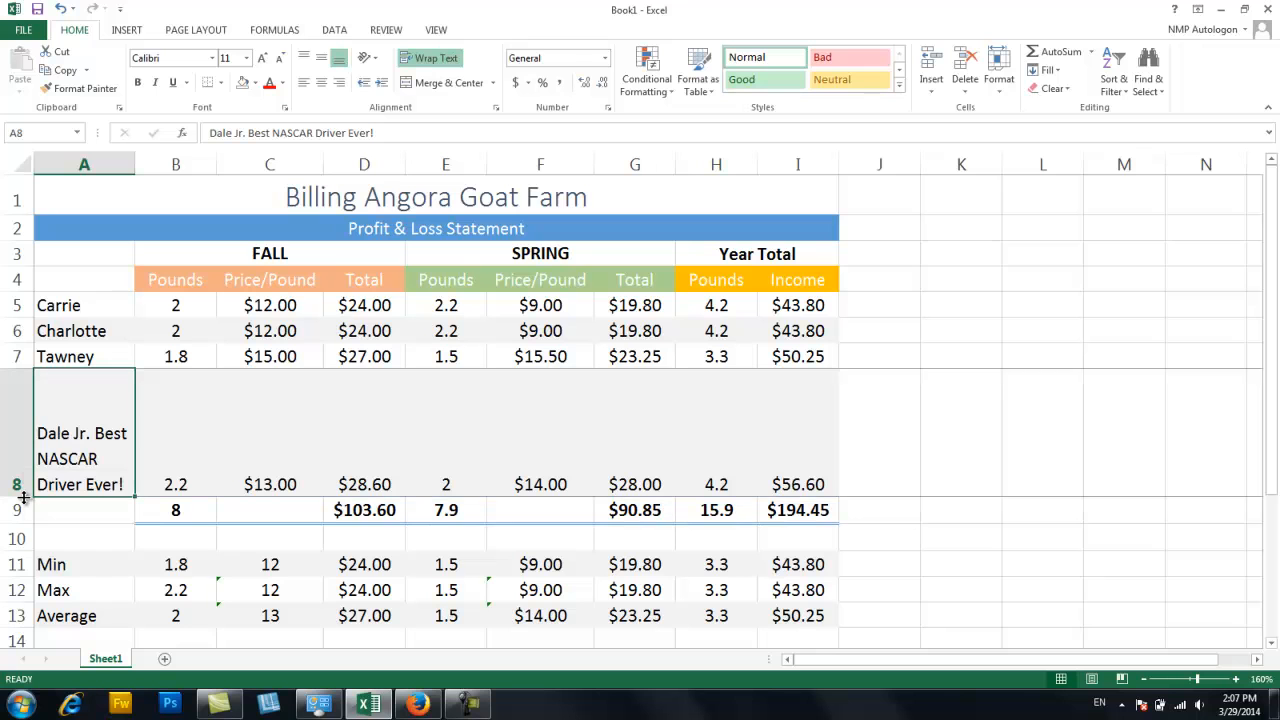
pyautogui.moveTo(84, 443)
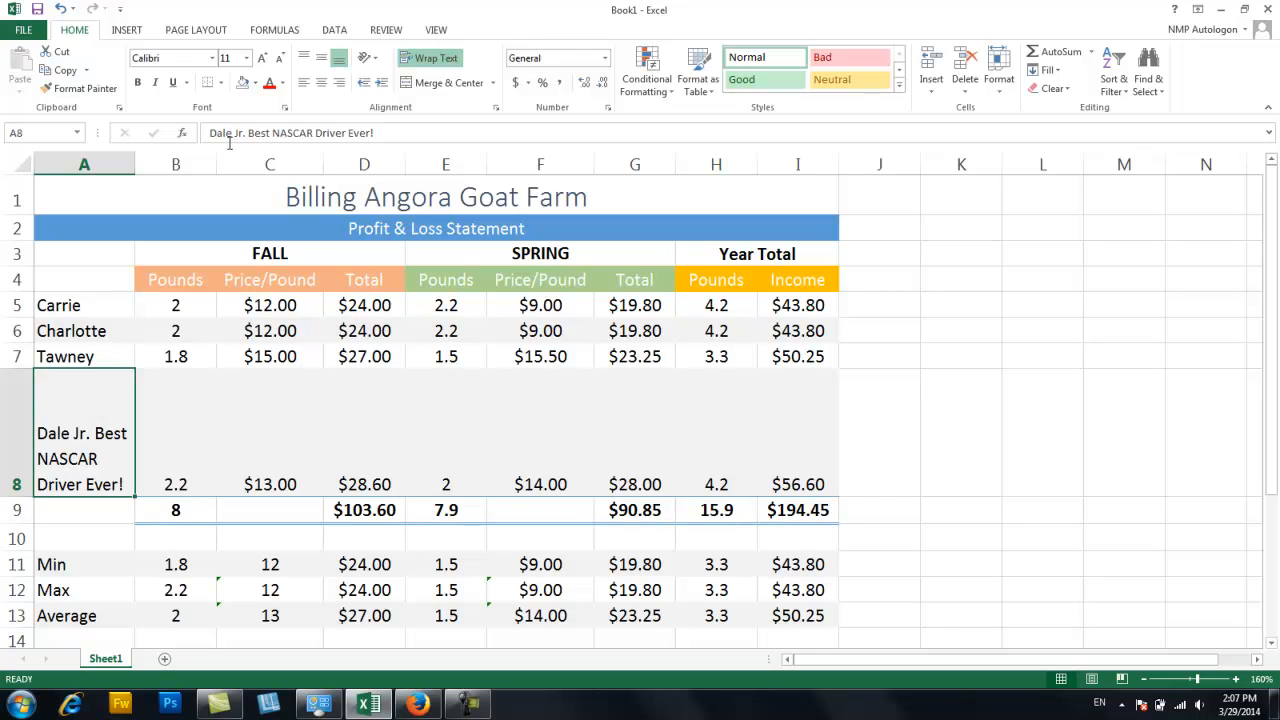
pyautogui.doubleClick(84, 433)
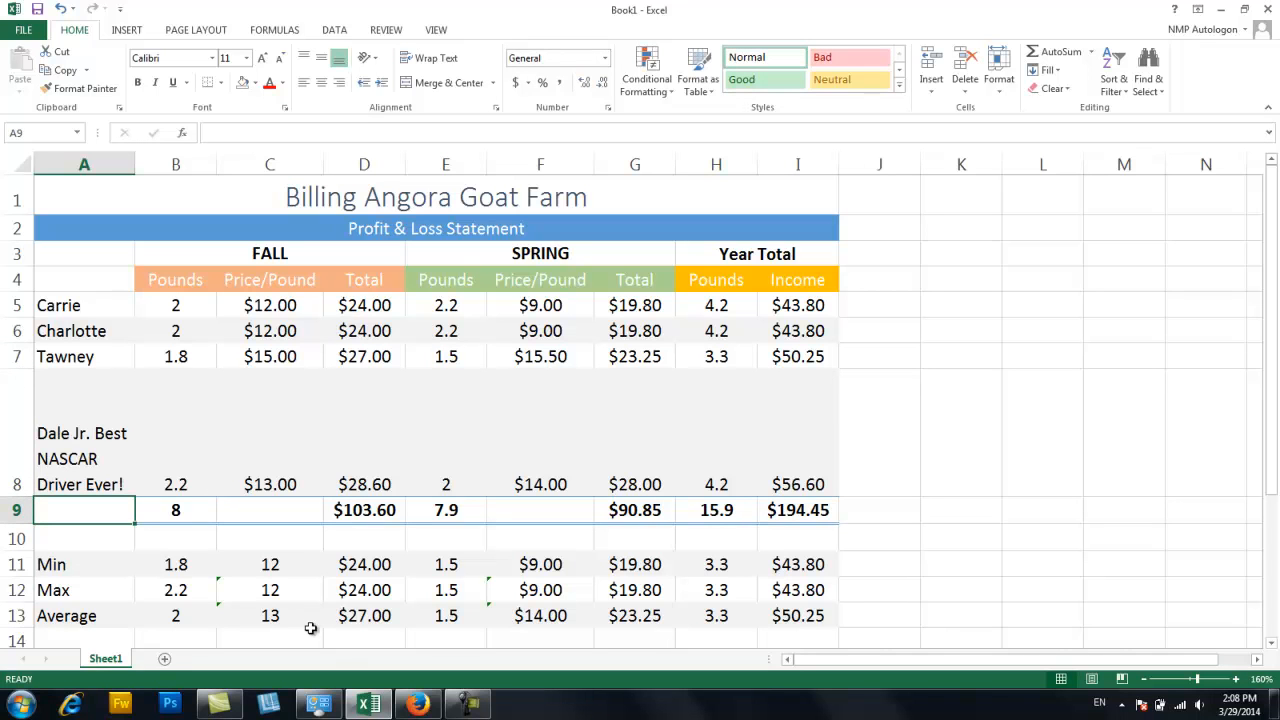
pyautogui.click(84, 433)
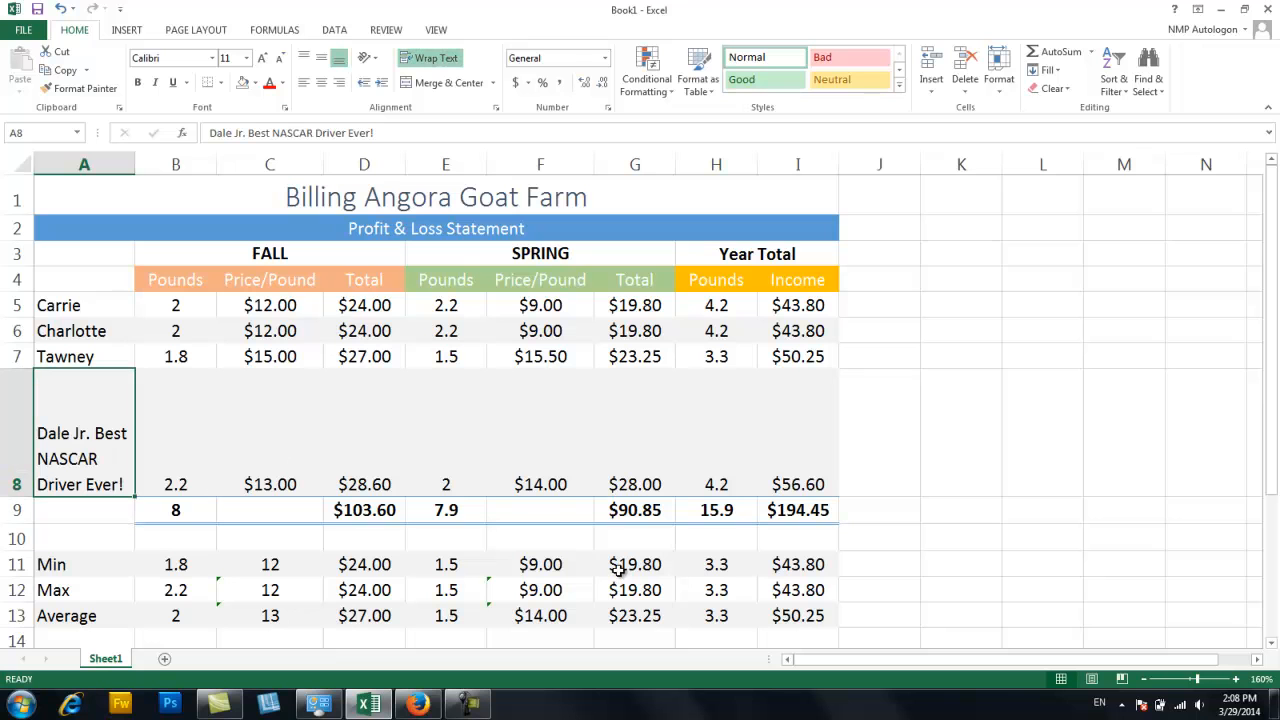
pyautogui.moveTo(284, 132)
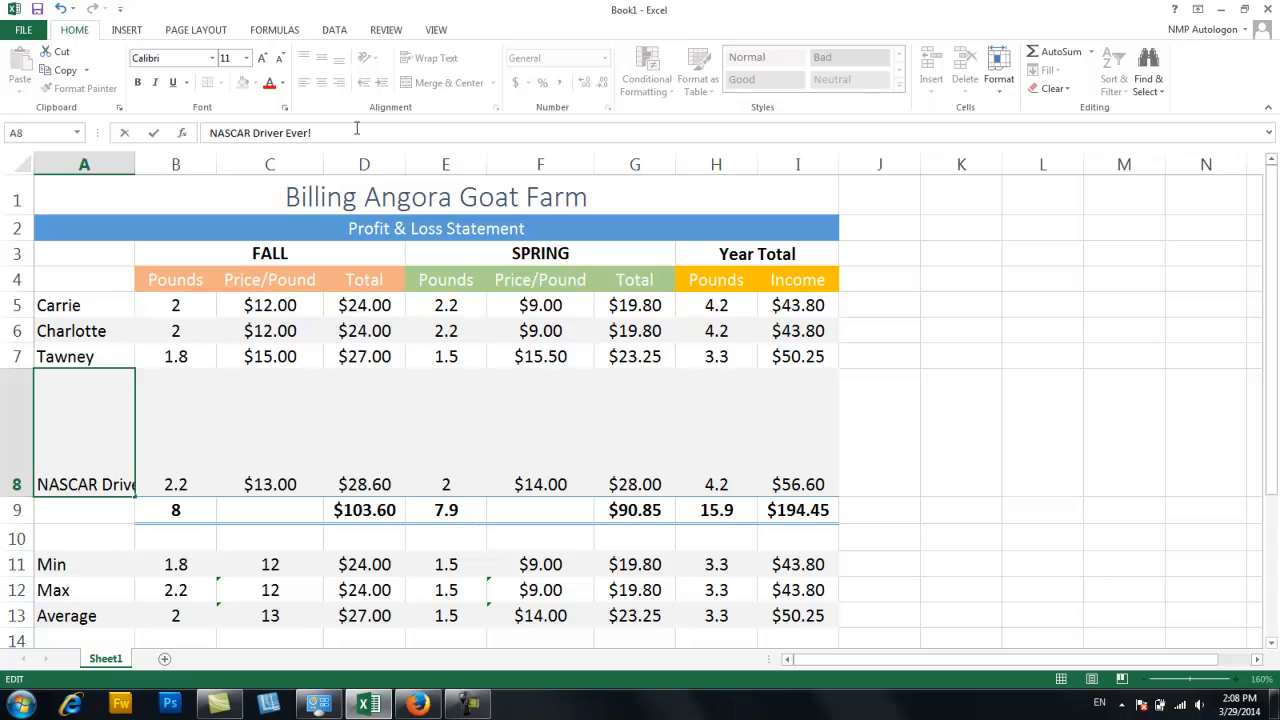
# Confirm the line break and widen column A so the name fits on two lines.
pyautogui.press('Enter')
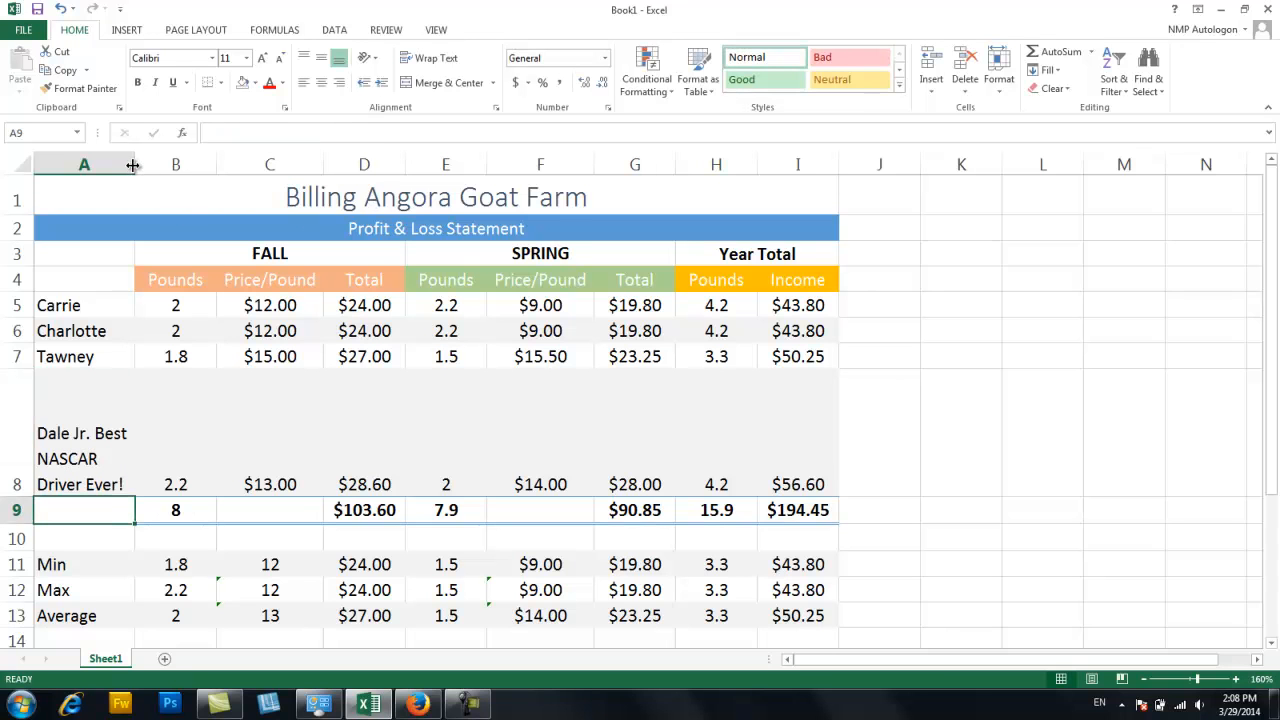
pyautogui.moveTo(132, 164); pyautogui.dragTo(220, 164)
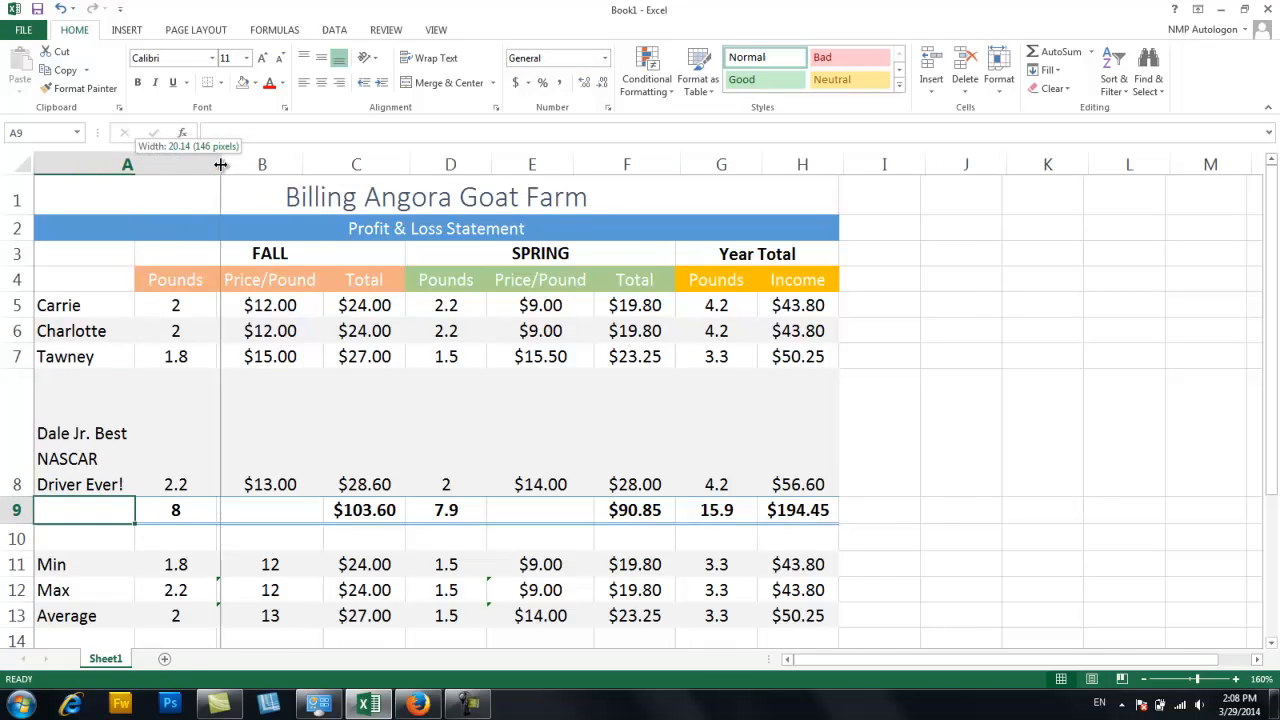
pyautogui.moveTo(220, 164); pyautogui.dragTo(284, 164)
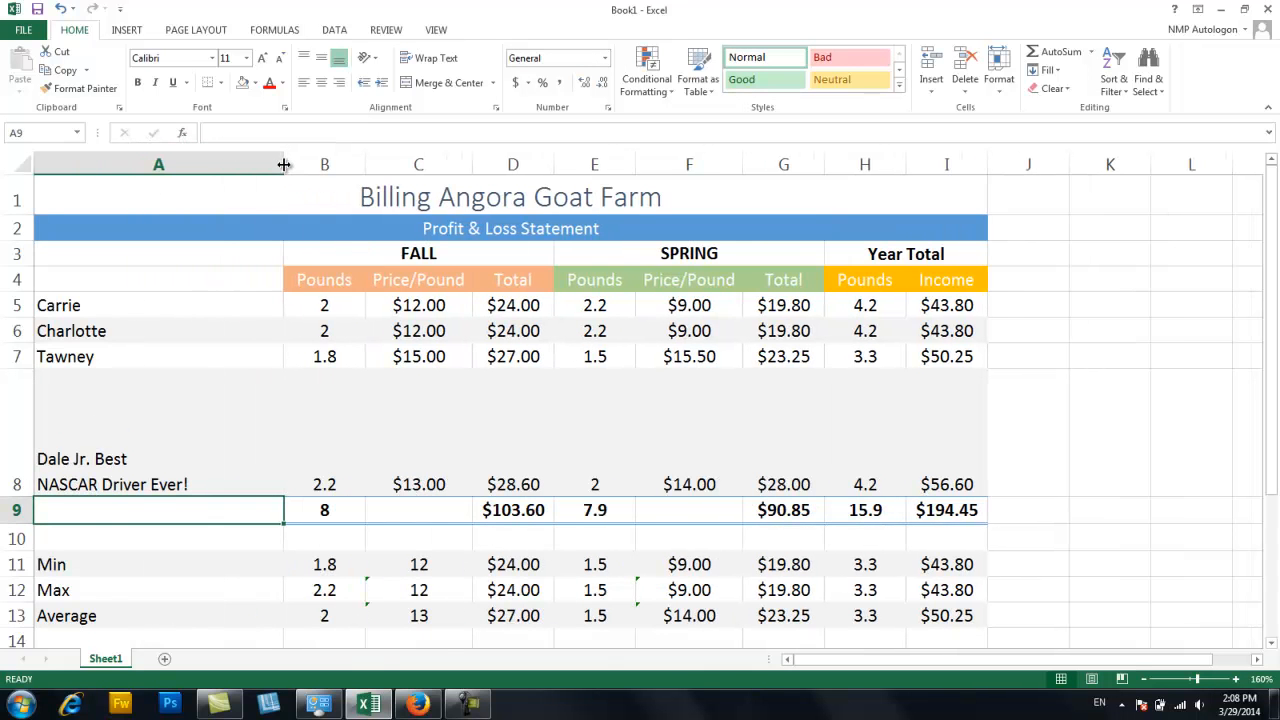
pyautogui.click(150, 458)
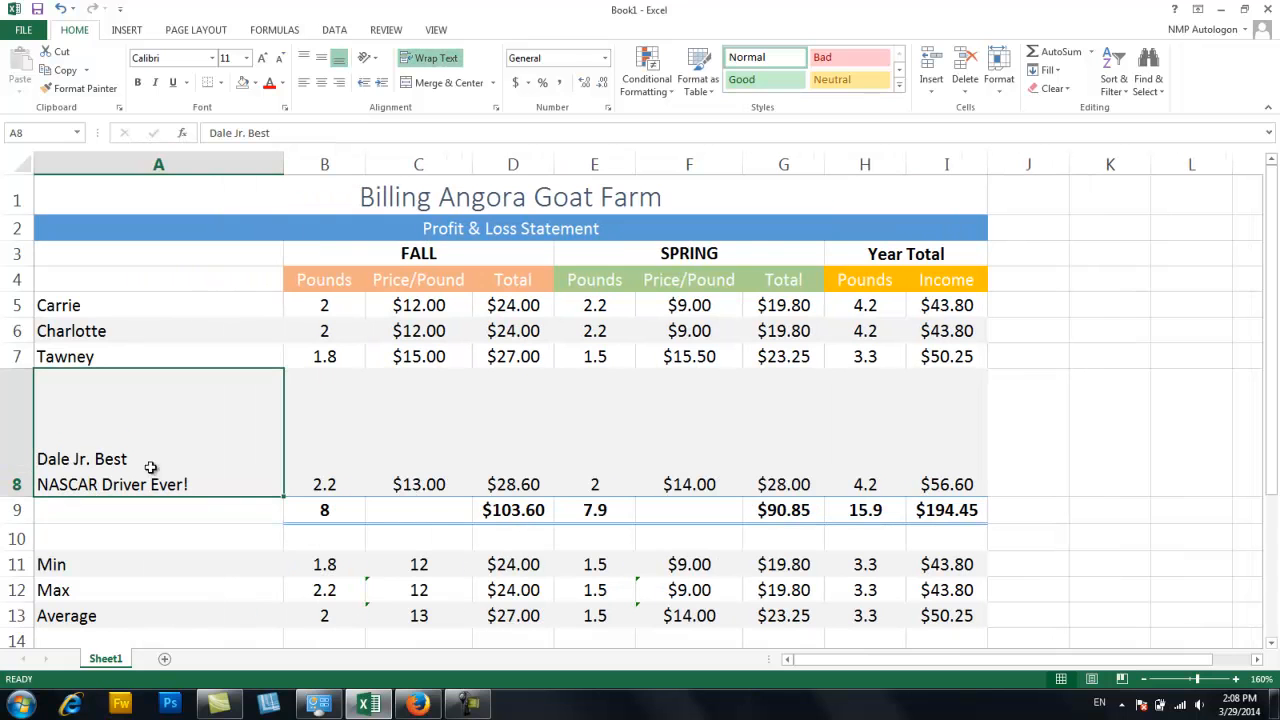
pyautogui.moveTo(128, 458)
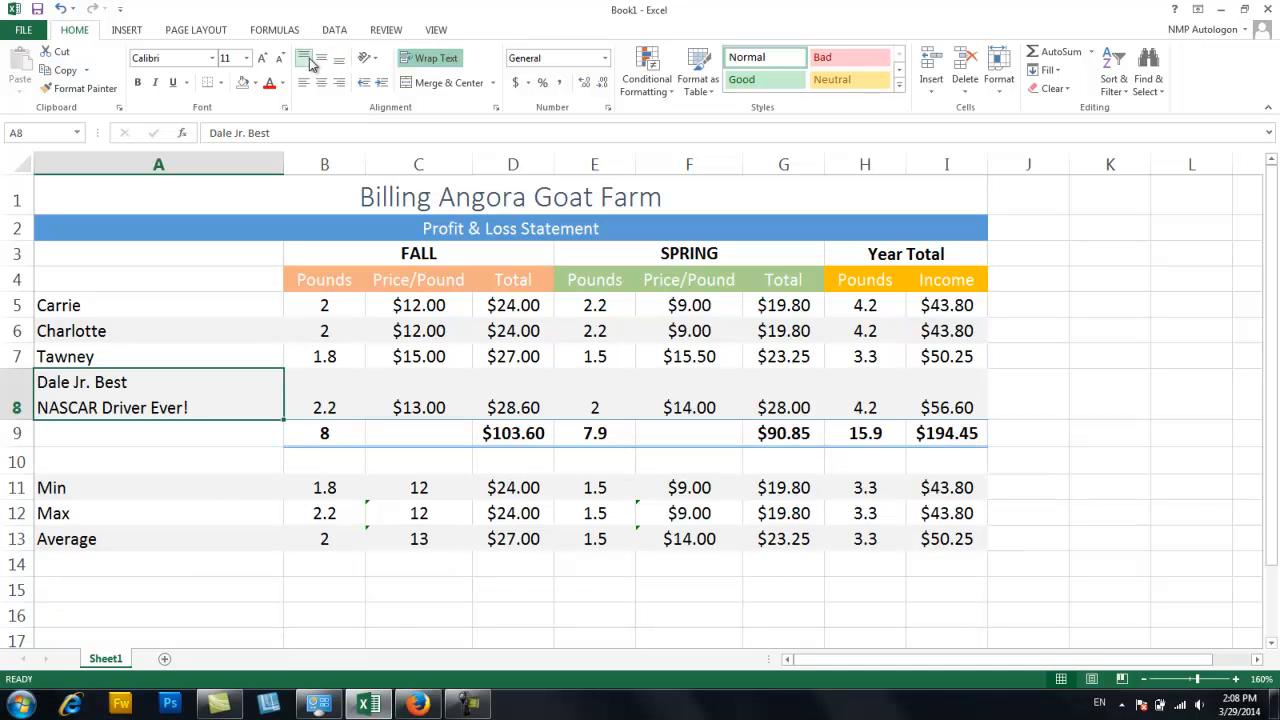
pyautogui.moveTo(340, 60)
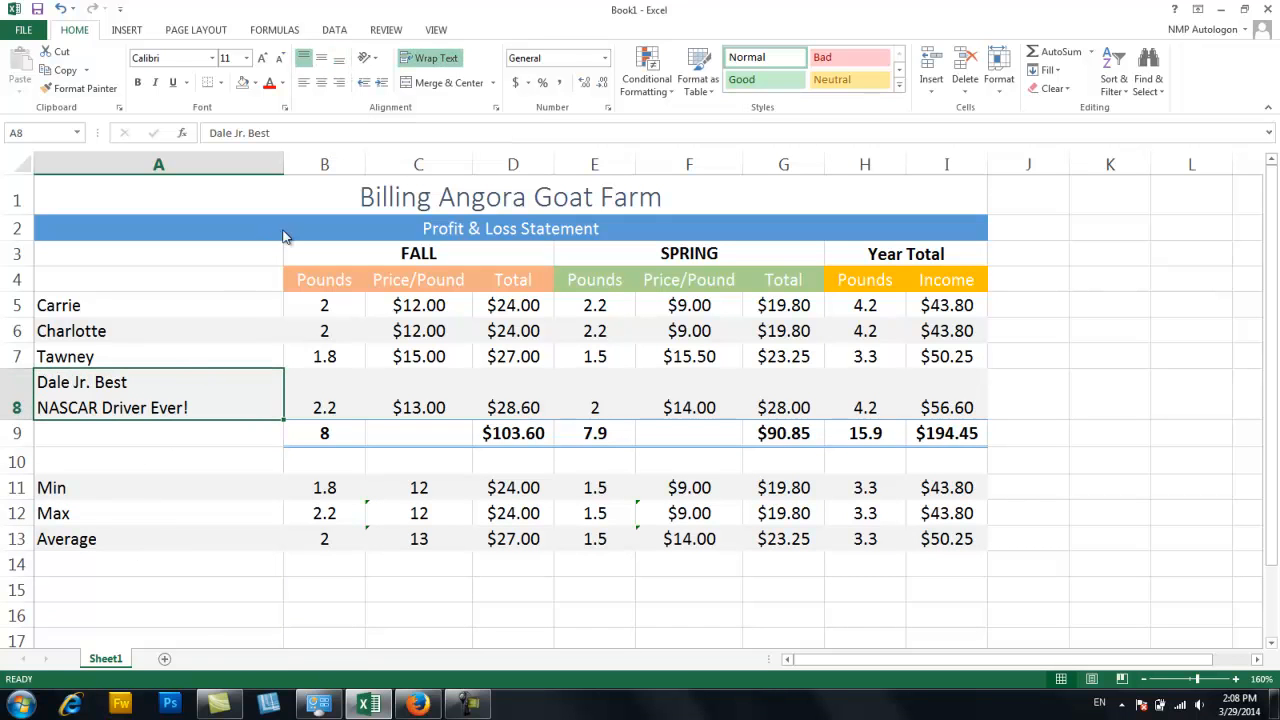
pyautogui.moveTo(430, 57)
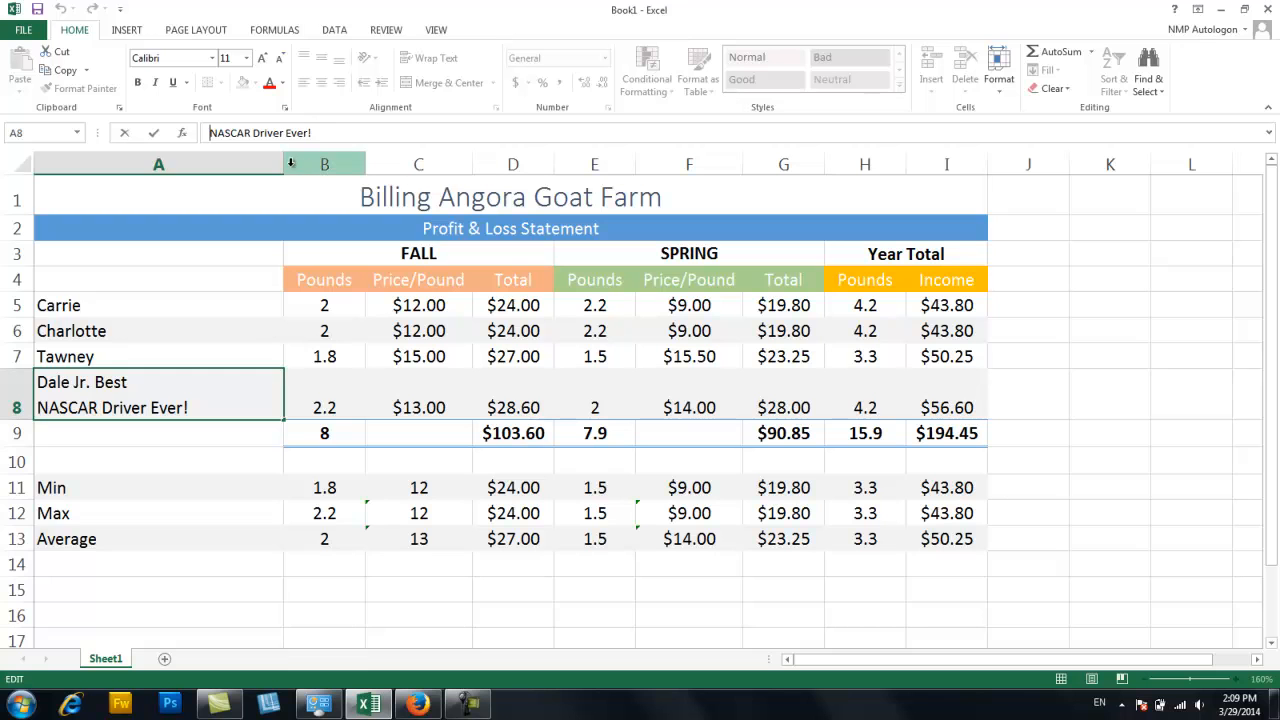
pyautogui.click(157, 164)
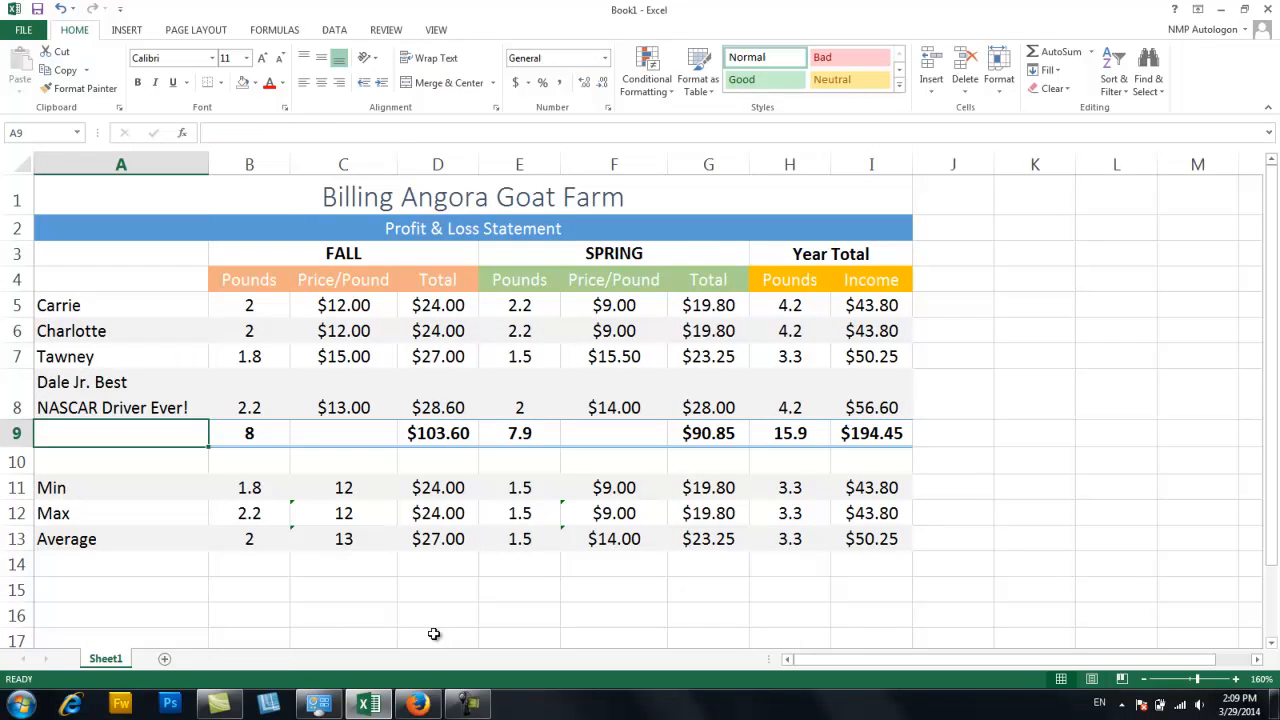
pyautogui.moveTo(434, 642)
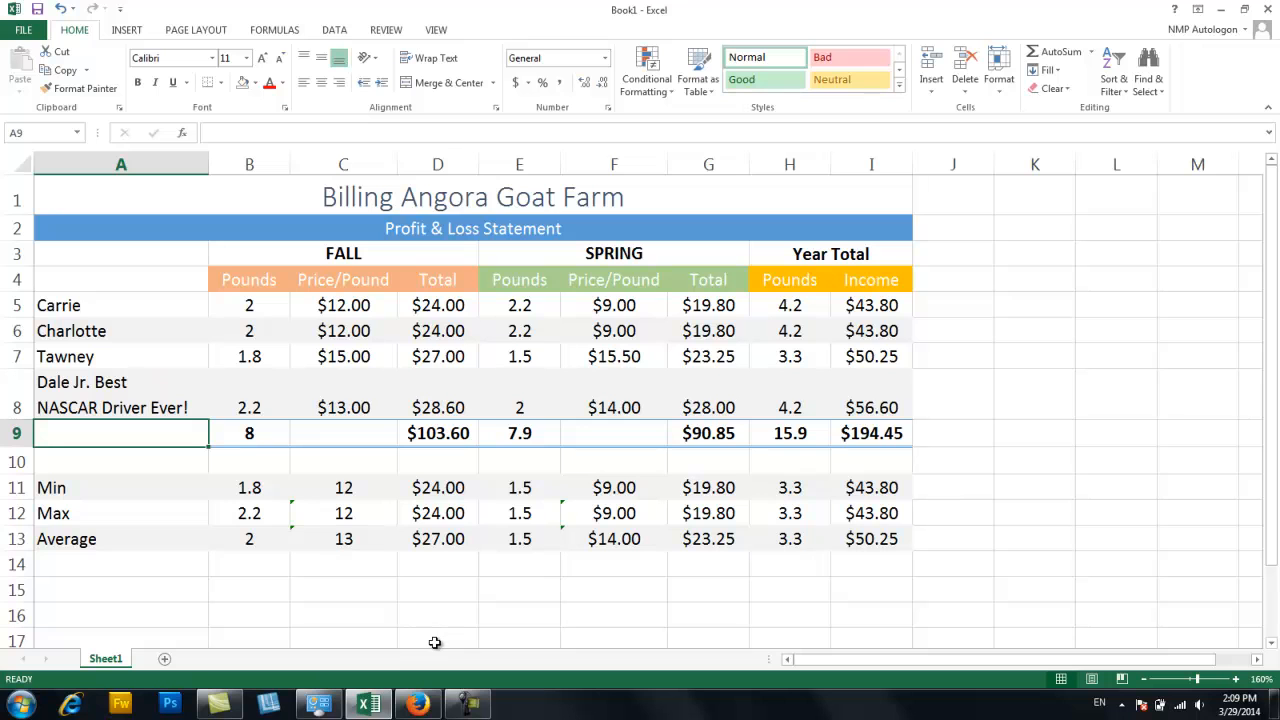
pyautogui.moveTo(73, 427)
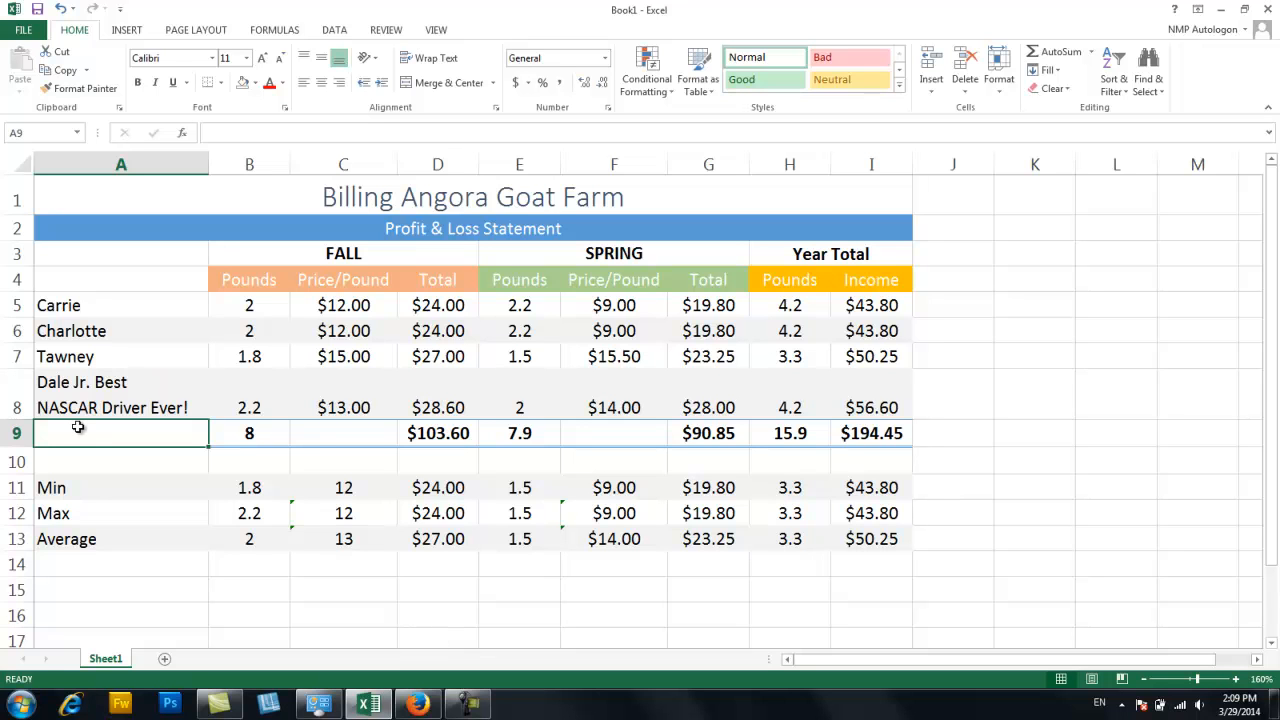